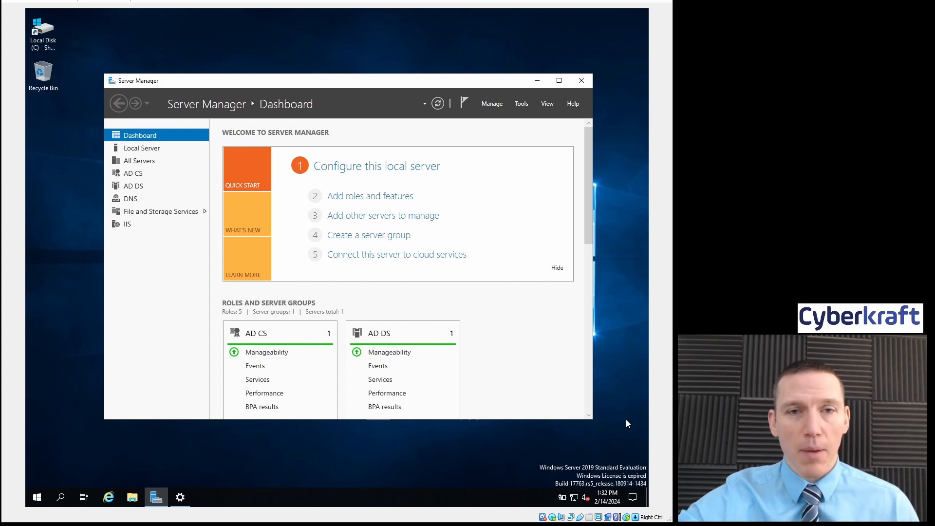
{"action": "mouse_move", "coordinate": [107, 441]}
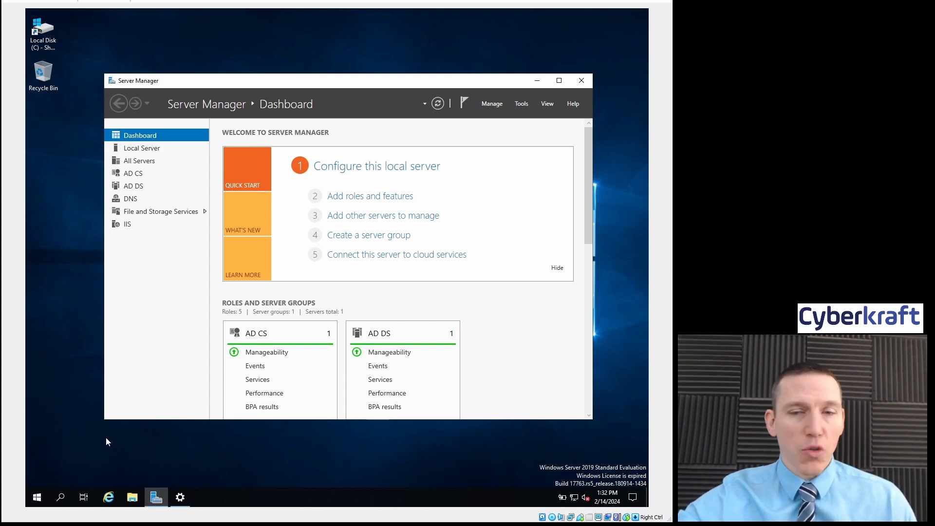
{"action": "mouse_move", "coordinate": [221, 495]}
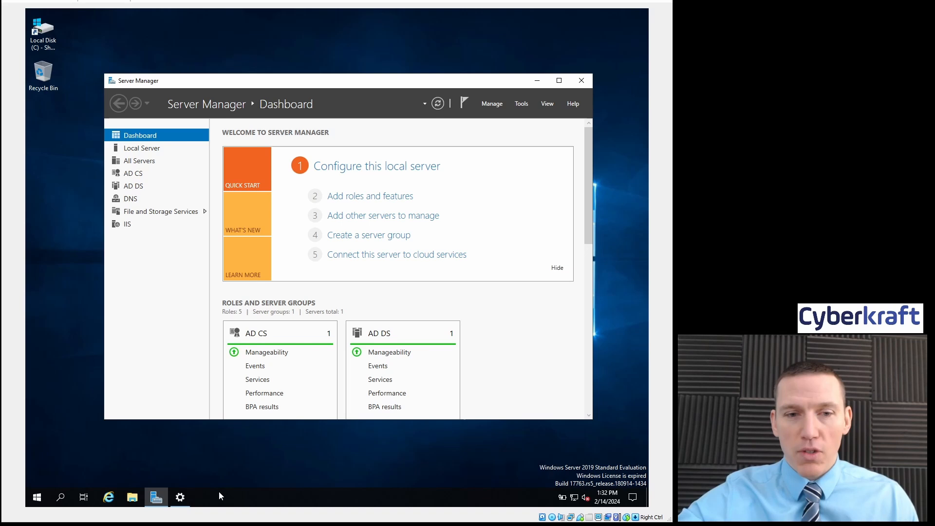
{"action": "mouse_move", "coordinate": [112, 479]}
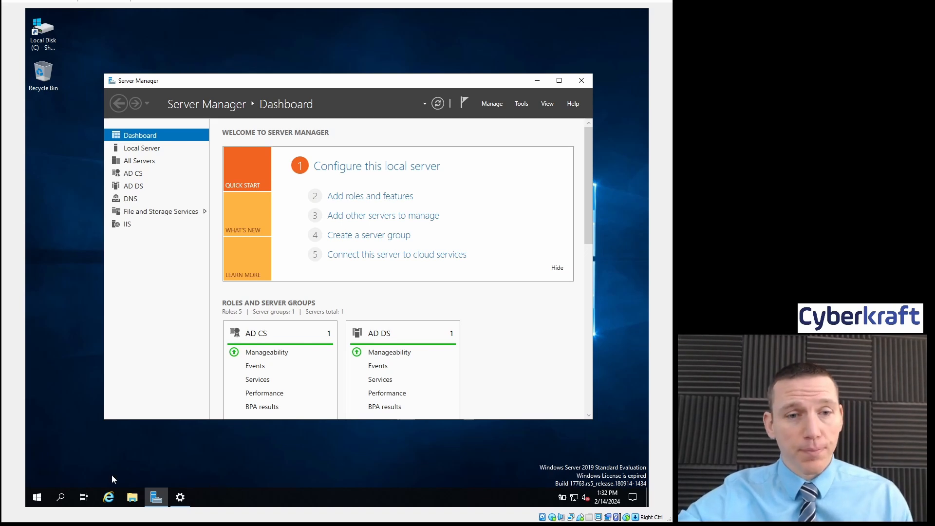
- Search Start for 'windows', open Windows Defender Firewall and expand the Domain and Private network sections
{"action": "left_click", "coordinate": [59, 496]}
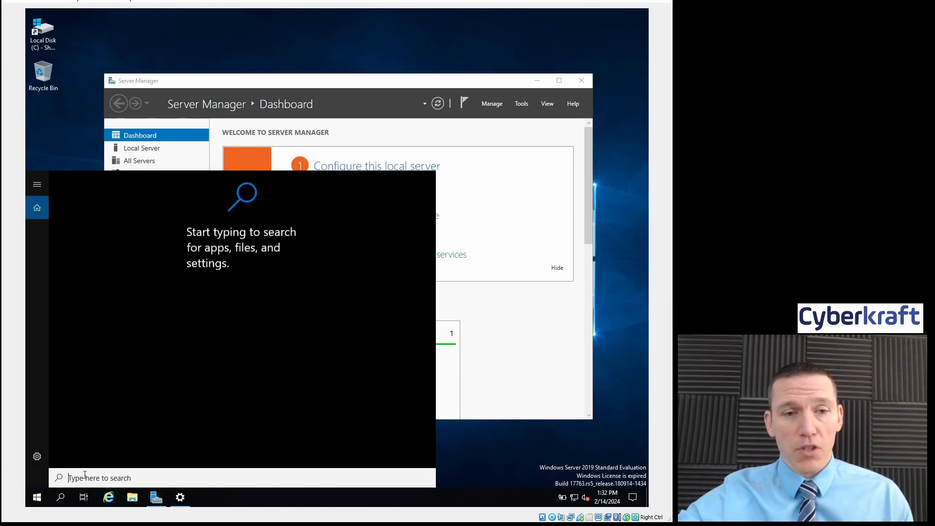
{"action": "type", "text": "windows"}
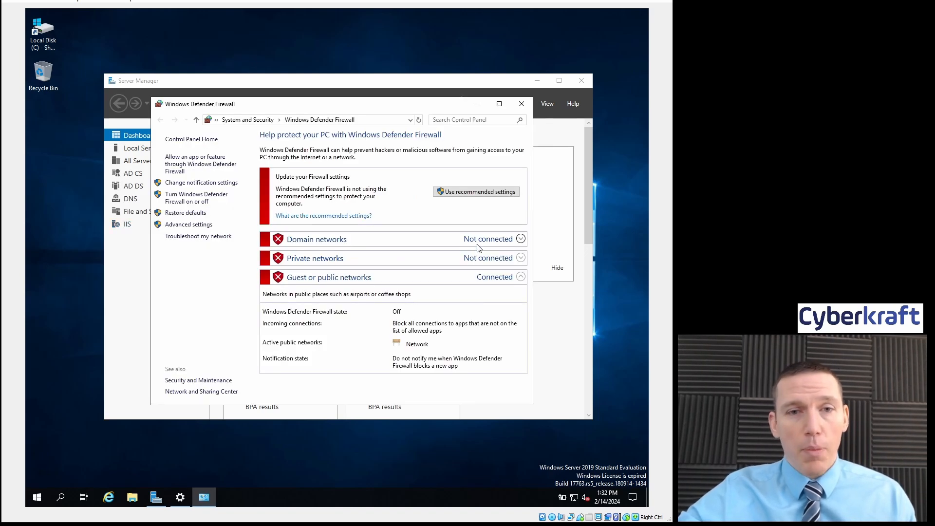
{"action": "mouse_move", "coordinate": [525, 92]}
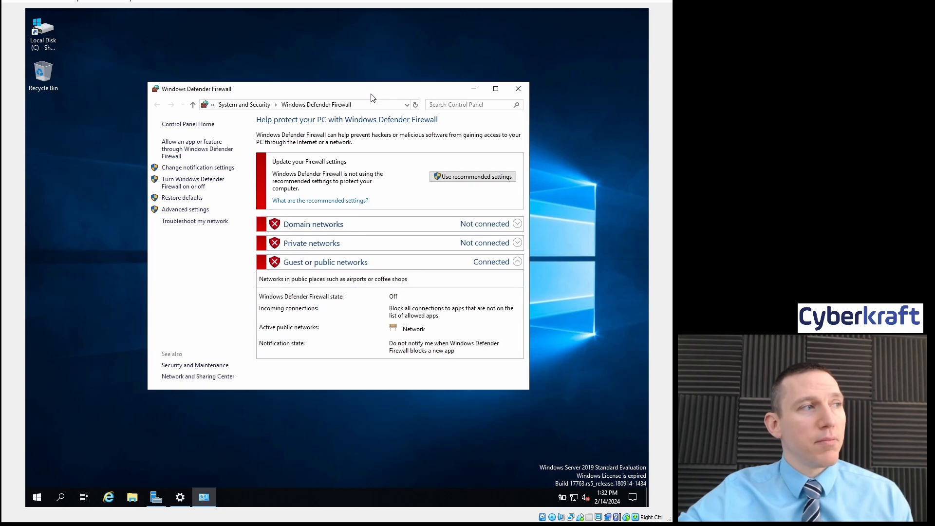
{"action": "mouse_move", "coordinate": [408, 240]}
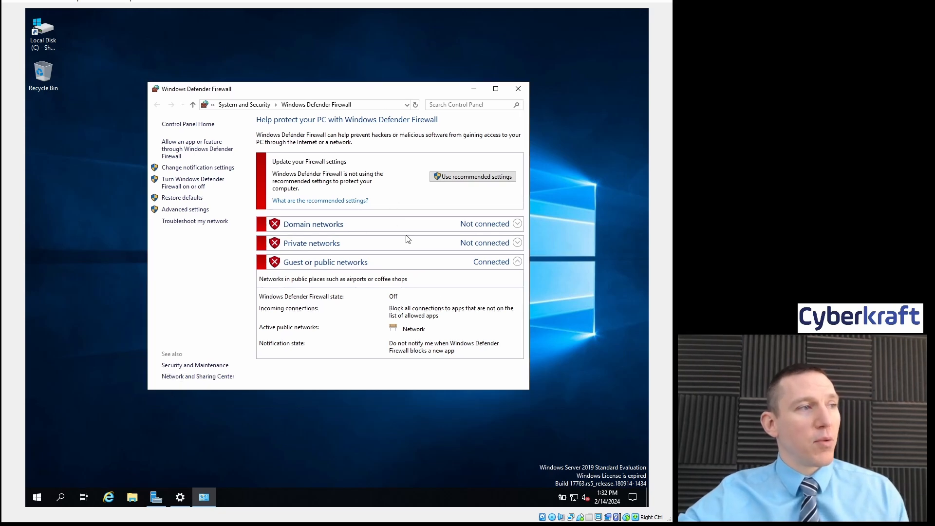
{"action": "mouse_move", "coordinate": [334, 239]}
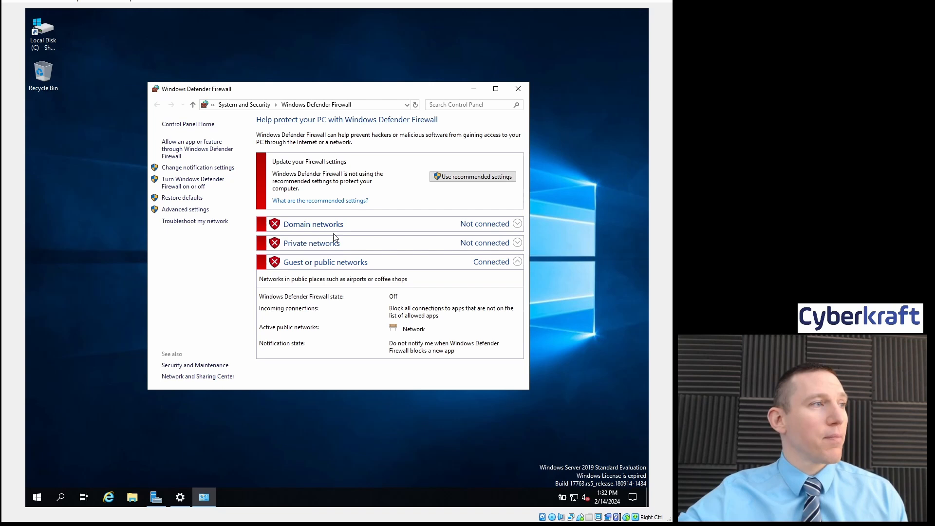
{"action": "left_click", "coordinate": [516, 224]}
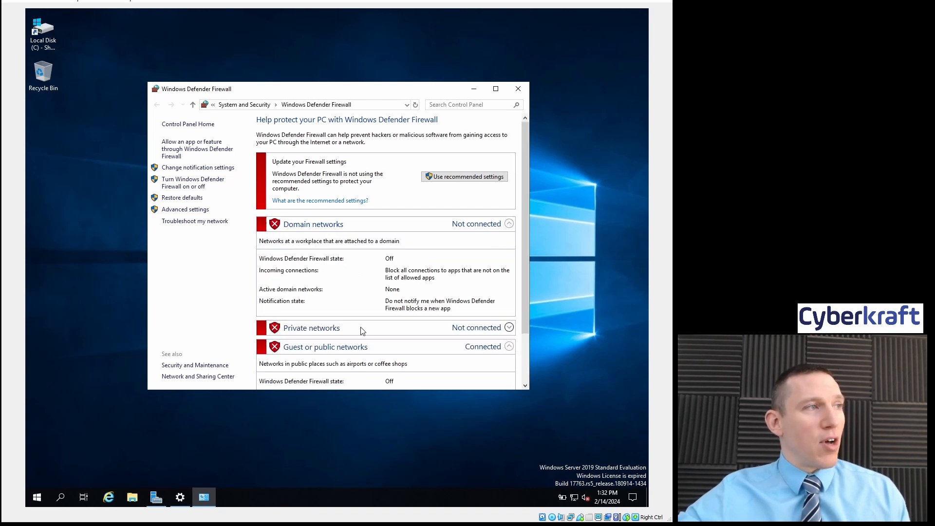
{"action": "left_click", "coordinate": [508, 328]}
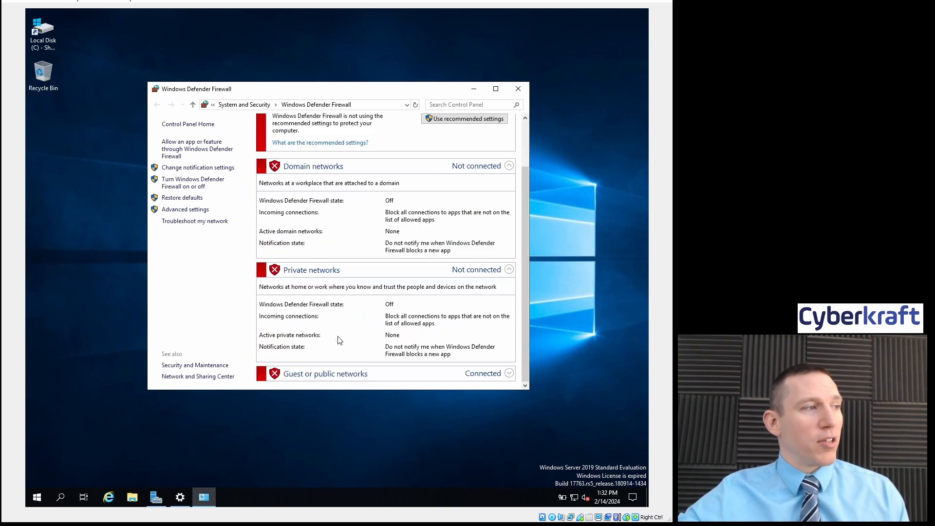
{"action": "scroll", "scroll_direction": "up", "scroll_amount": 3}
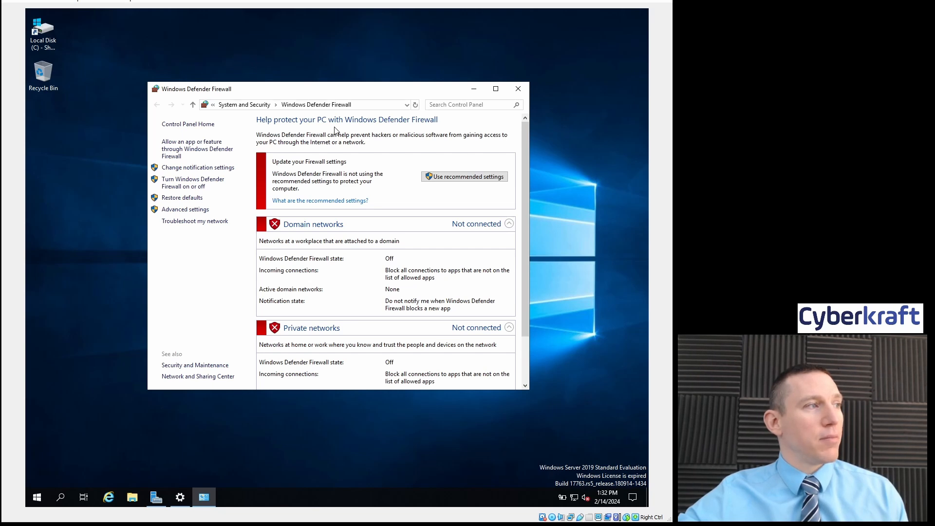
{"action": "mouse_move", "coordinate": [338, 161]}
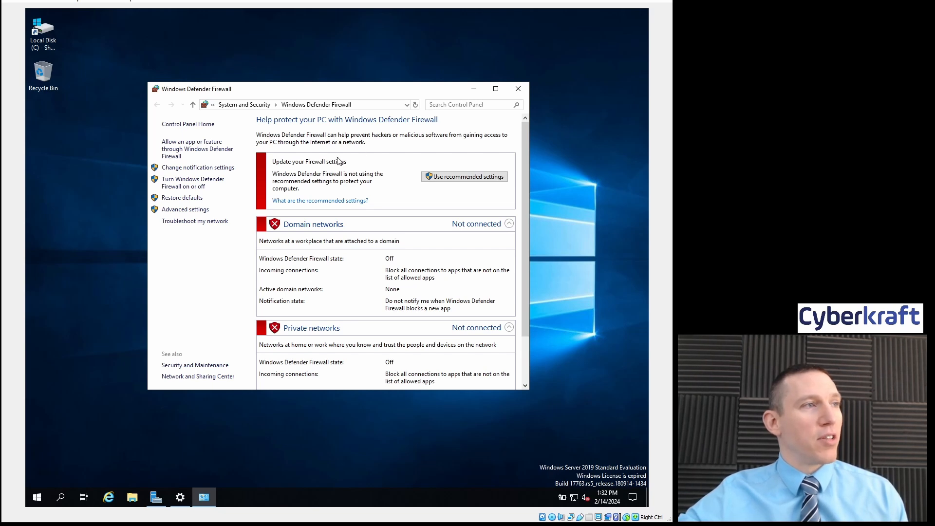
{"action": "mouse_move", "coordinate": [320, 201]}
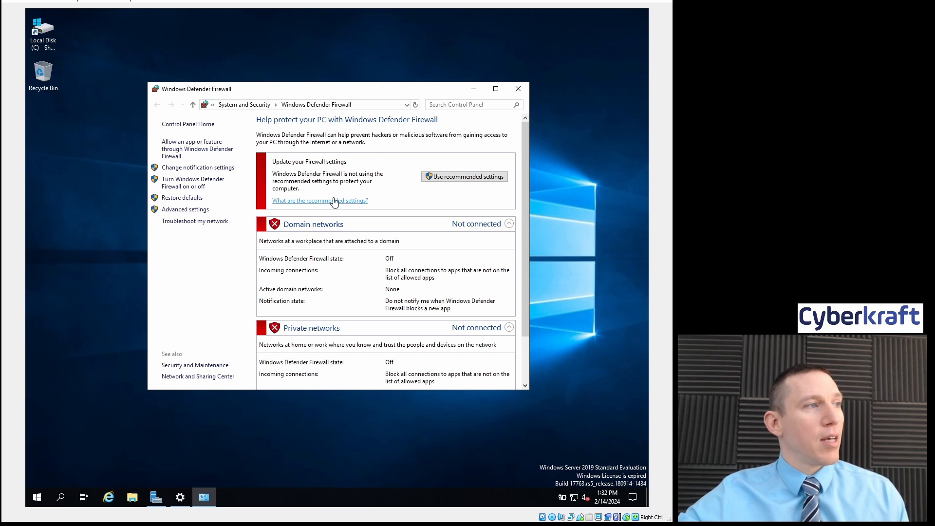
- Apply the recommended settings, uncheck Block all incoming domain connections in the on/off settings and confirm with OK
{"action": "left_click", "coordinate": [467, 176]}
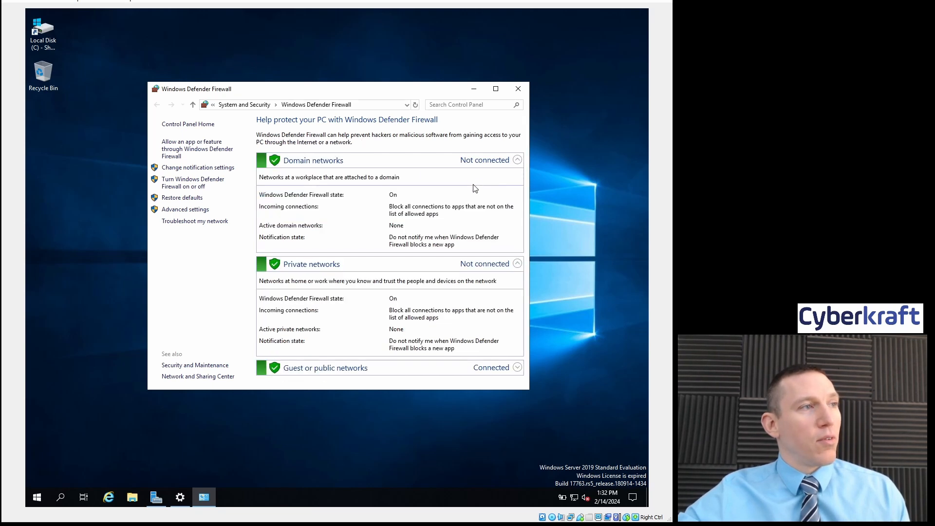
{"action": "mouse_move", "coordinate": [377, 230]}
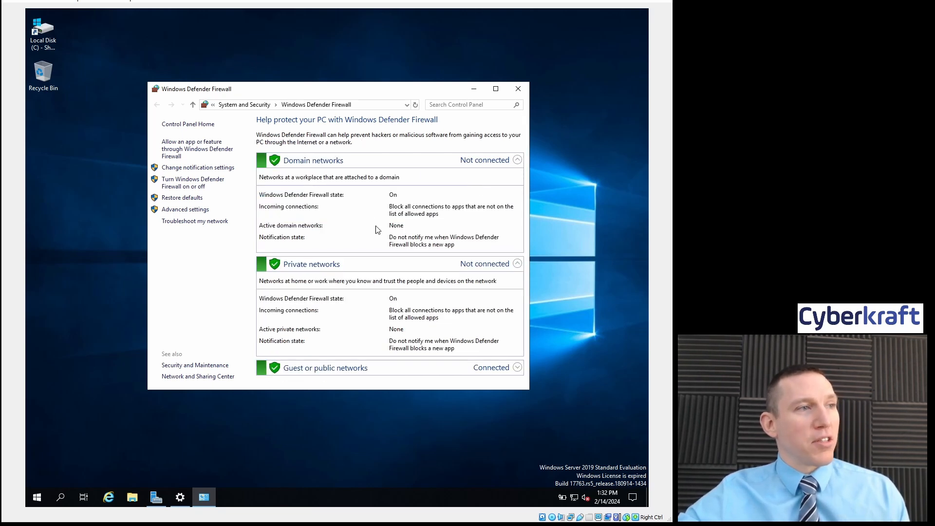
{"action": "mouse_move", "coordinate": [407, 295]}
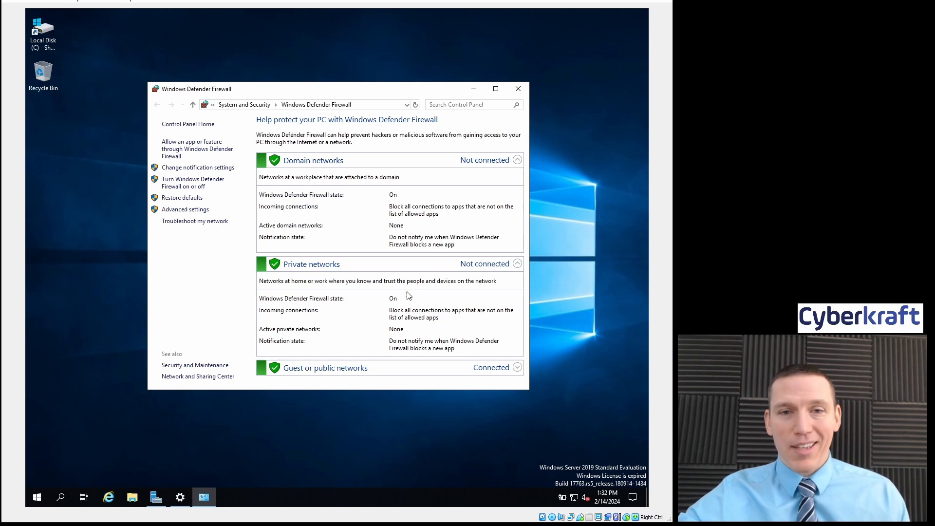
{"action": "mouse_move", "coordinate": [251, 164]}
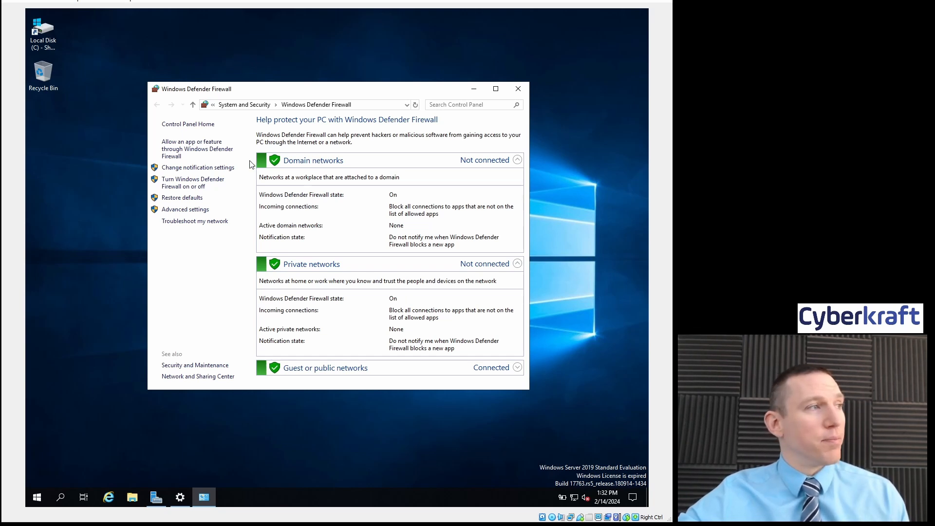
{"action": "left_click", "coordinate": [198, 166]}
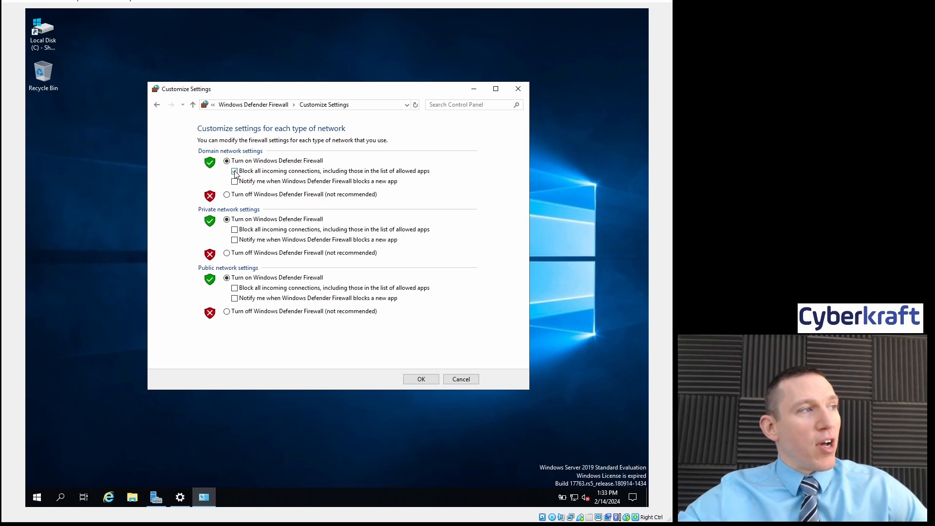
{"action": "left_click", "coordinate": [235, 172]}
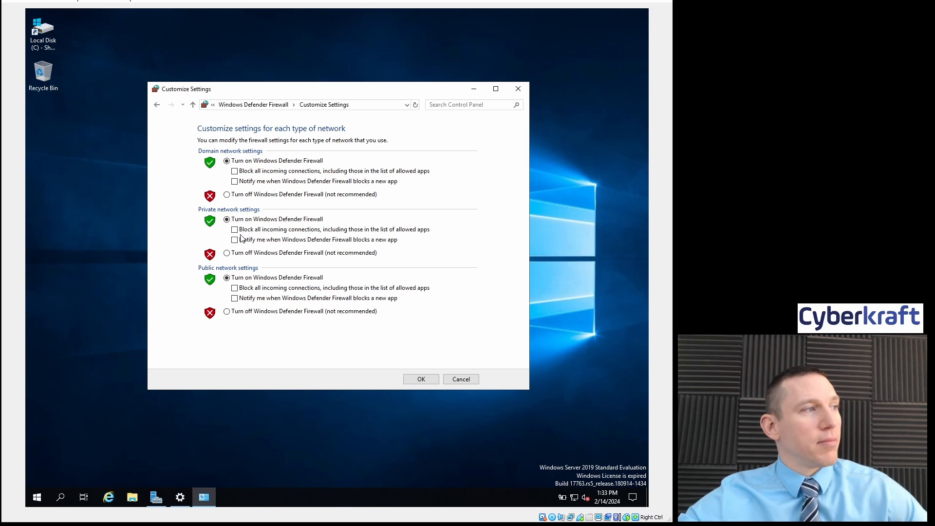
{"action": "mouse_move", "coordinate": [220, 154]}
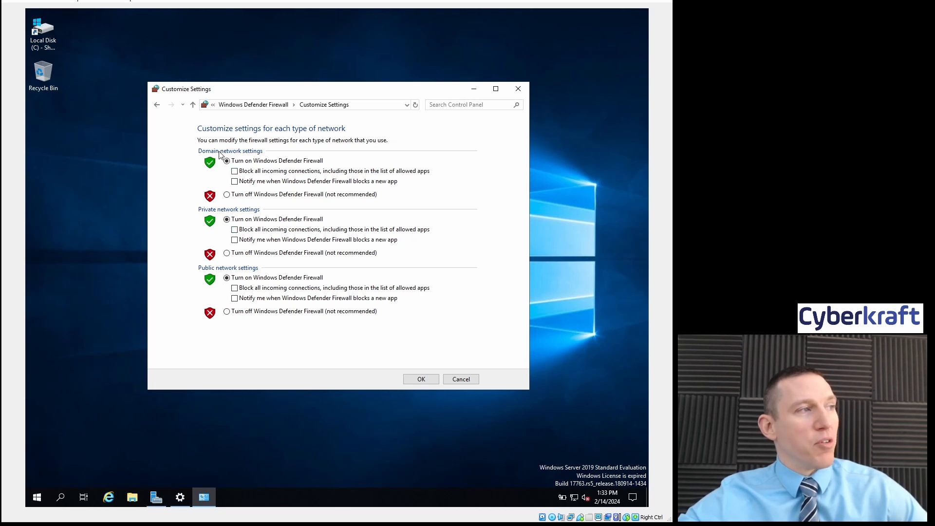
{"action": "mouse_move", "coordinate": [437, 382]}
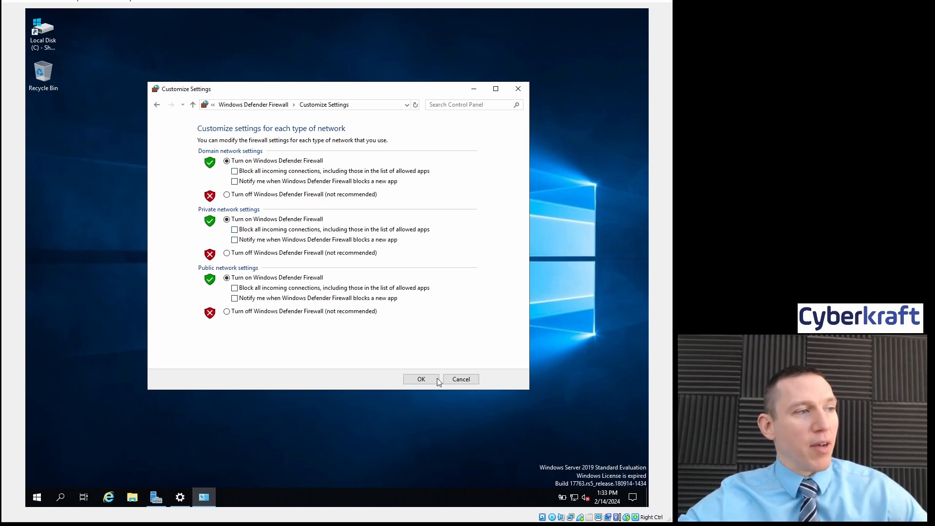
{"action": "left_click", "coordinate": [421, 379]}
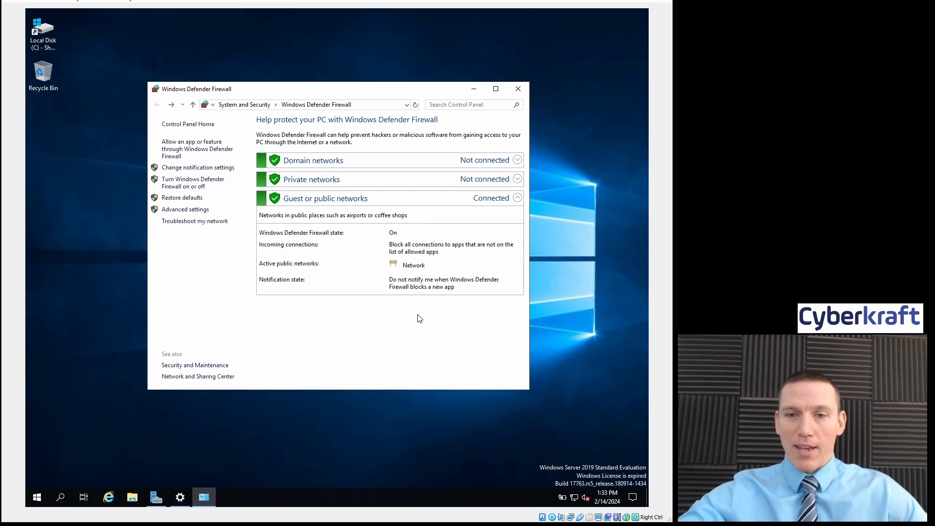
{"action": "mouse_move", "coordinate": [628, 327]}
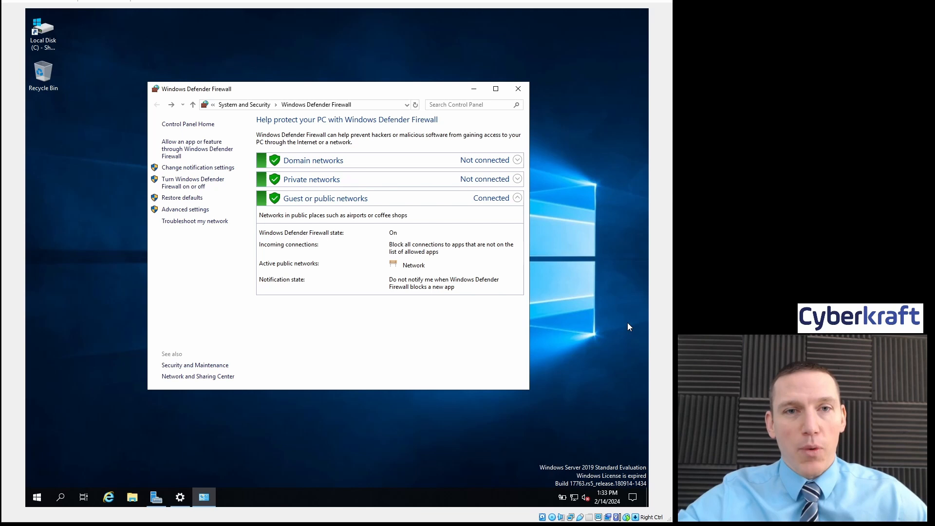
{"action": "mouse_move", "coordinate": [200, 286]}
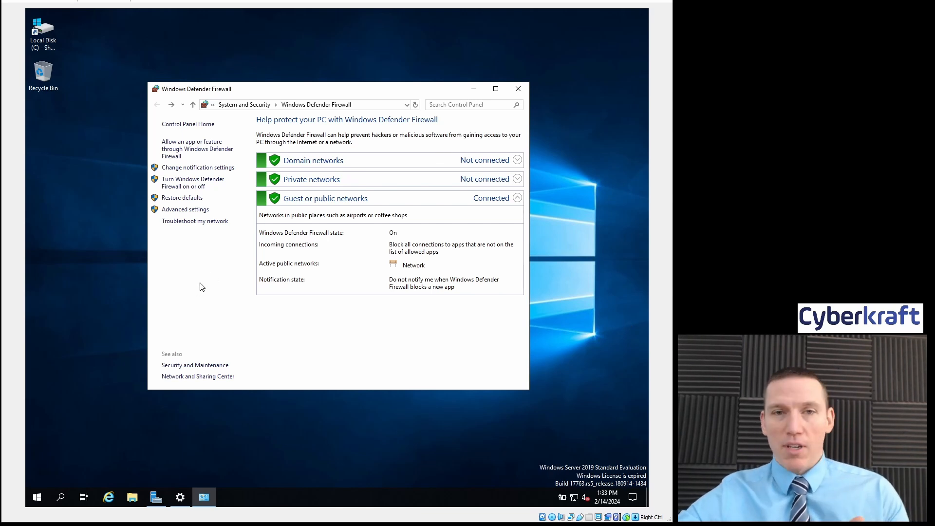
{"action": "mouse_move", "coordinate": [197, 167]}
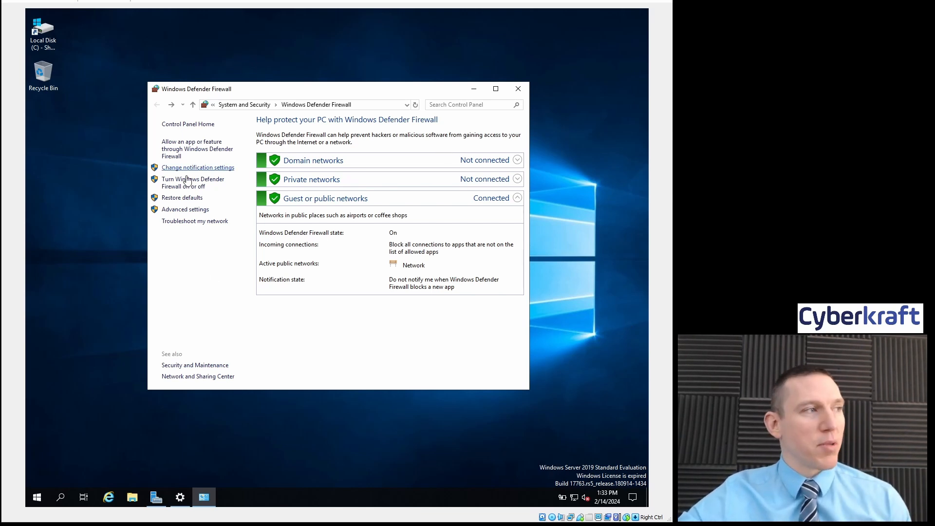
- Open Advanced settings to launch the Windows Defender Firewall with Advanced Security console
{"action": "left_click", "coordinate": [185, 209]}
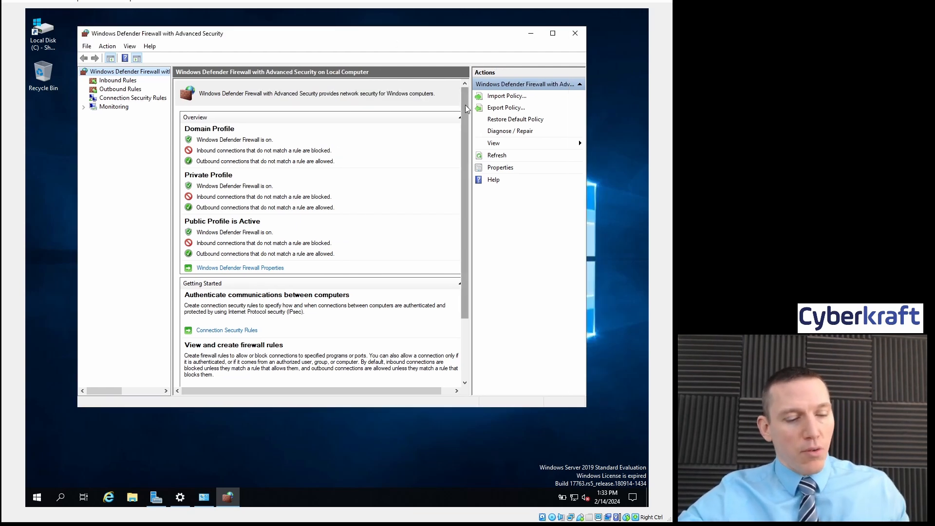
{"action": "mouse_move", "coordinate": [292, 184]}
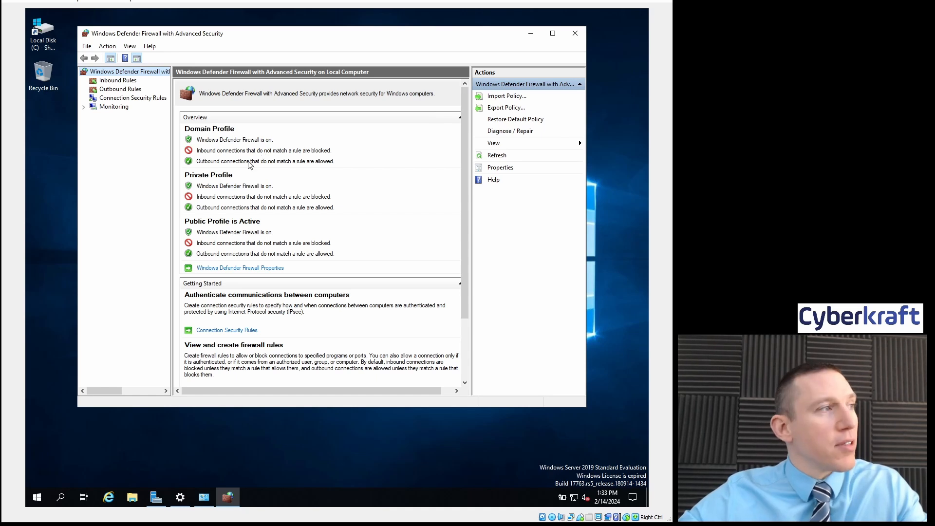
{"action": "mouse_move", "coordinate": [259, 239]}
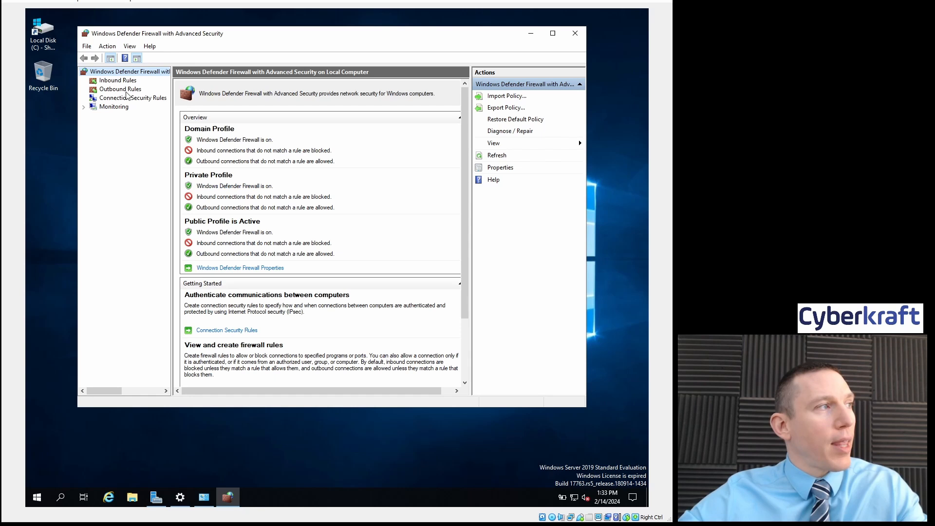
- Review the Inbound Rules list, sorting it by the Enabled column and another column
{"action": "left_click", "coordinate": [118, 80]}
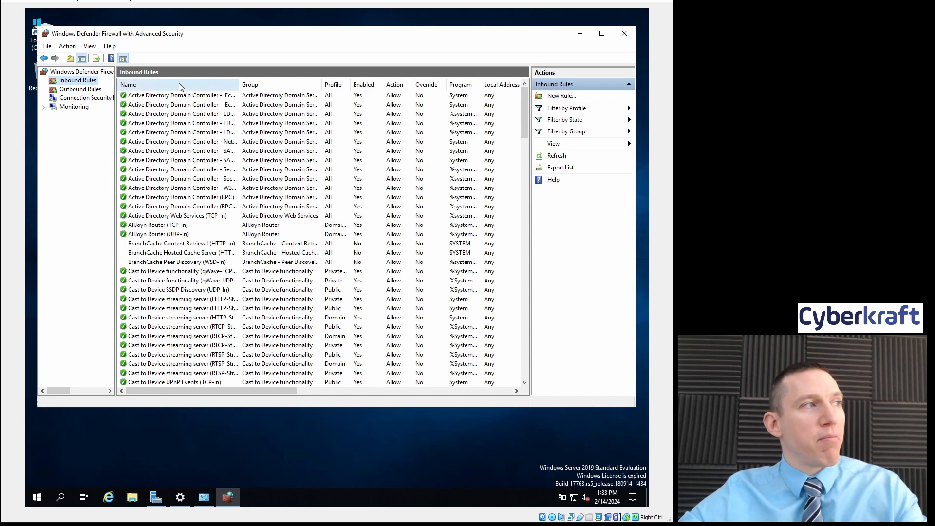
{"action": "scroll", "scroll_direction": "down", "scroll_amount": 3}
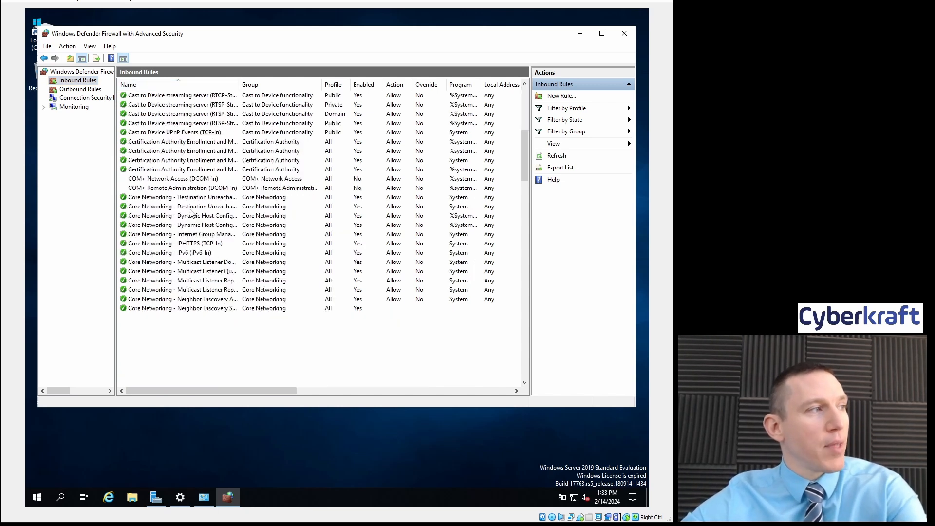
{"action": "scroll", "scroll_direction": "down", "scroll_amount": 3}
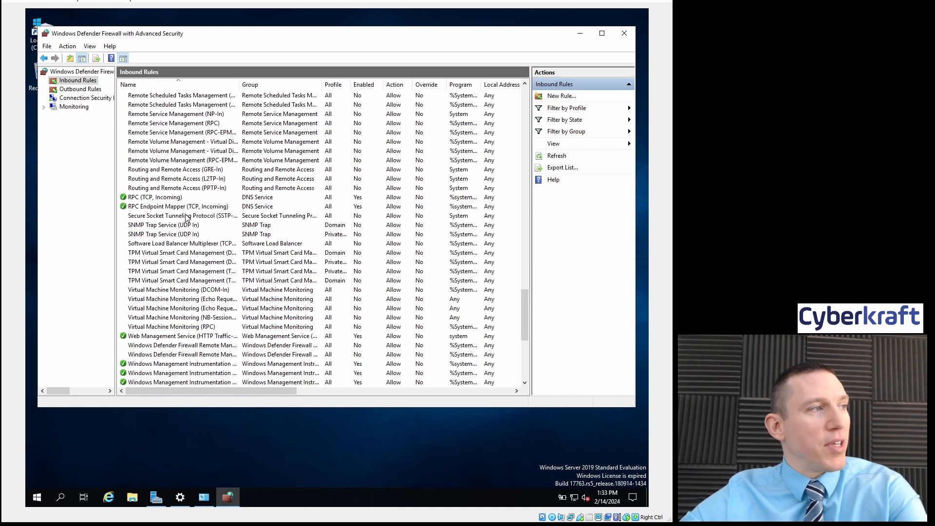
{"action": "scroll", "scroll_direction": "up", "scroll_amount": 3}
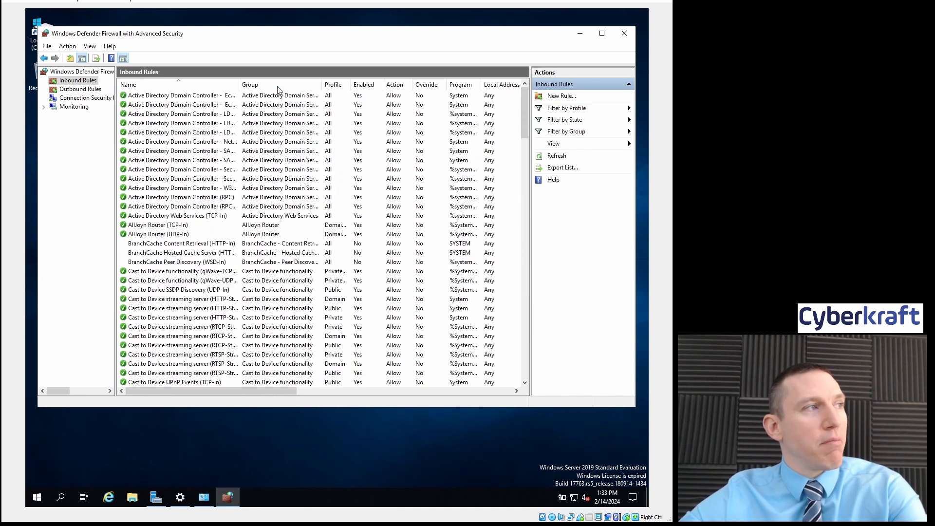
{"action": "scroll", "scroll_direction": "down", "scroll_amount": 3}
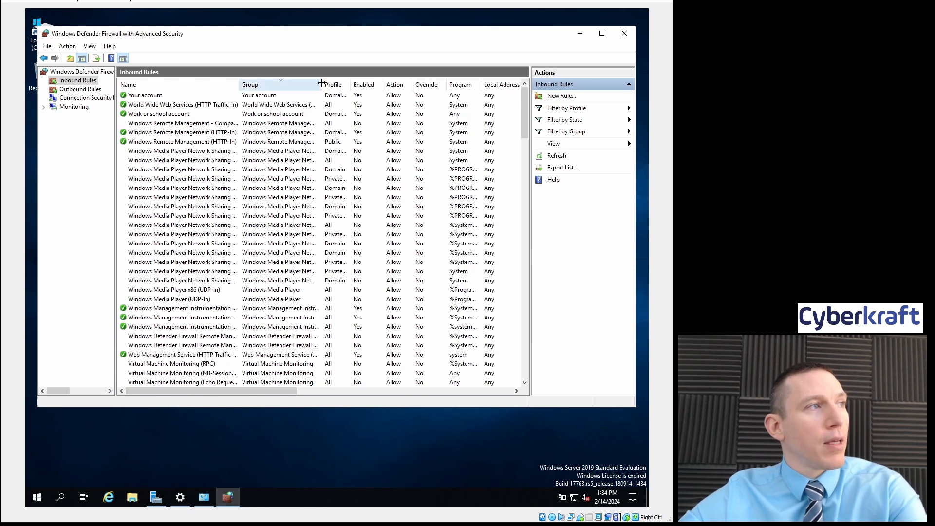
{"action": "left_click", "coordinate": [127, 84]}
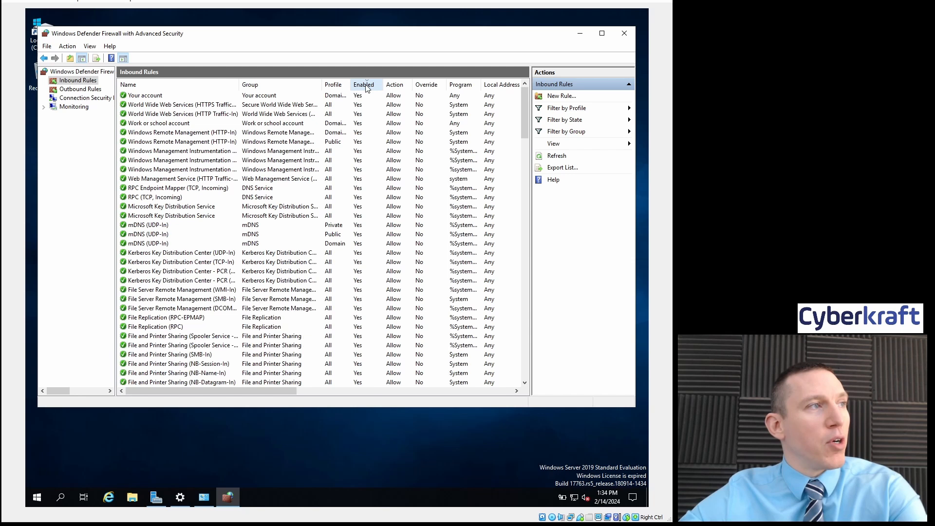
{"action": "mouse_move", "coordinate": [404, 83]}
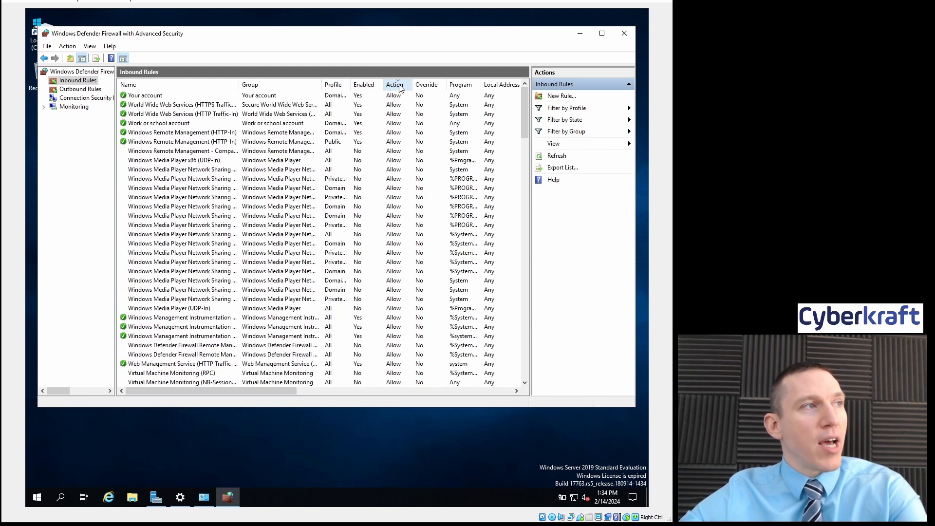
{"action": "mouse_move", "coordinate": [396, 205]}
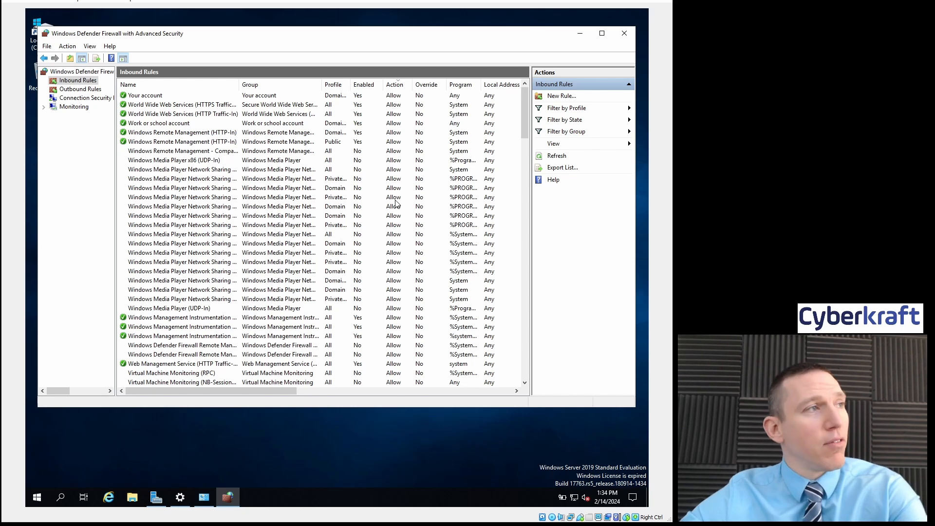
{"action": "mouse_move", "coordinate": [417, 166]}
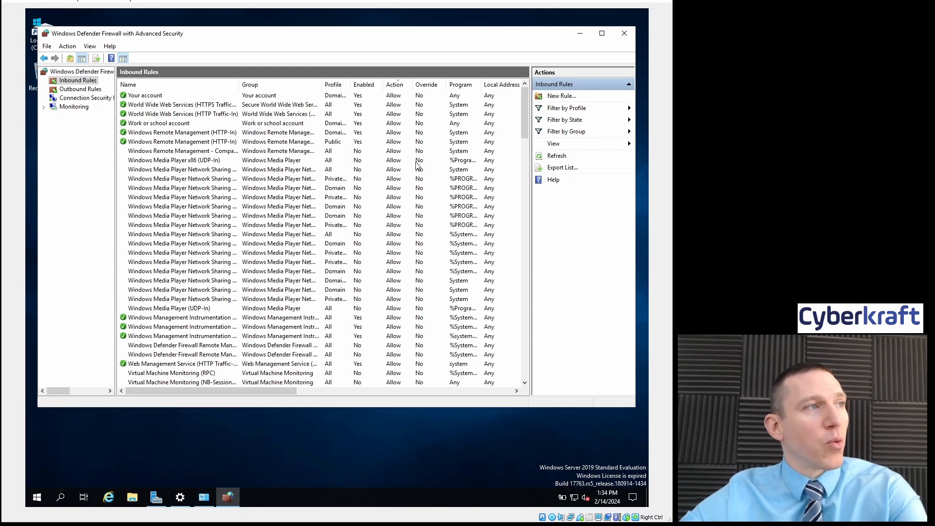
{"action": "scroll", "scroll_direction": "down", "scroll_amount": 3}
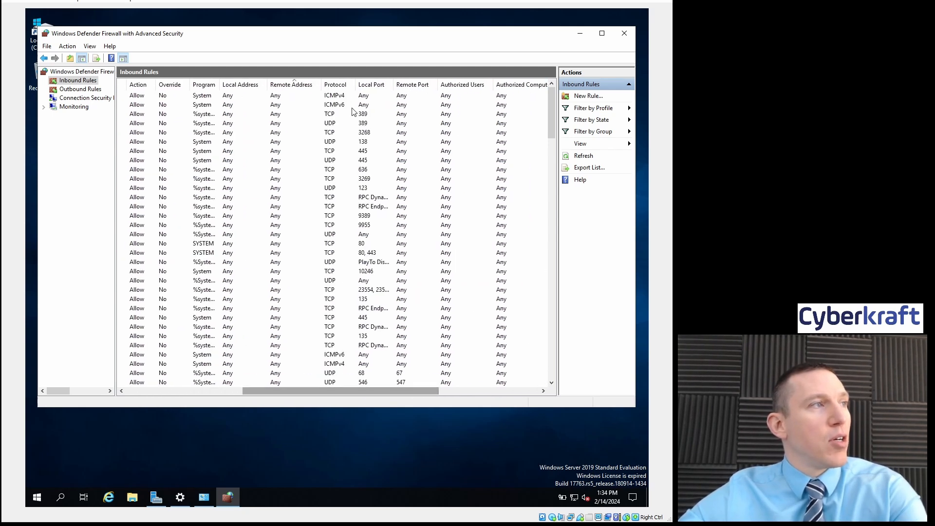
{"action": "left_click", "coordinate": [371, 84]}
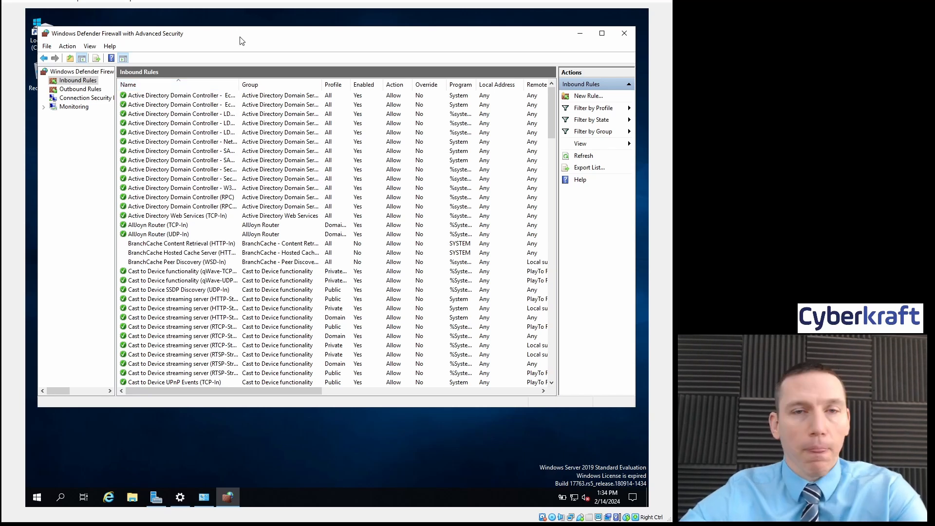
{"action": "mouse_move", "coordinate": [251, 50]}
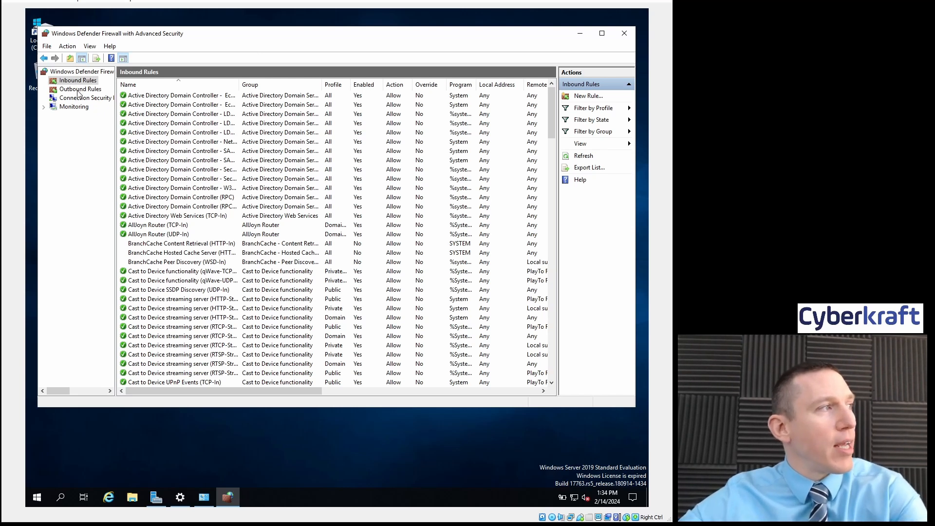
{"action": "mouse_move", "coordinate": [81, 82]}
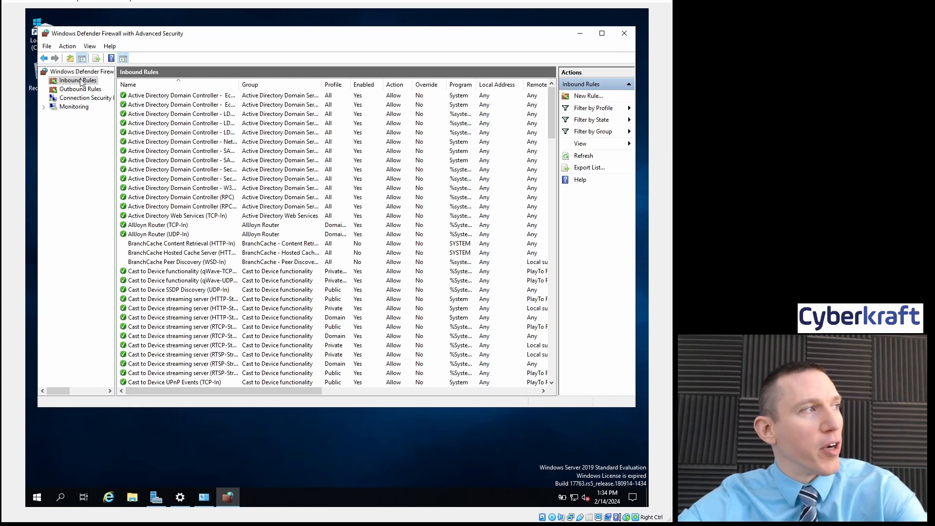
{"action": "mouse_move", "coordinate": [298, 42]}
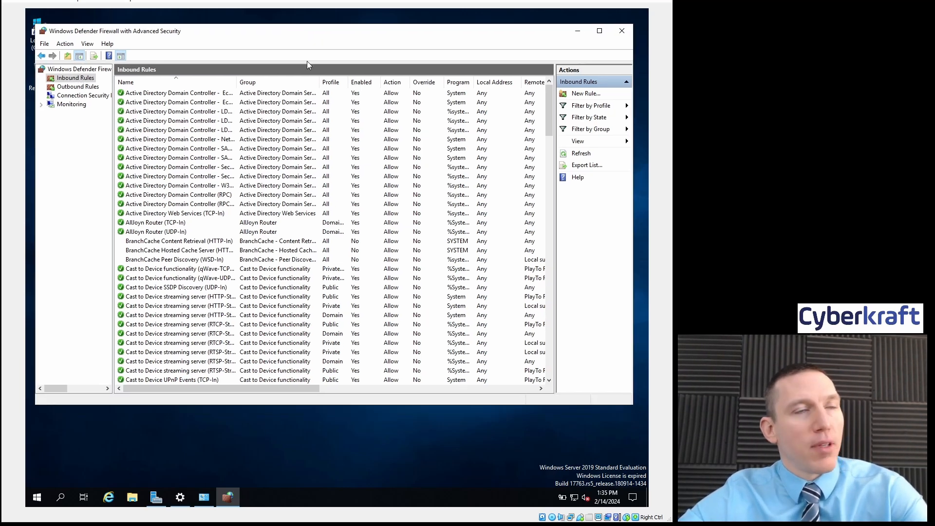
{"action": "mouse_move", "coordinate": [312, 71]}
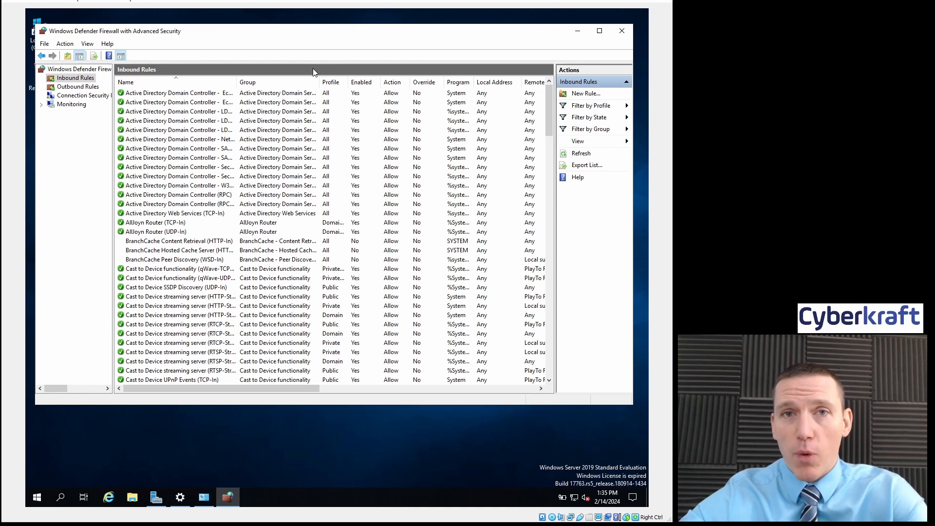
{"action": "mouse_move", "coordinate": [382, 51]}
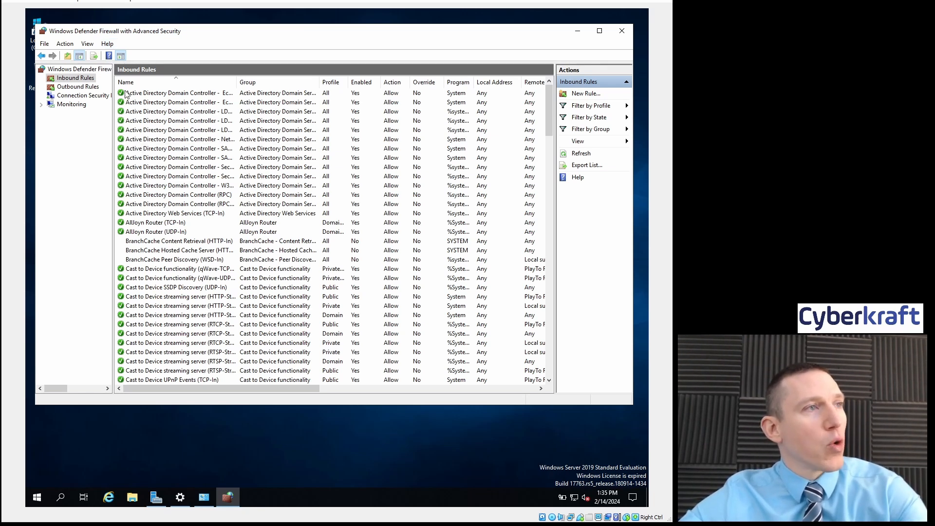
{"action": "mouse_move", "coordinate": [585, 94]}
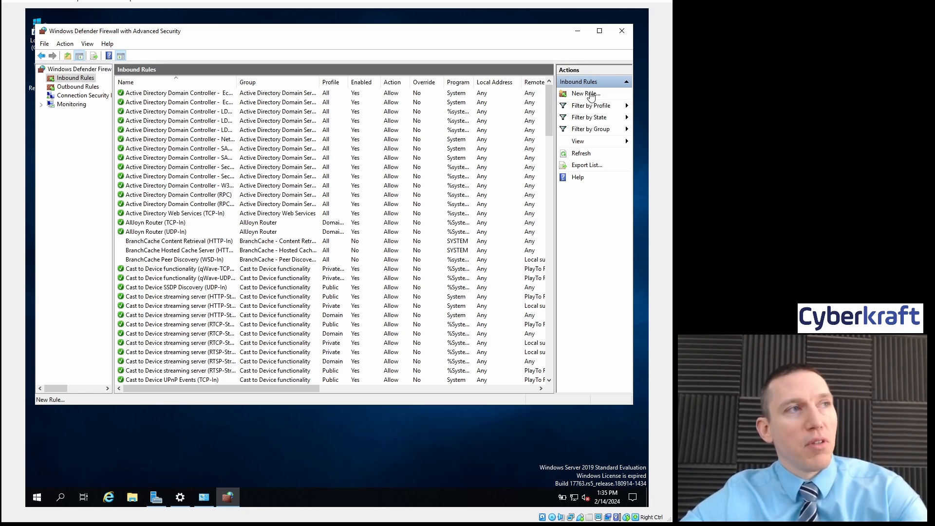
{"action": "mouse_move", "coordinate": [528, 94]}
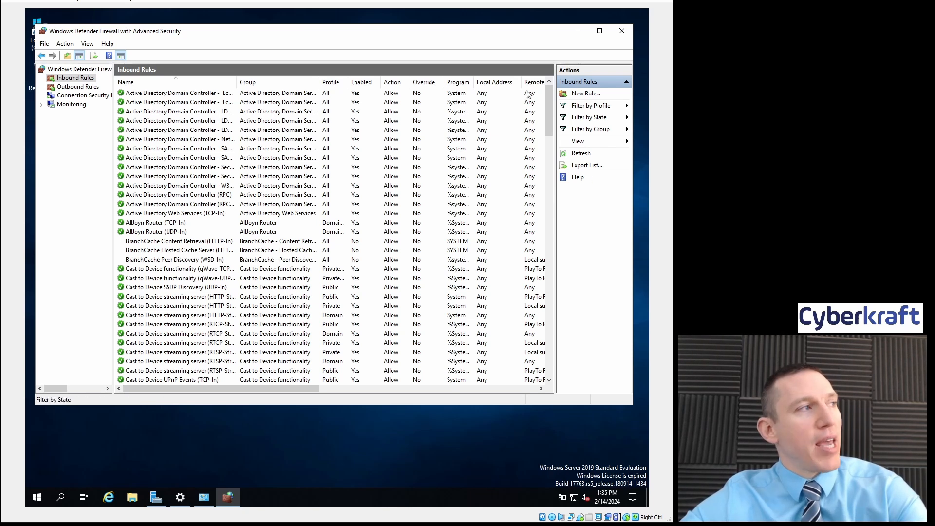
- Start a new inbound rule from the Action menu, launching the New Inbound Rule Wizard
{"action": "left_click", "coordinate": [65, 43]}
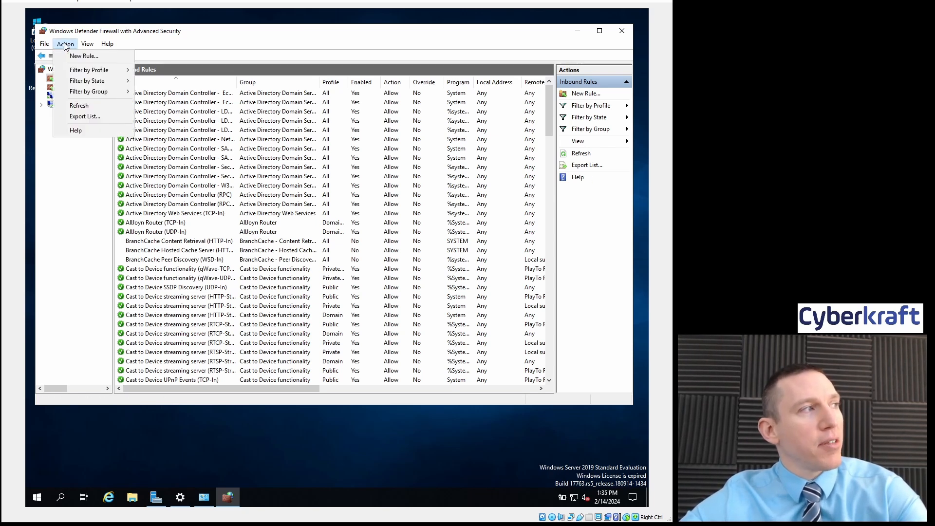
{"action": "left_click", "coordinate": [86, 44]}
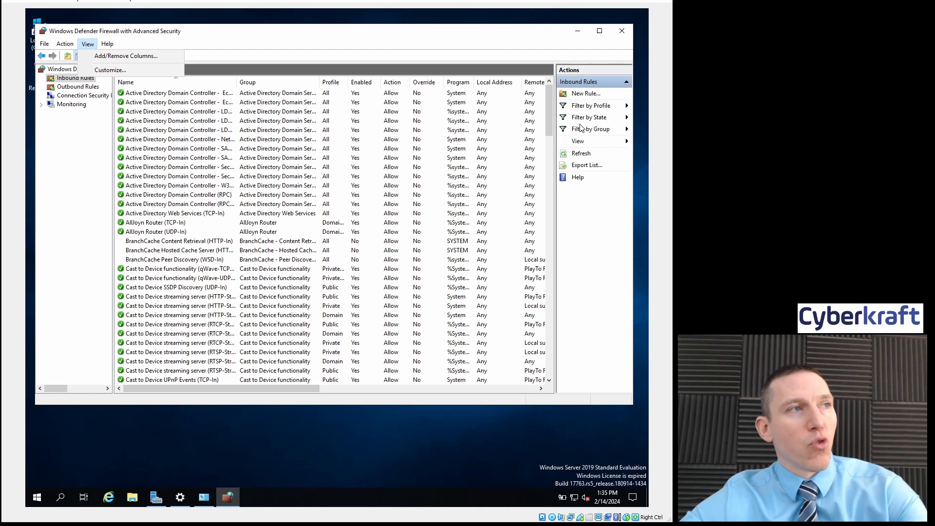
{"action": "left_click", "coordinate": [64, 43]}
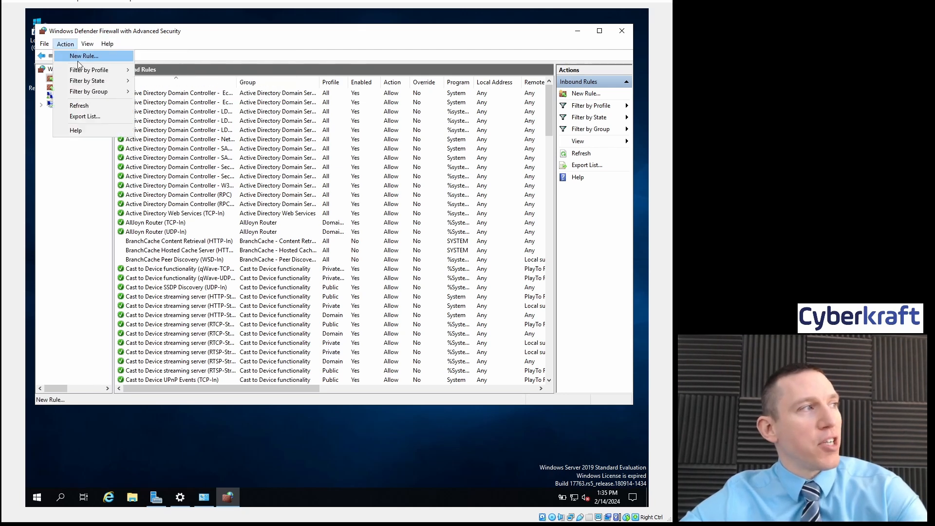
{"action": "left_click", "coordinate": [84, 56]}
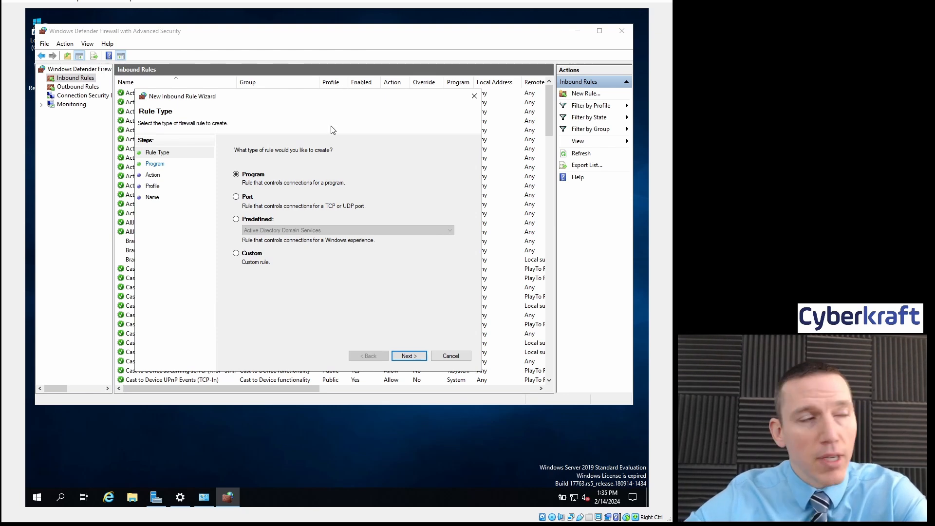
{"action": "mouse_move", "coordinate": [298, 211]}
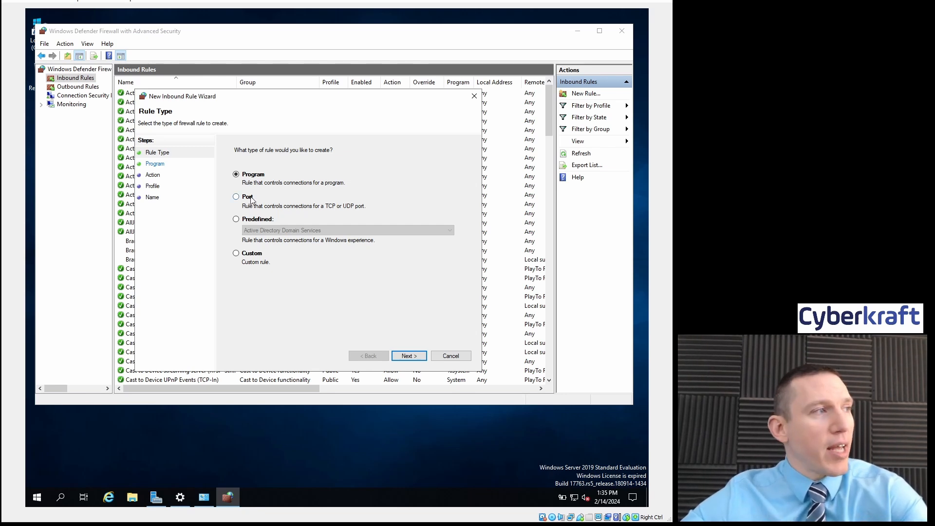
- Make the inbound rule a TCP port rule limited to specific local port 80 and continue to the Action step
{"action": "left_click", "coordinate": [236, 196]}
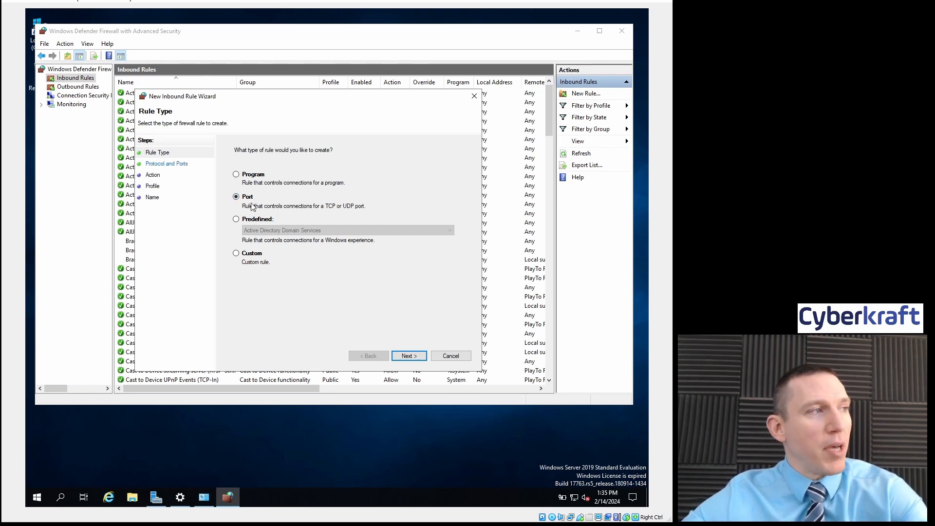
{"action": "left_click", "coordinate": [408, 355]}
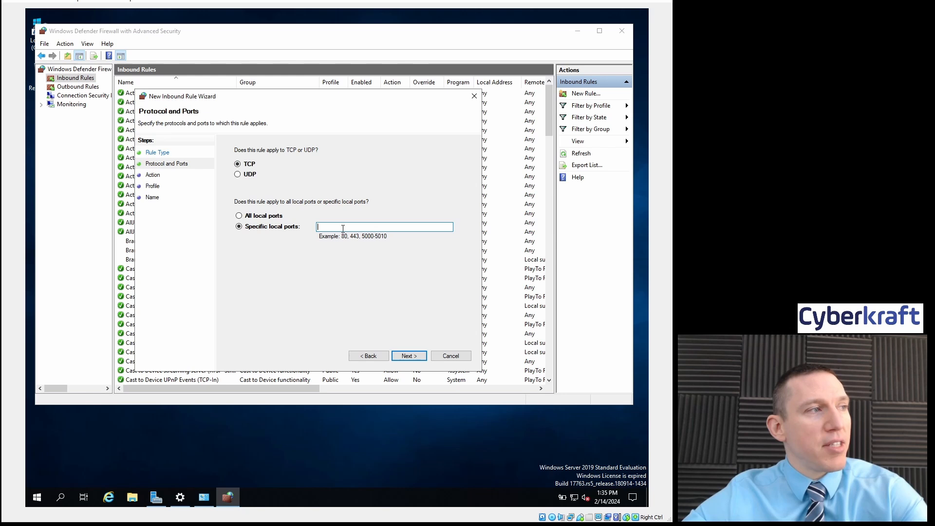
{"action": "mouse_move", "coordinate": [315, 272]}
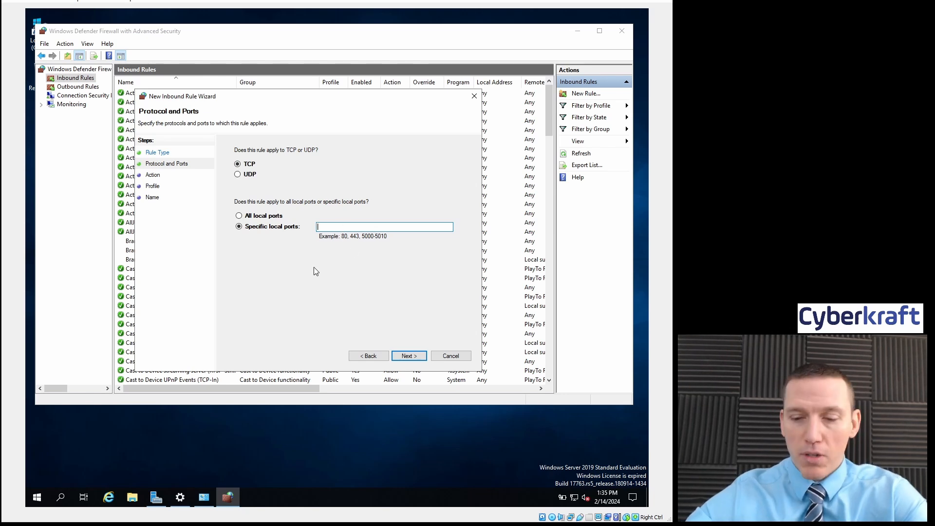
{"action": "type", "text": "80"}
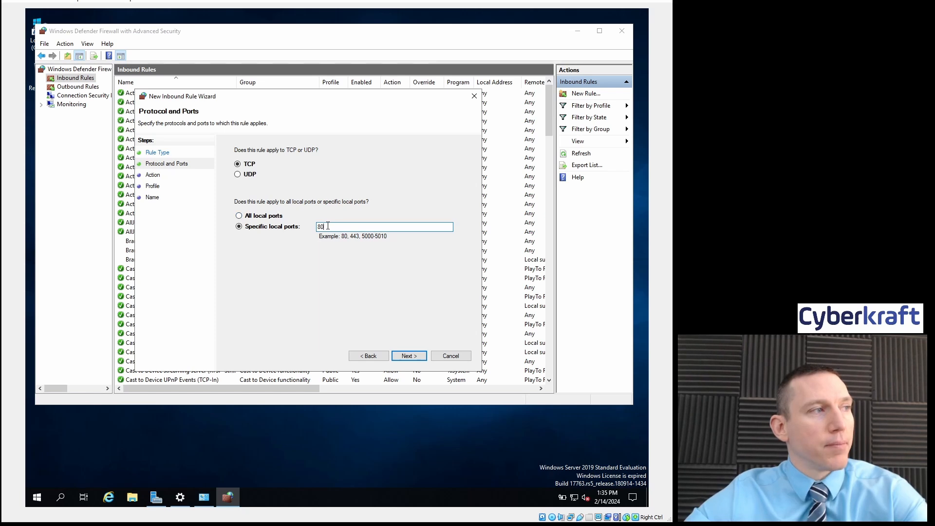
{"action": "left_click", "coordinate": [237, 215]}
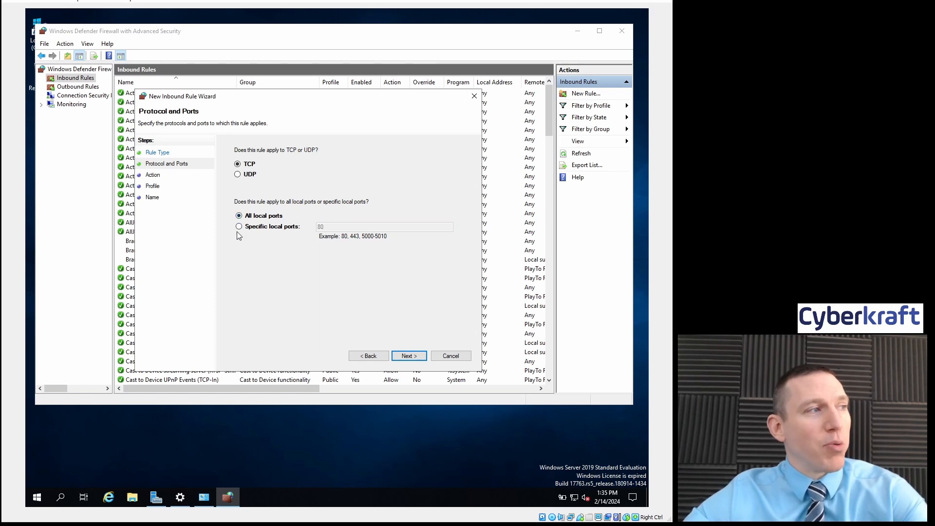
{"action": "left_click", "coordinate": [237, 226]}
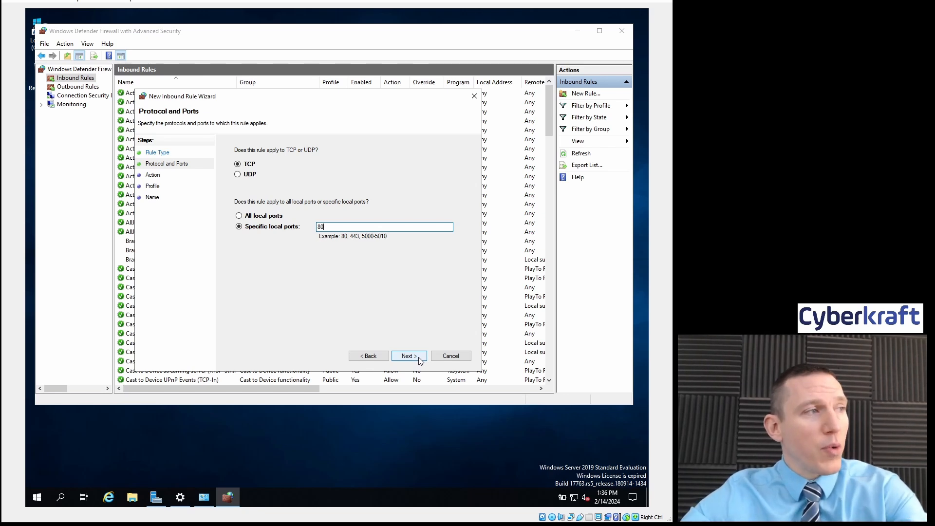
{"action": "left_click", "coordinate": [408, 355]}
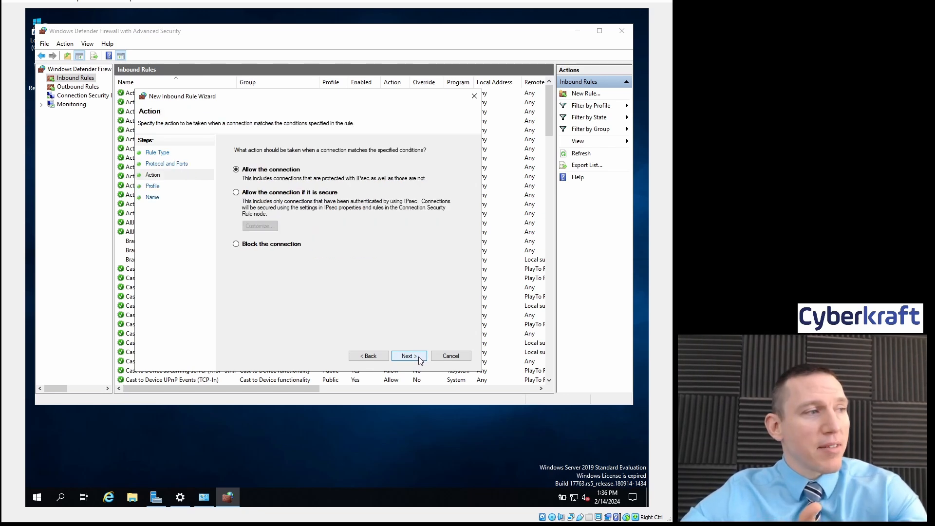
{"action": "mouse_move", "coordinate": [370, 283]}
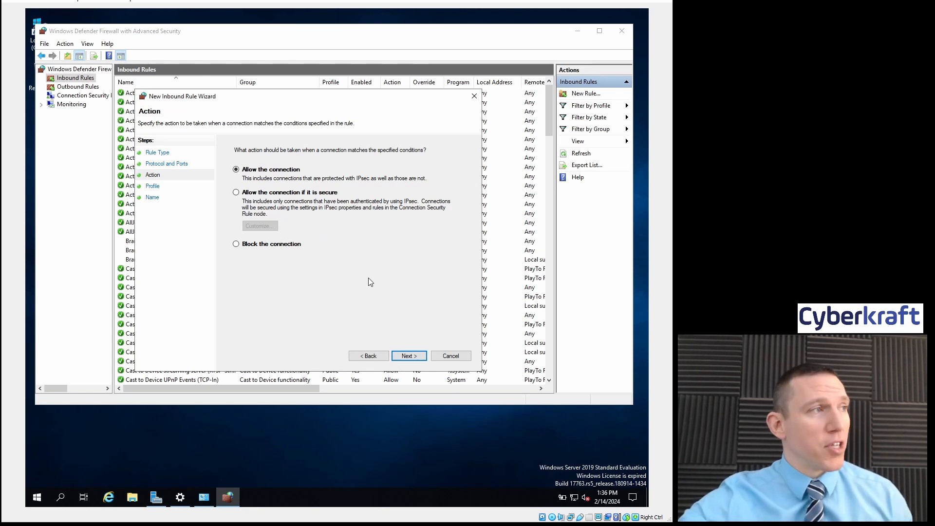
{"action": "mouse_move", "coordinate": [357, 231]}
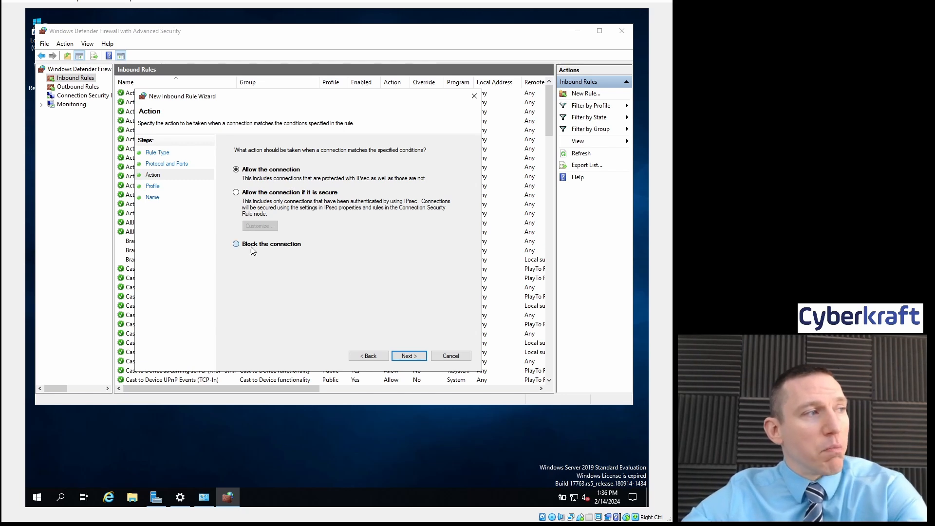
- Block matching connections and keep Domain, Private and Public profiles checked, reaching the Name step
{"action": "left_click", "coordinate": [407, 355]}
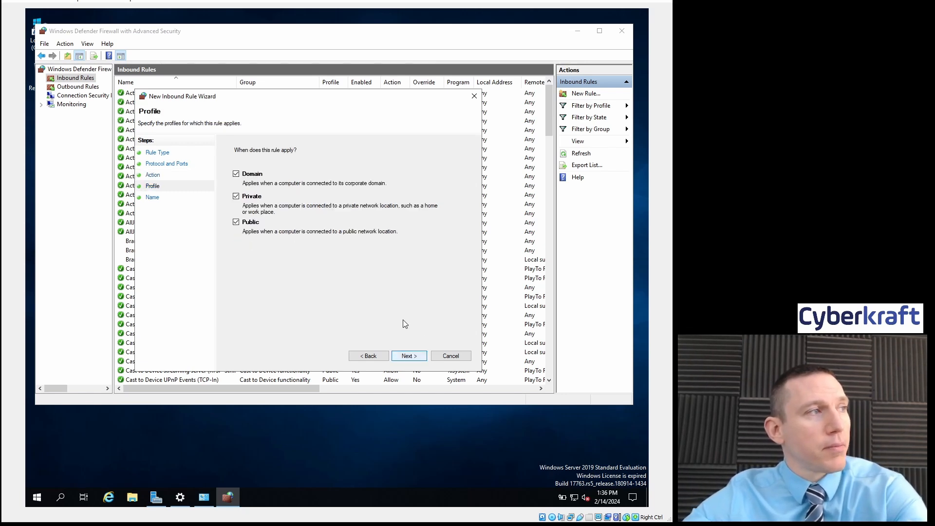
{"action": "mouse_move", "coordinate": [262, 183]}
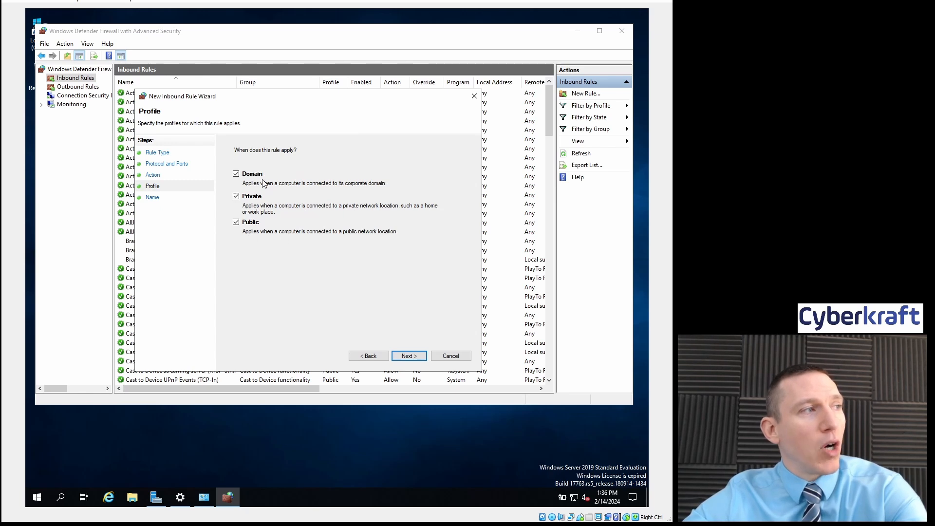
{"action": "mouse_move", "coordinate": [257, 191]}
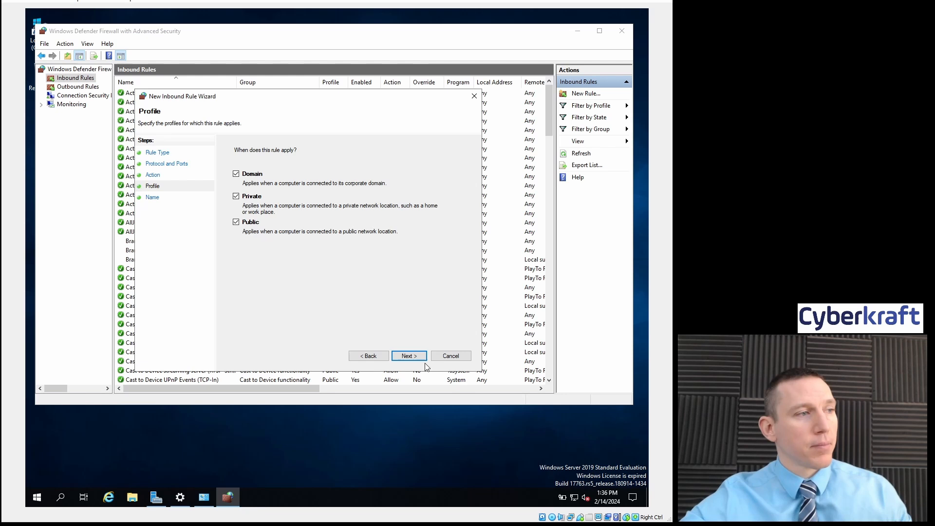
{"action": "left_click", "coordinate": [407, 356]}
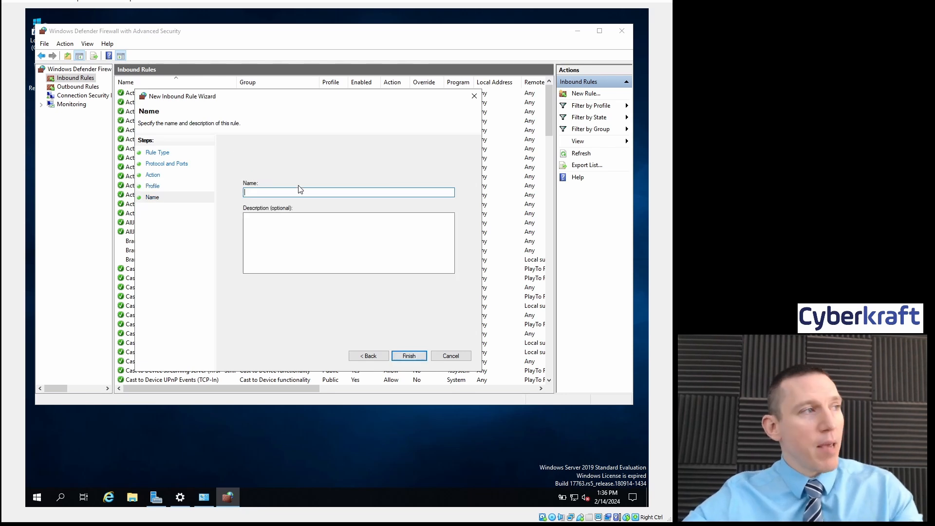
{"action": "mouse_move", "coordinate": [298, 191]}
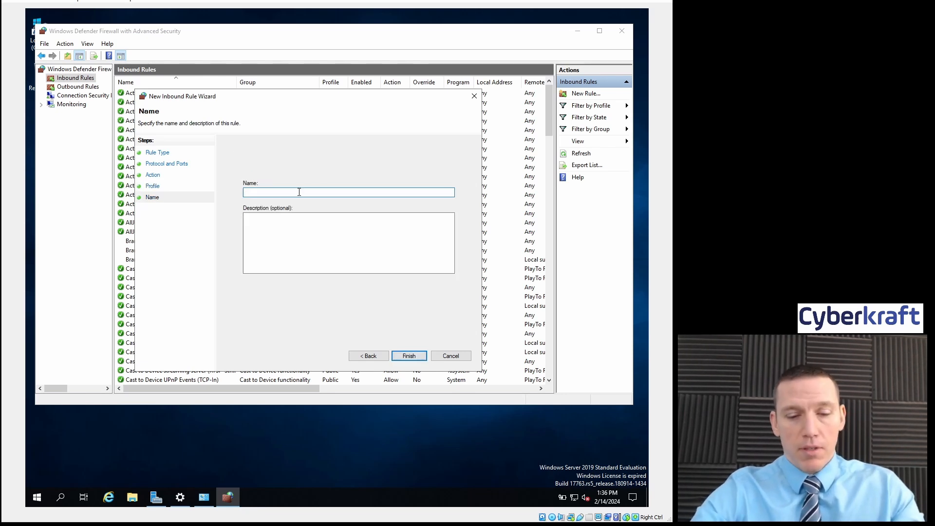
- Name the rule 'Block HTTP', describe it as blocking all HTTP traffic through port 80, and finish
{"action": "type", "text": "Block HTTP"}
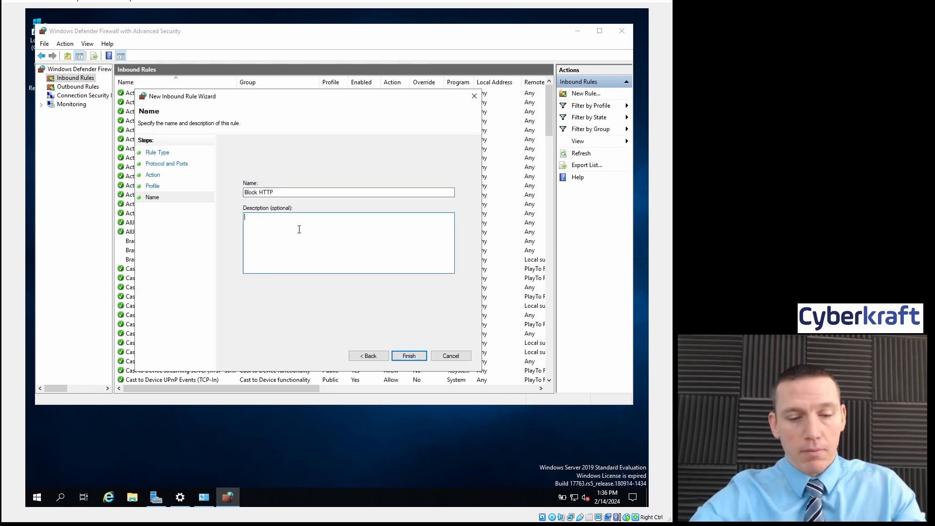
{"action": "type", "text": "Blocks"}
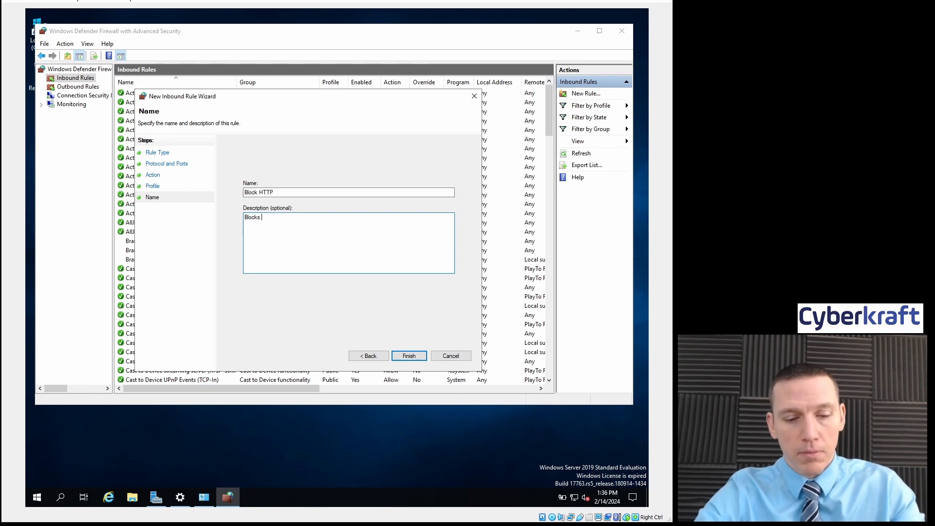
{"action": "type", "text": "all traffic"}
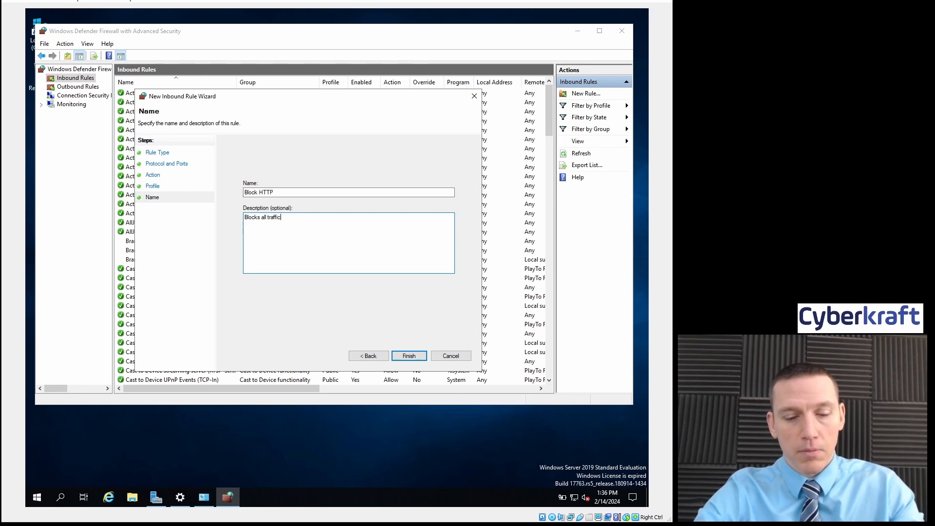
{"action": "type", "text": "on"}
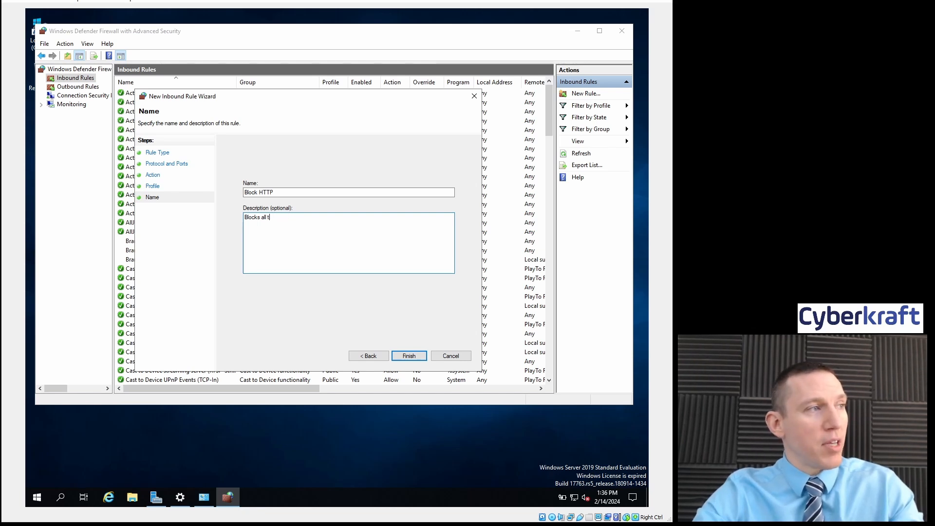
{"action": "type", "text": "HTTP traffic"}
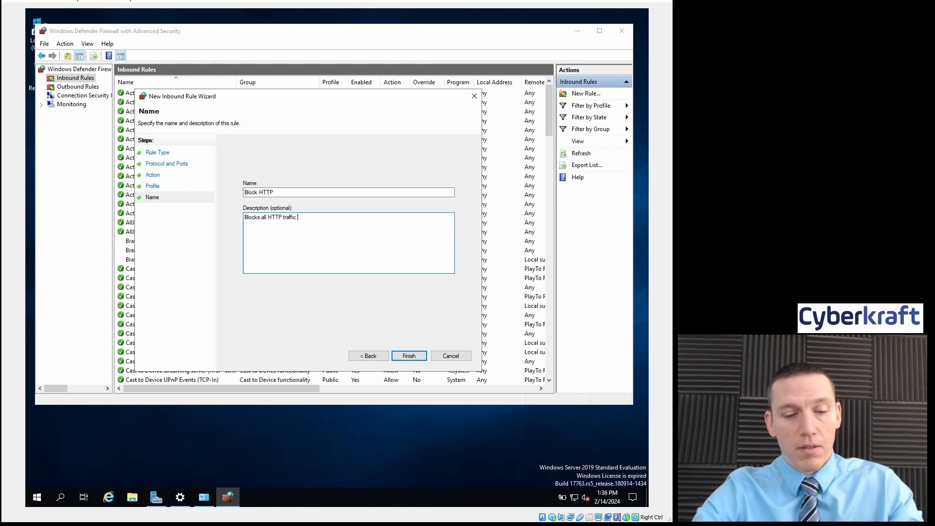
{"action": "type", "text": "through port"}
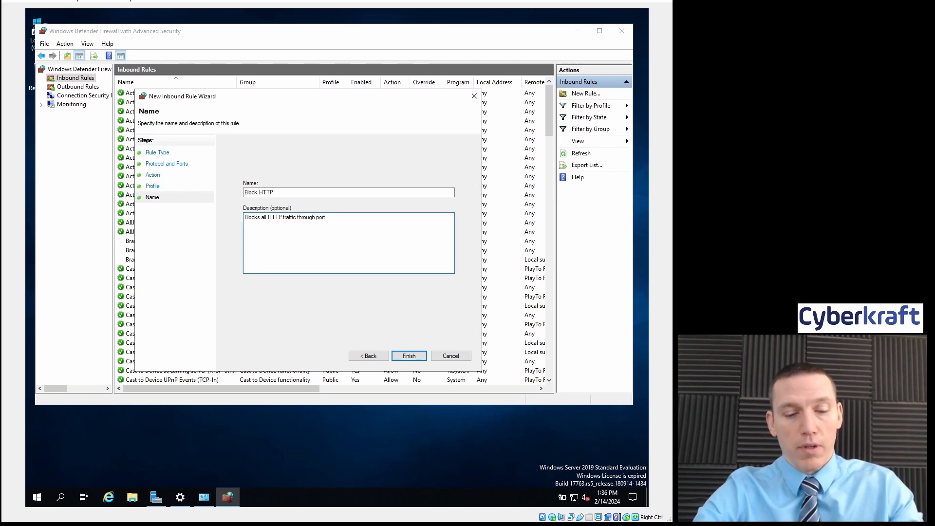
{"action": "type", "text": "80"}
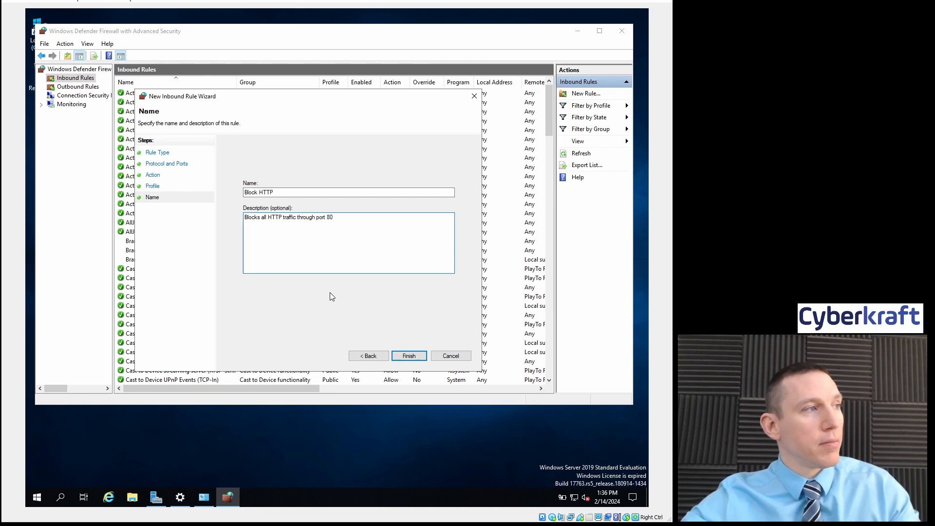
{"action": "left_click", "coordinate": [408, 355]}
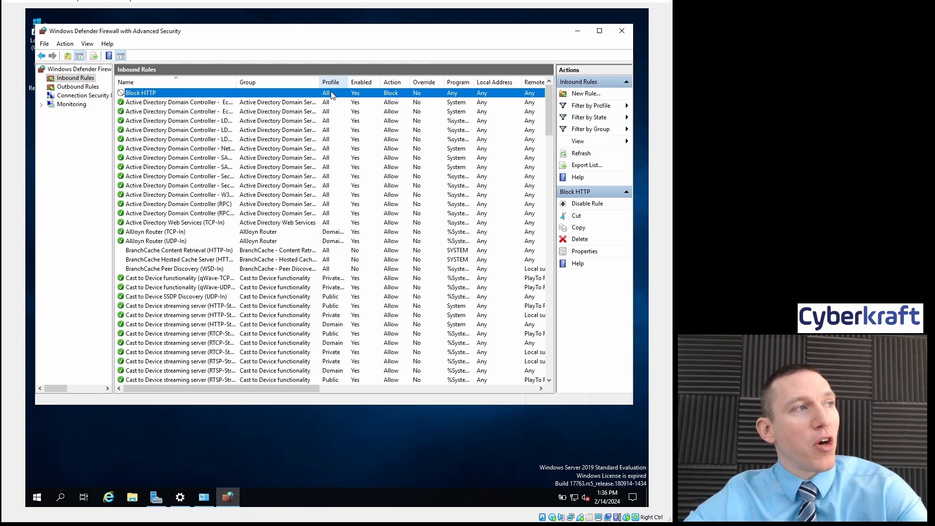
- Switch from the inbound rules to the Outbound Rules list in the navigation tree
{"action": "scroll", "scroll_direction": "down", "scroll_amount": 3}
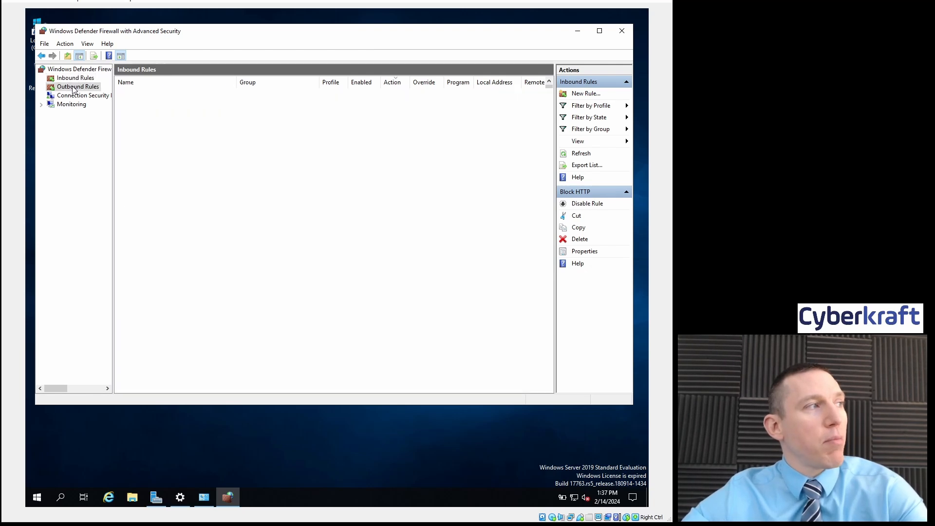
{"action": "left_click", "coordinate": [77, 87]}
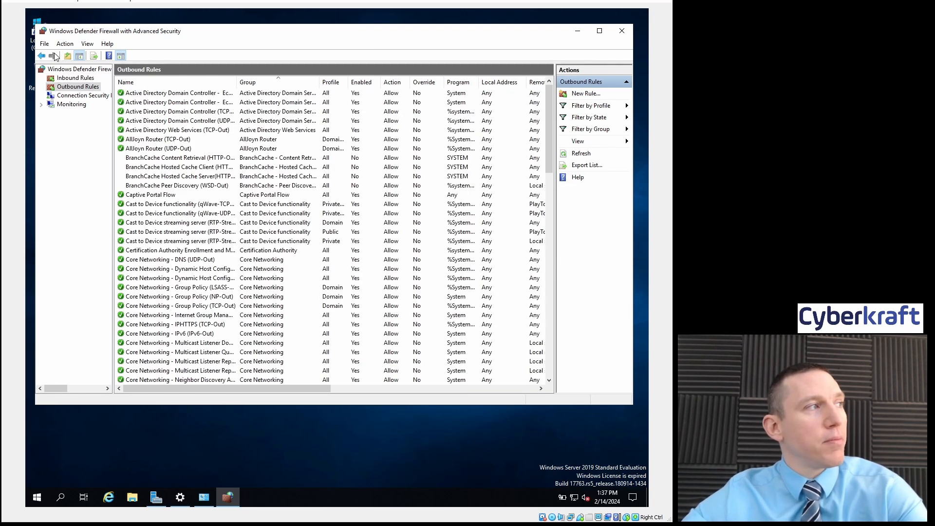
- Start a new outbound rule as a TCP port rule for remote port 80 that blocks the connection
{"action": "left_click", "coordinate": [584, 93]}
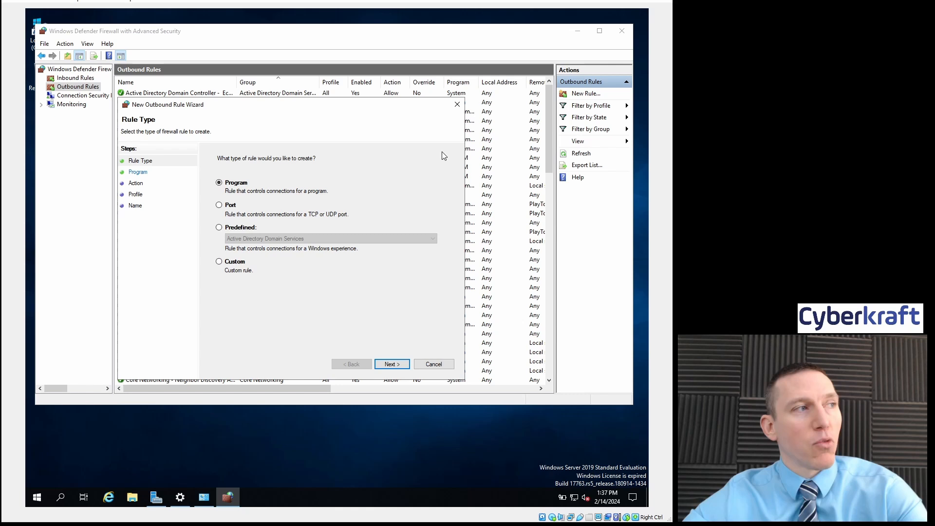
{"action": "left_click", "coordinate": [219, 204]}
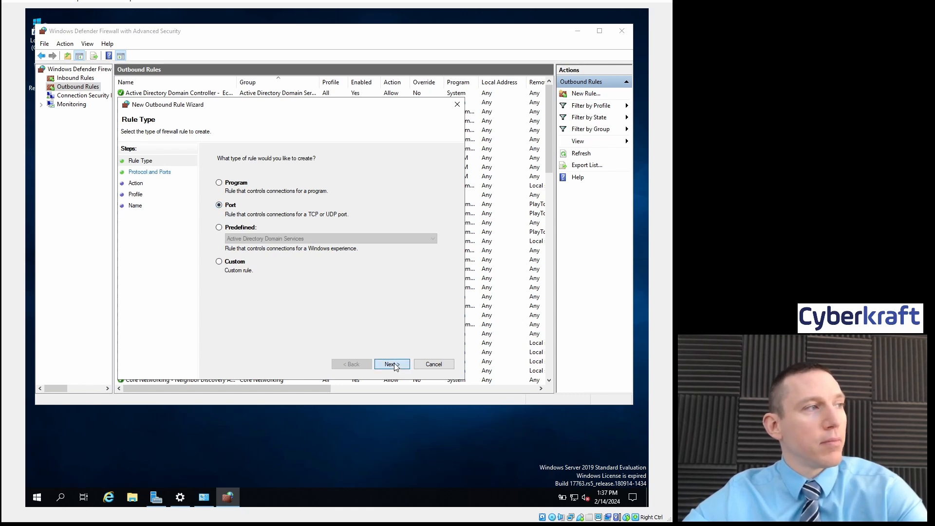
{"action": "left_click", "coordinate": [390, 363]}
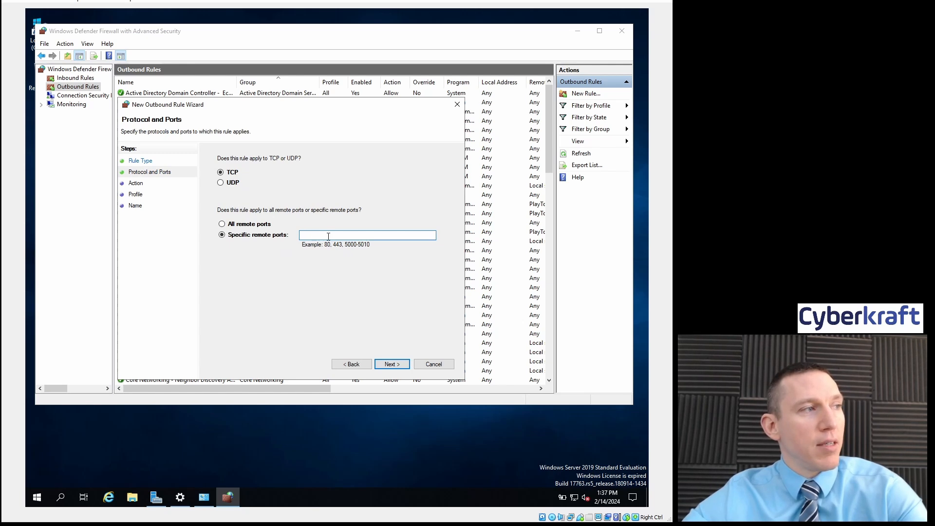
{"action": "type", "text": "80"}
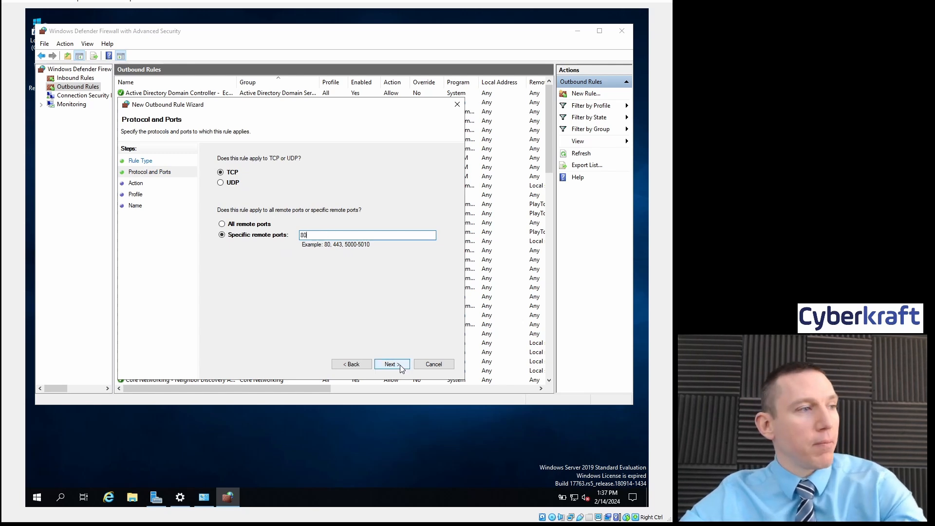
{"action": "left_click", "coordinate": [391, 363]}
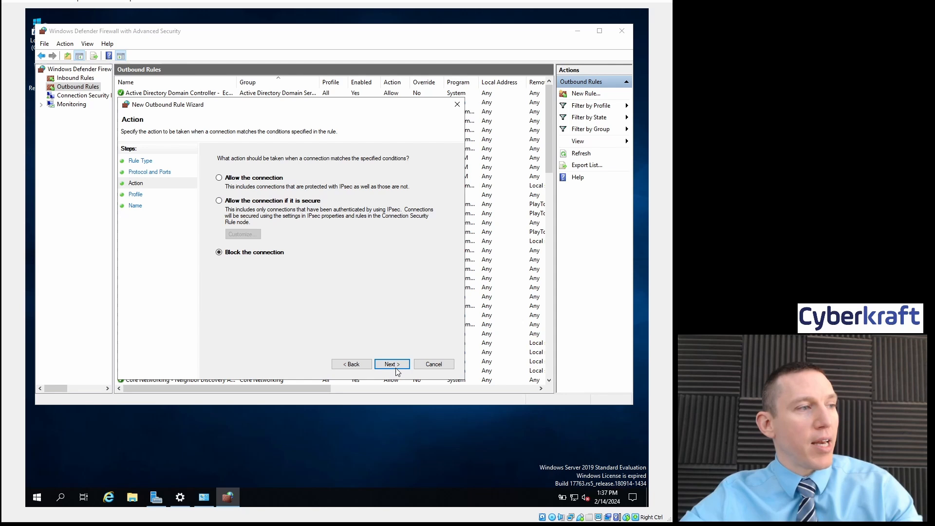
{"action": "left_click", "coordinate": [390, 363]}
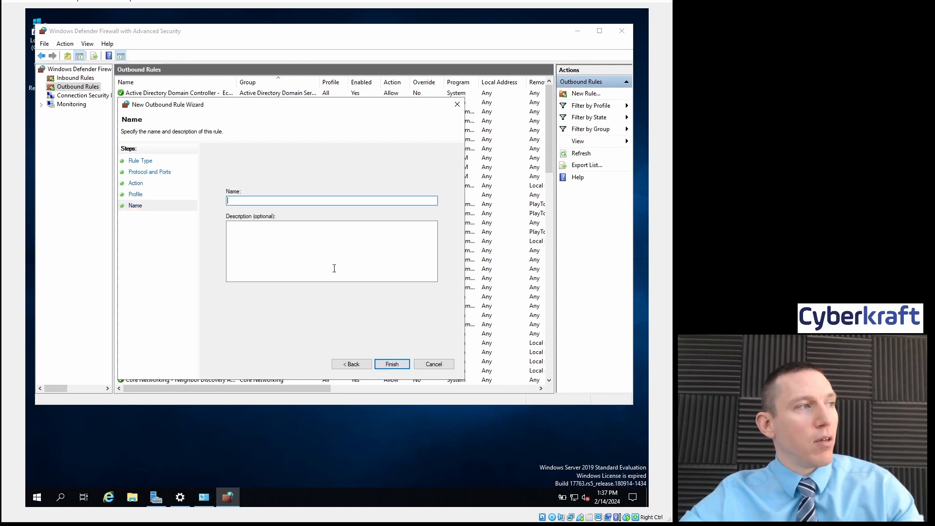
- Name it 'Block HTTP Connection', describe it as blocking all connections on port 80, and finish
{"action": "type", "text": "Bl"}
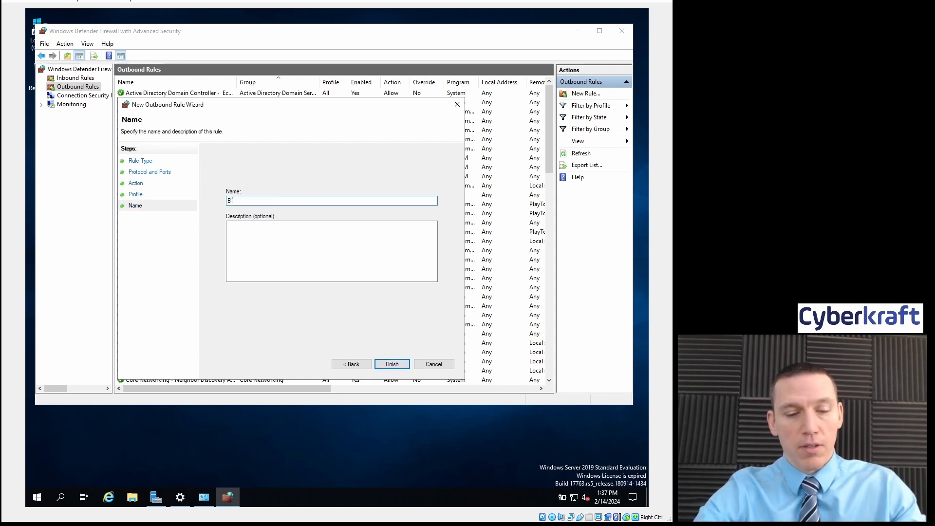
{"action": "type", "text": "Block HTTP"}
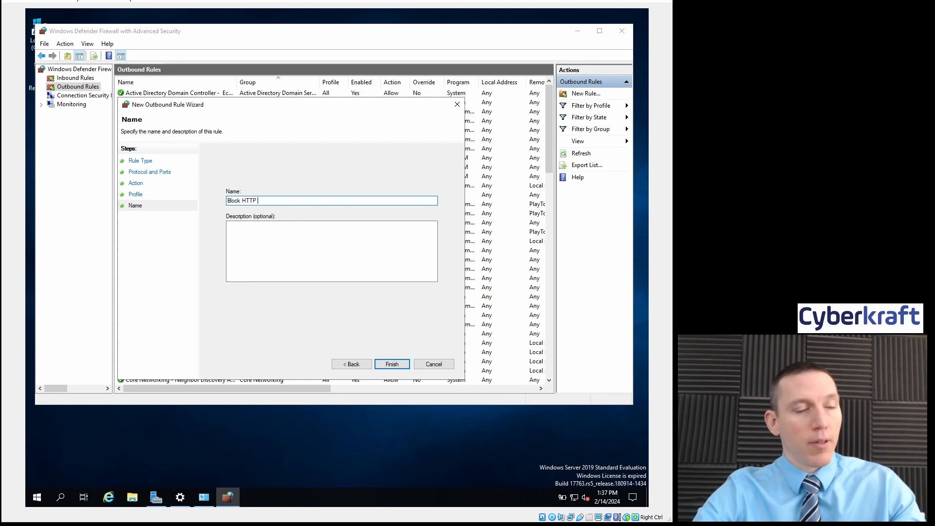
{"action": "type", "text": "Connection"}
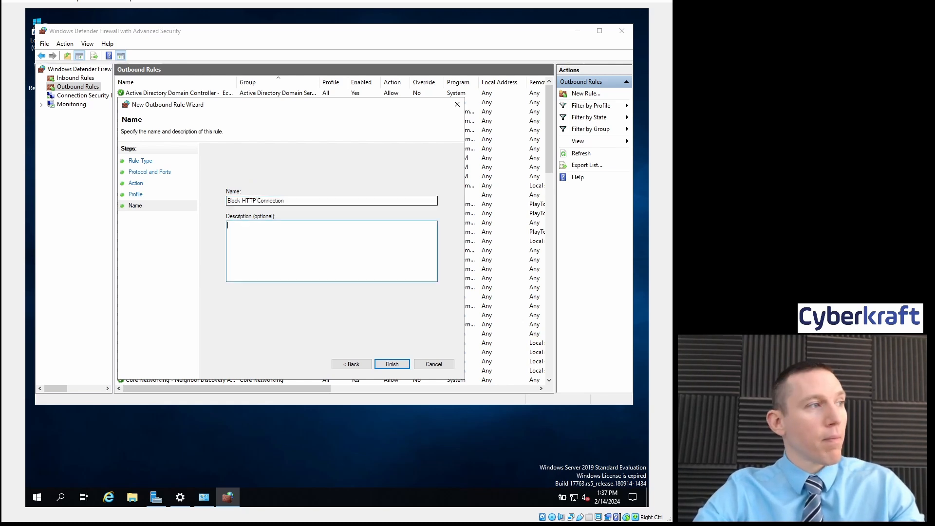
{"action": "type", "text": "Blocks all connec"}
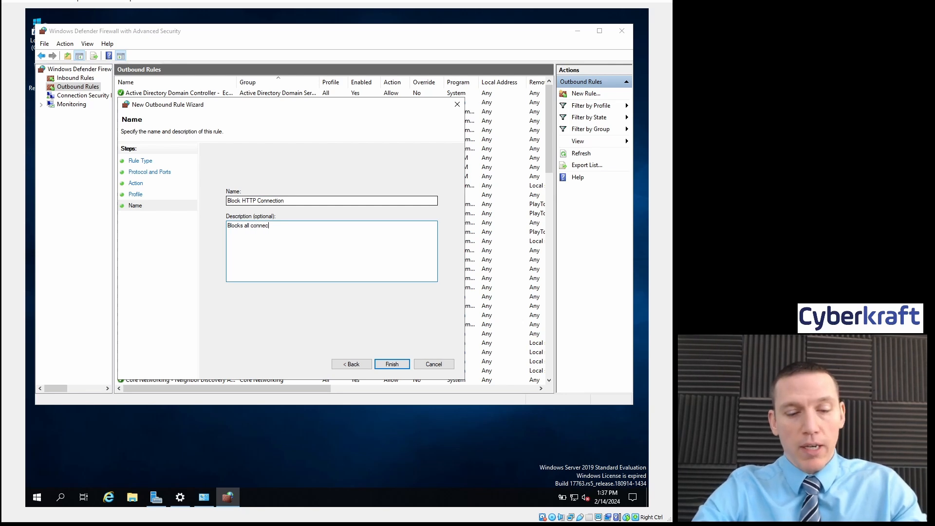
{"action": "type", "text": "tions on p"}
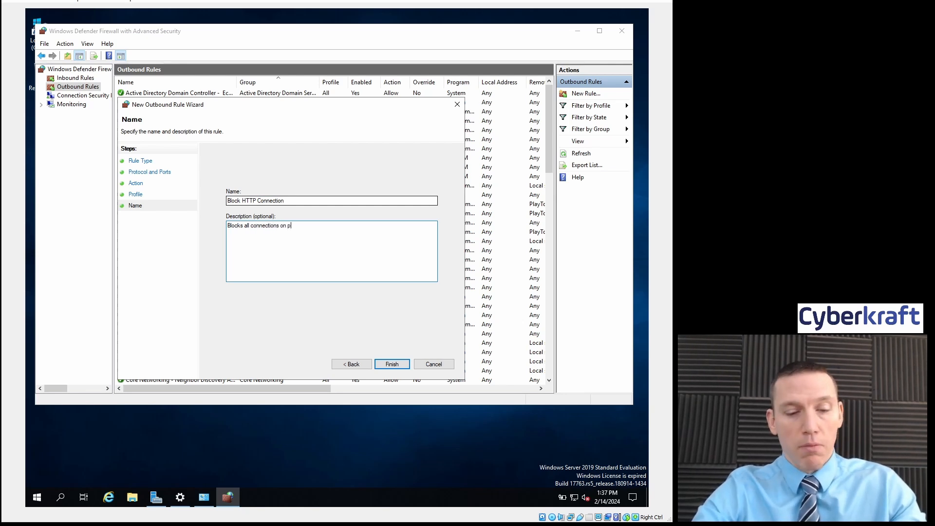
{"action": "type", "text": "ort 80"}
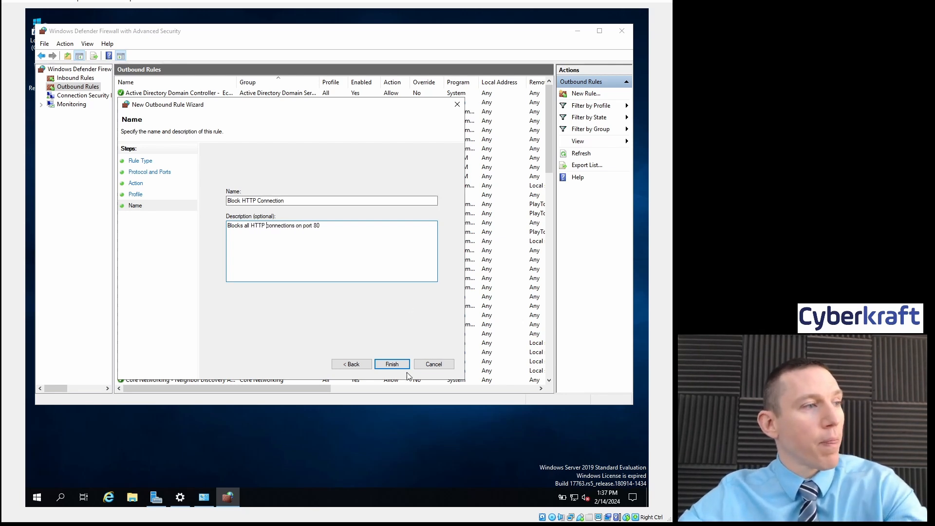
{"action": "left_click", "coordinate": [392, 363]}
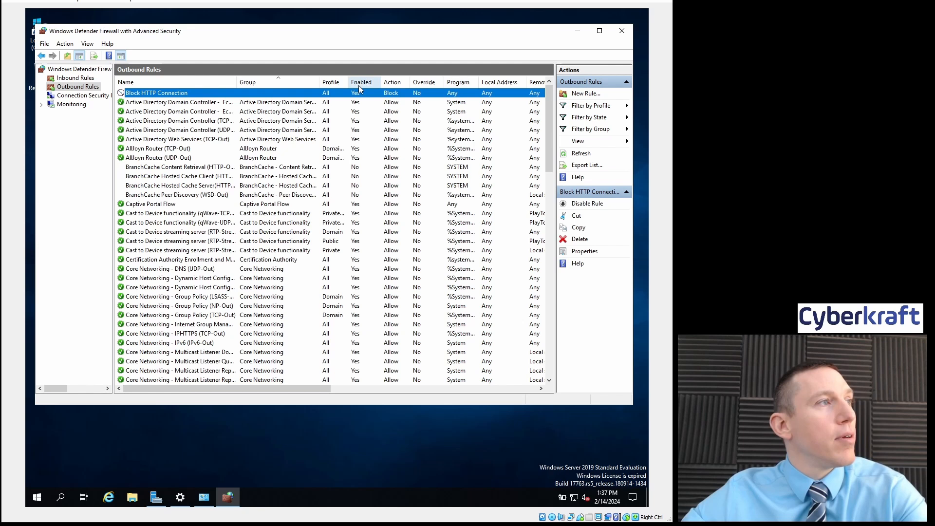
{"action": "scroll", "scroll_direction": "down", "scroll_amount": 3}
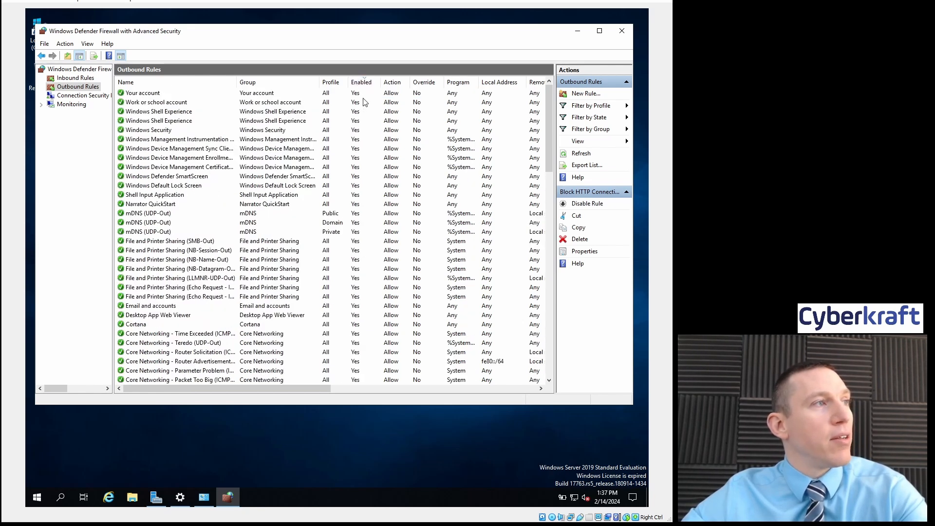
{"action": "mouse_move", "coordinate": [392, 81]}
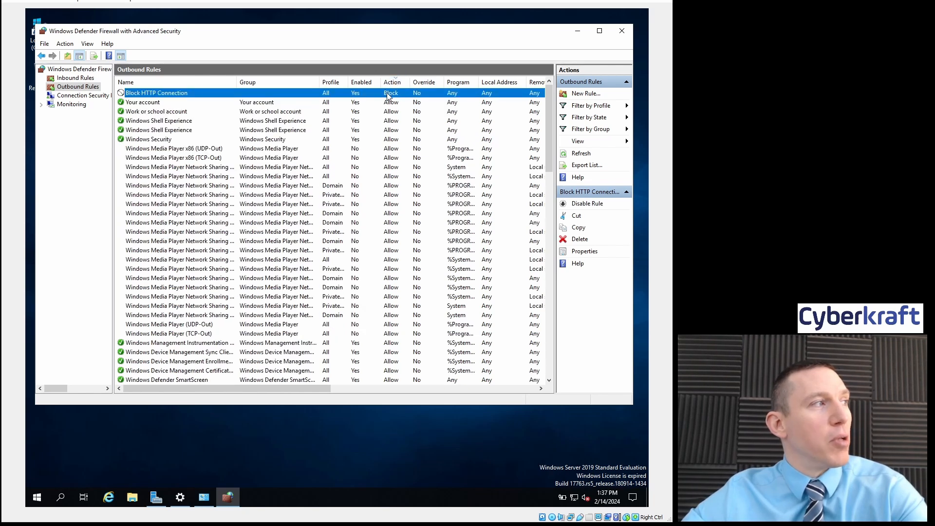
{"action": "mouse_move", "coordinate": [416, 426]}
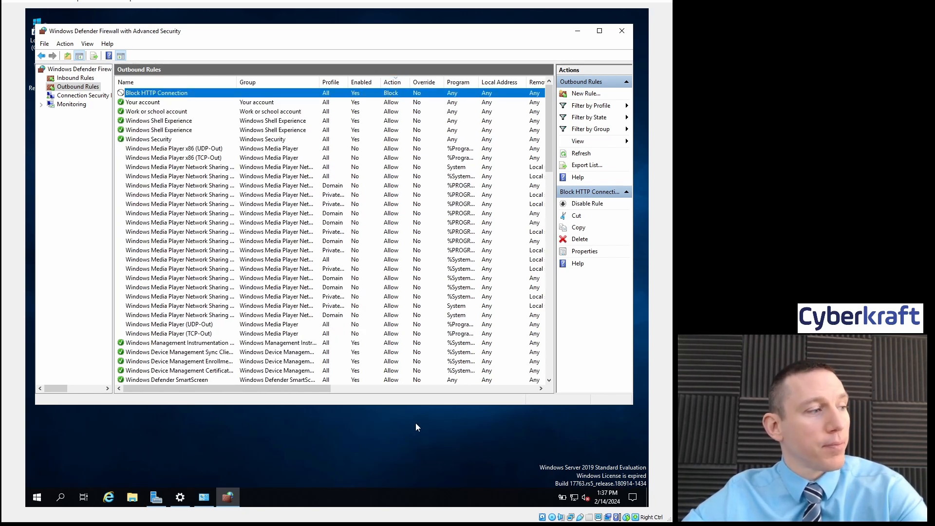
{"action": "mouse_move", "coordinate": [108, 496]}
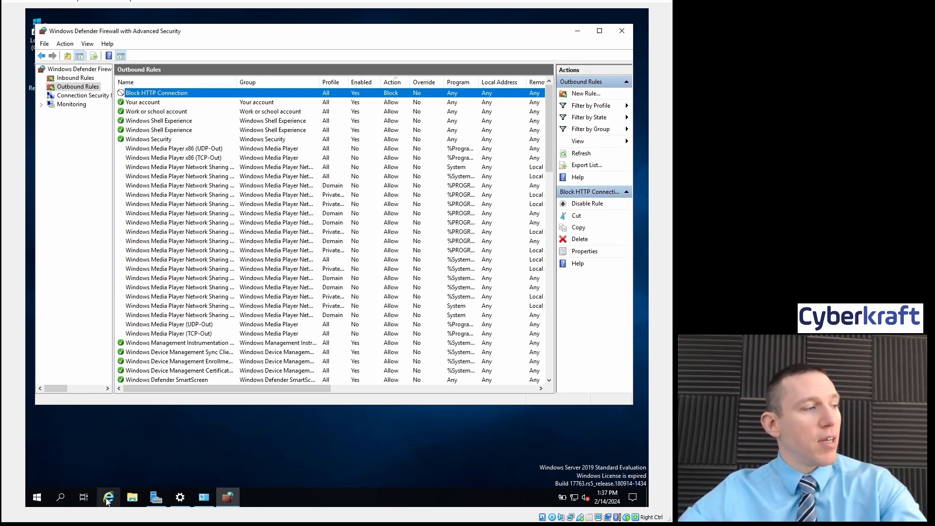
{"action": "left_click", "coordinate": [108, 496]}
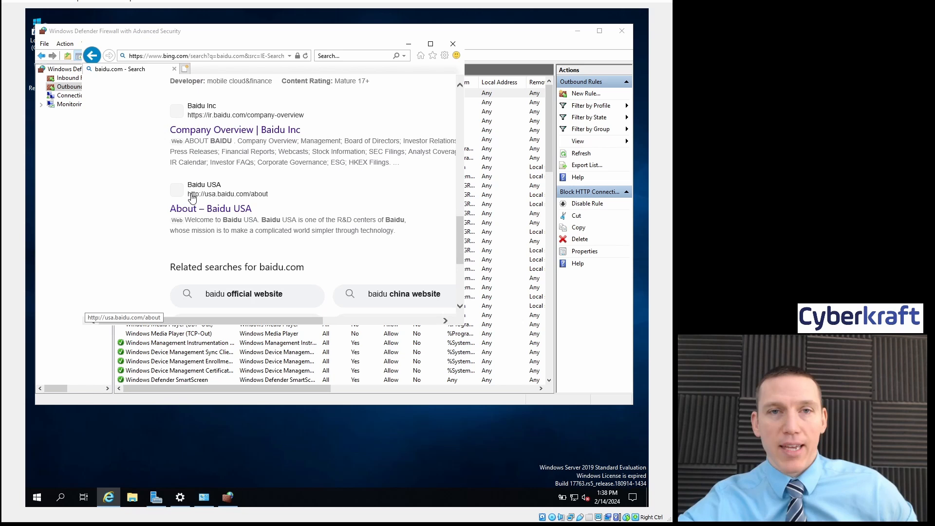
{"action": "left_click", "coordinate": [211, 208]}
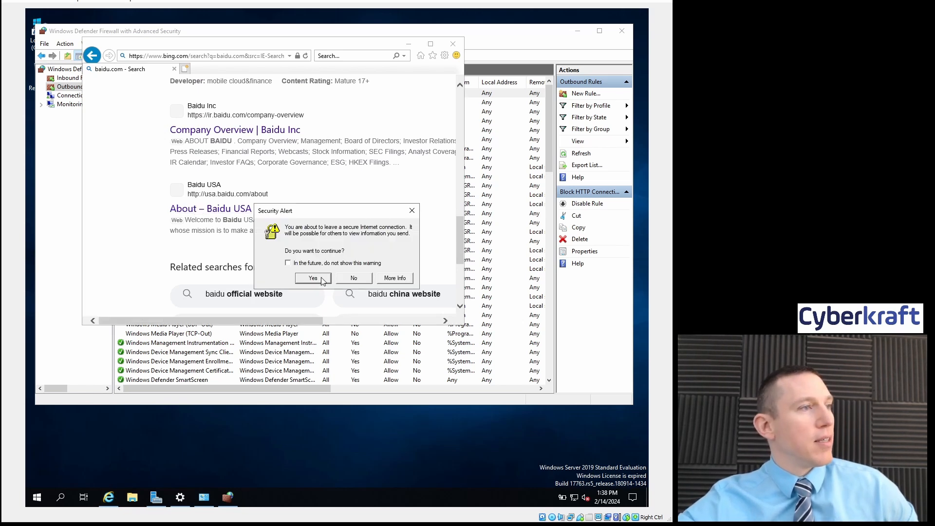
{"action": "left_click", "coordinate": [312, 277]}
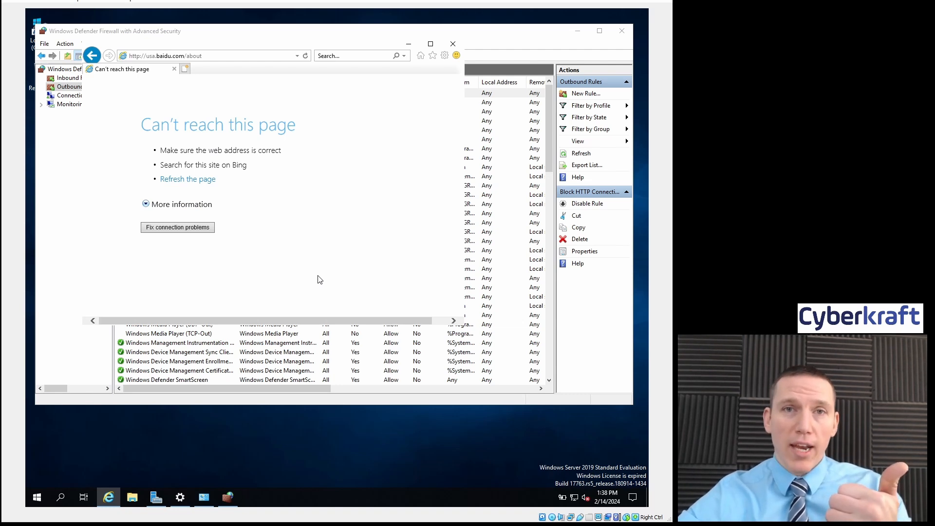
{"action": "mouse_move", "coordinate": [316, 281]}
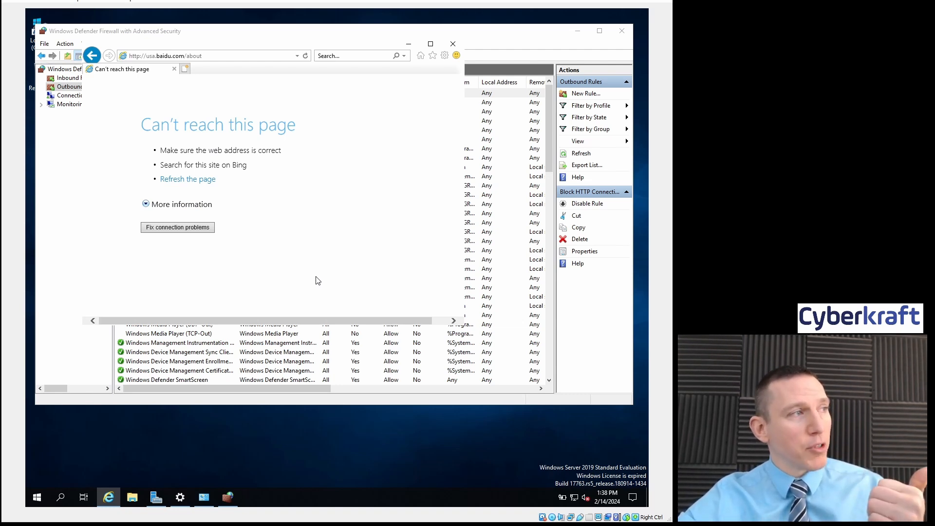
{"action": "mouse_move", "coordinate": [632, 323]}
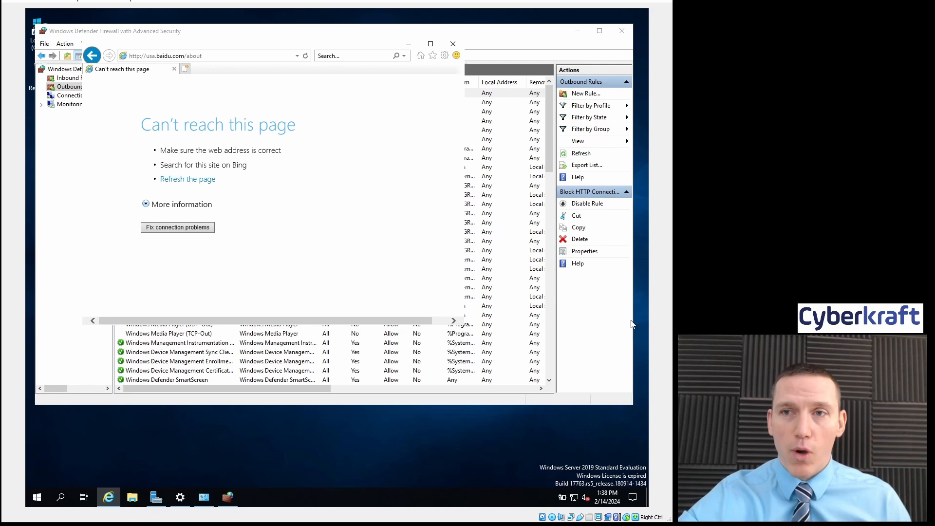
{"action": "mouse_move", "coordinate": [370, 272]}
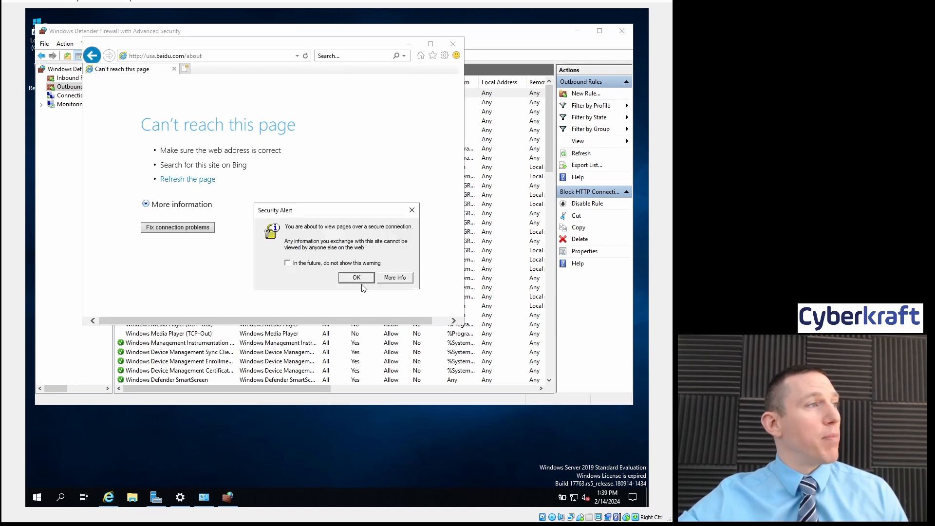
- Accept the Security Alert, load the HTTPS baidu.com homepage, then return to the Bing results
{"action": "left_click", "coordinate": [356, 277]}
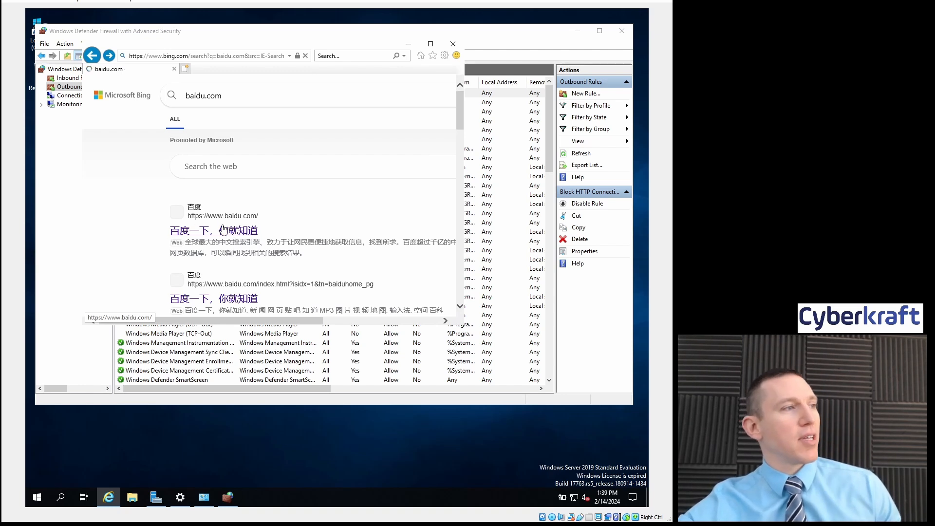
{"action": "left_click", "coordinate": [213, 229]}
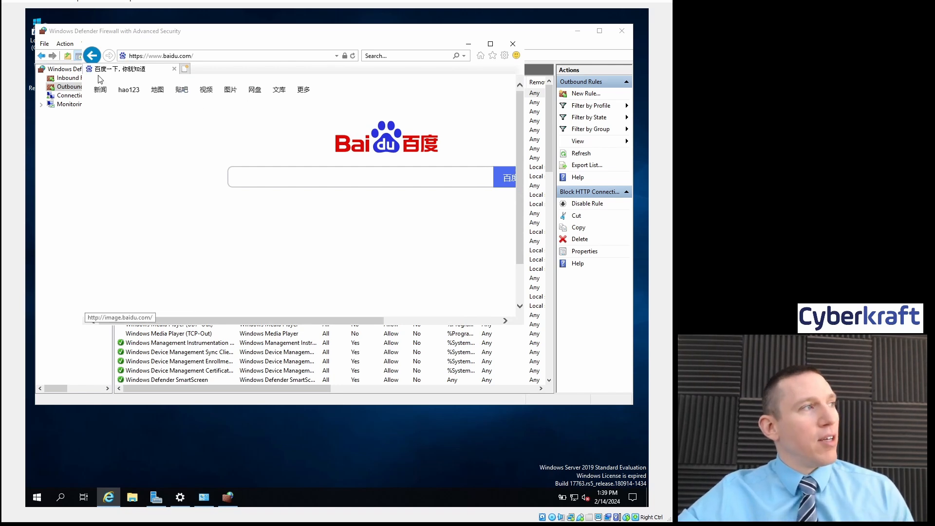
{"action": "left_click", "coordinate": [109, 55]}
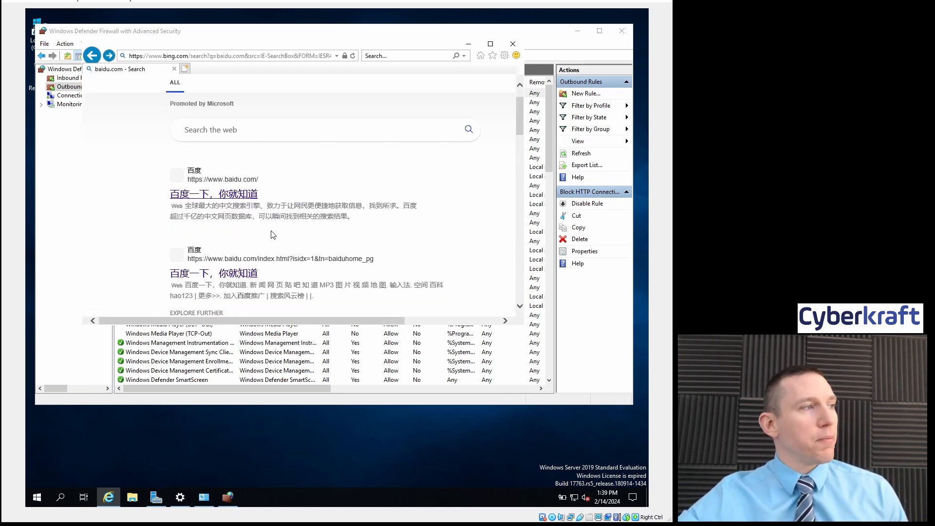
- Scroll down the Bing results for baidu.com to the About – Baidu USA link
{"action": "scroll", "scroll_direction": "down", "scroll_amount": 3}
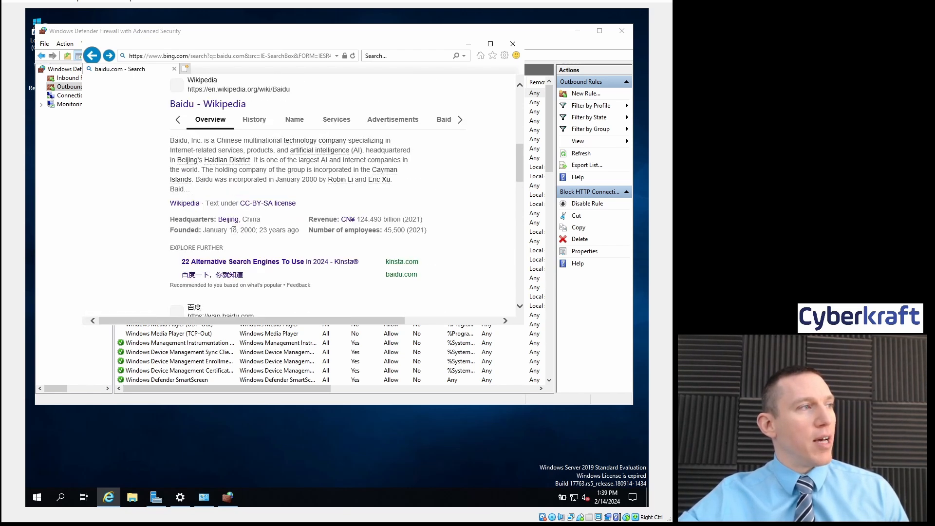
{"action": "scroll", "scroll_direction": "down", "scroll_amount": 3}
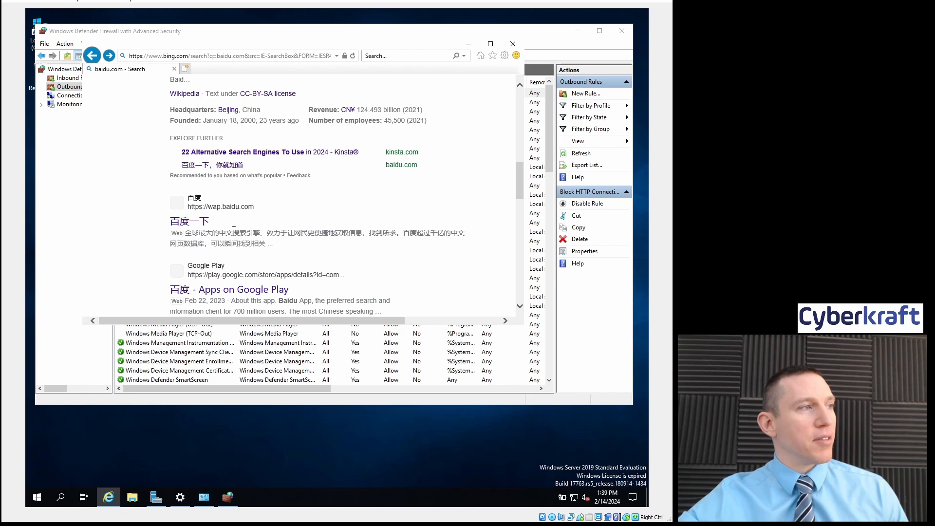
{"action": "scroll", "scroll_direction": "down", "scroll_amount": 3}
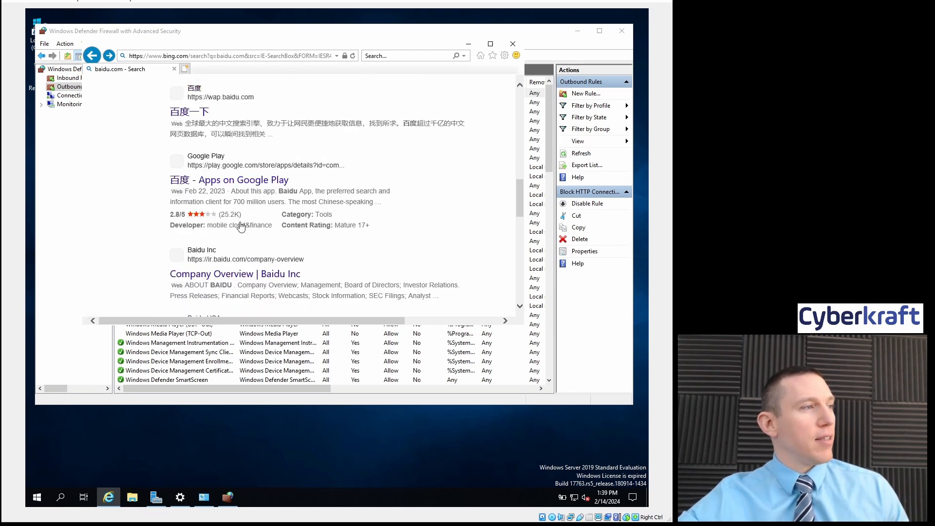
{"action": "scroll", "scroll_direction": "down", "scroll_amount": 3}
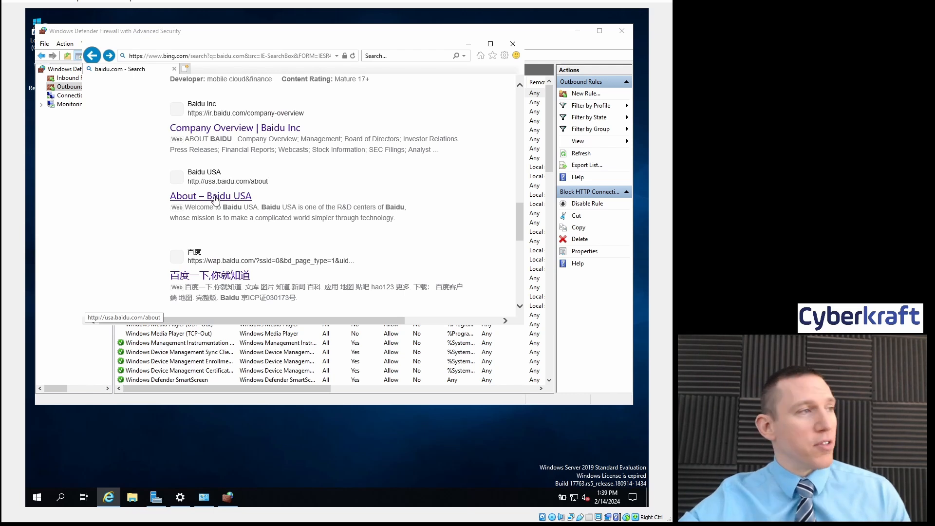
- Follow the About – Baidu USA link past the Security Alert to the unreachable HTTP page
{"action": "left_click", "coordinate": [211, 195]}
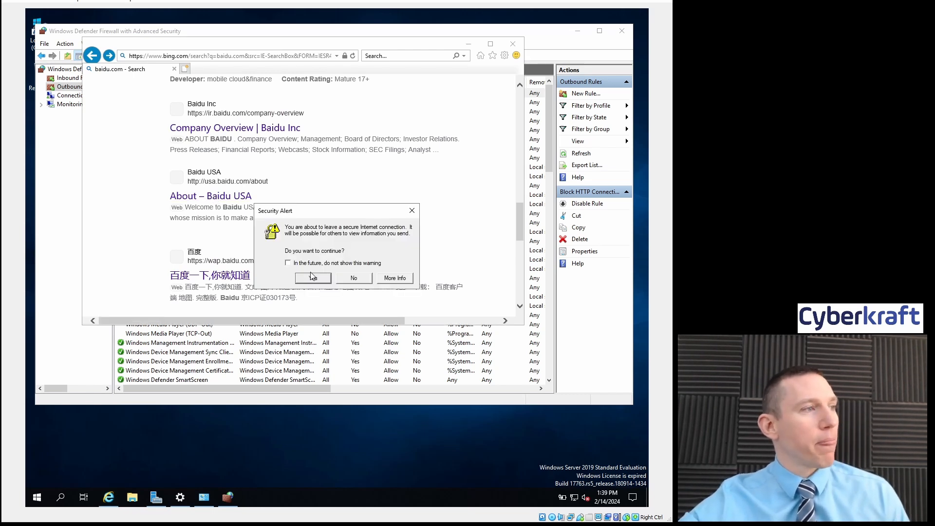
{"action": "left_click", "coordinate": [312, 277]}
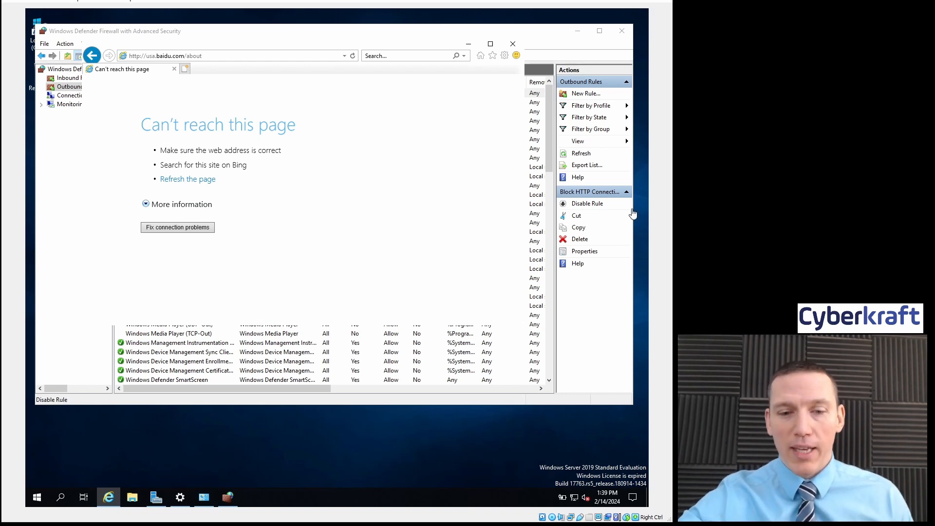
{"action": "mouse_move", "coordinate": [349, 196]}
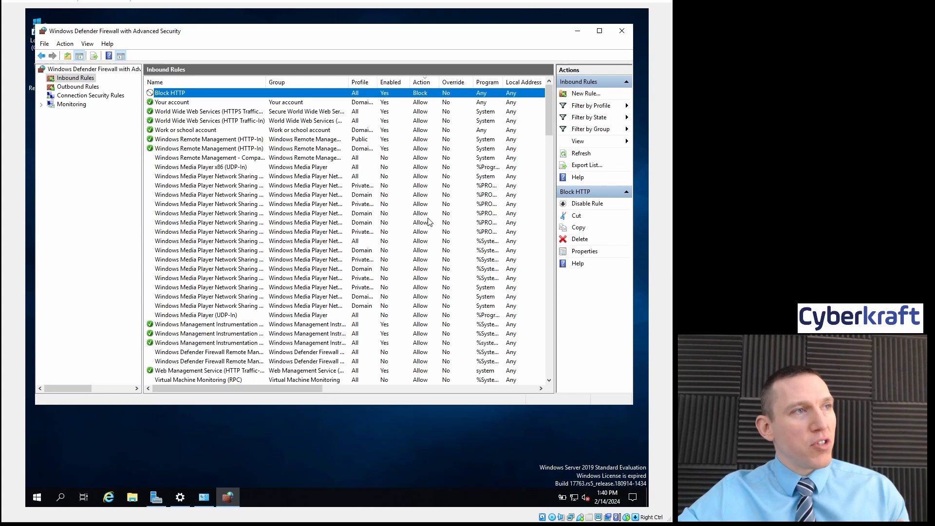
- Start a new program-based inbound rule from the Inbound Rules list
{"action": "left_click", "coordinate": [78, 87]}
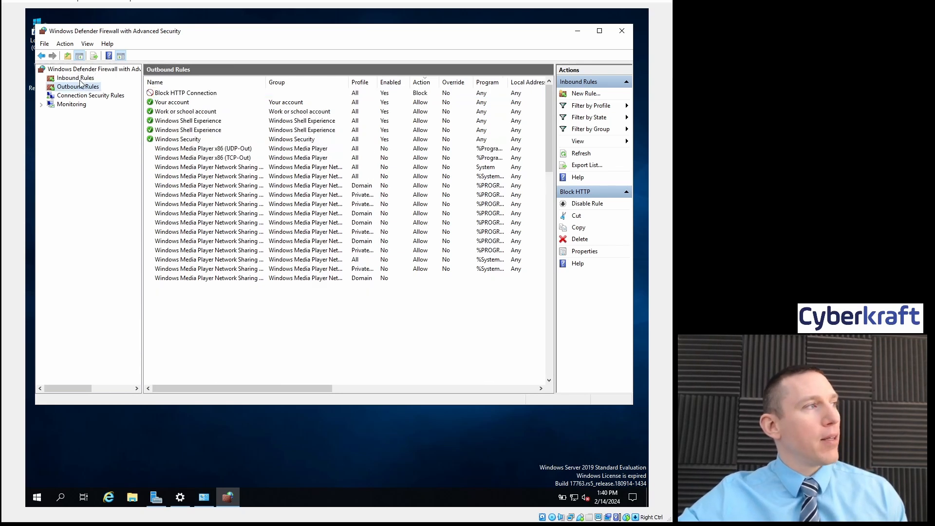
{"action": "left_click", "coordinate": [75, 78]}
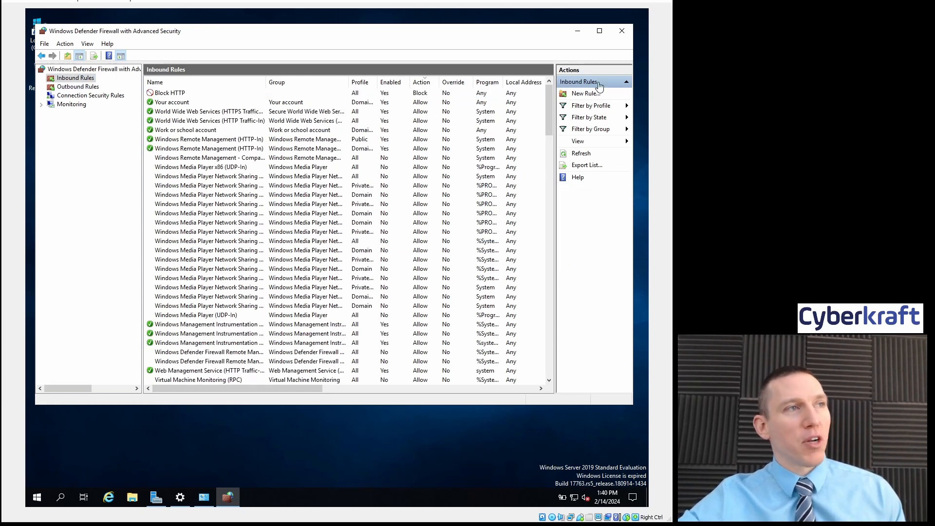
{"action": "left_click", "coordinate": [585, 94]}
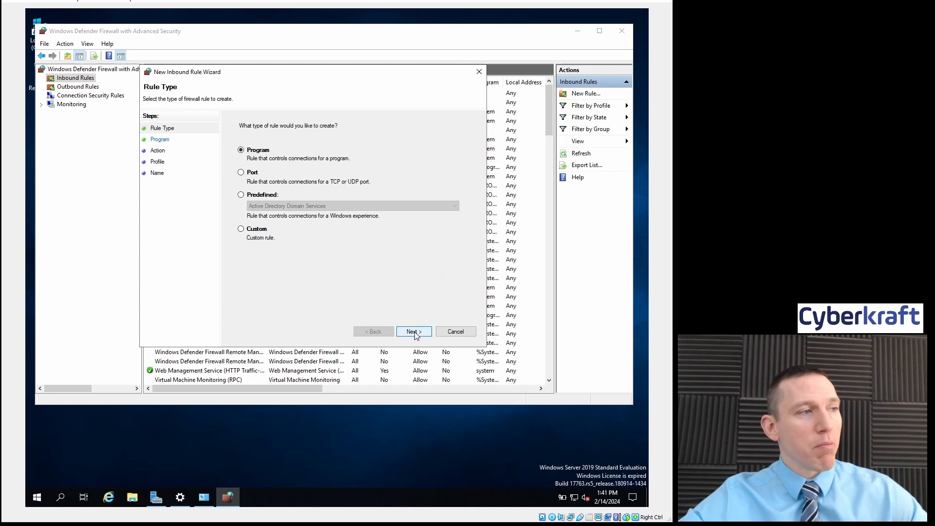
{"action": "left_click", "coordinate": [412, 331]}
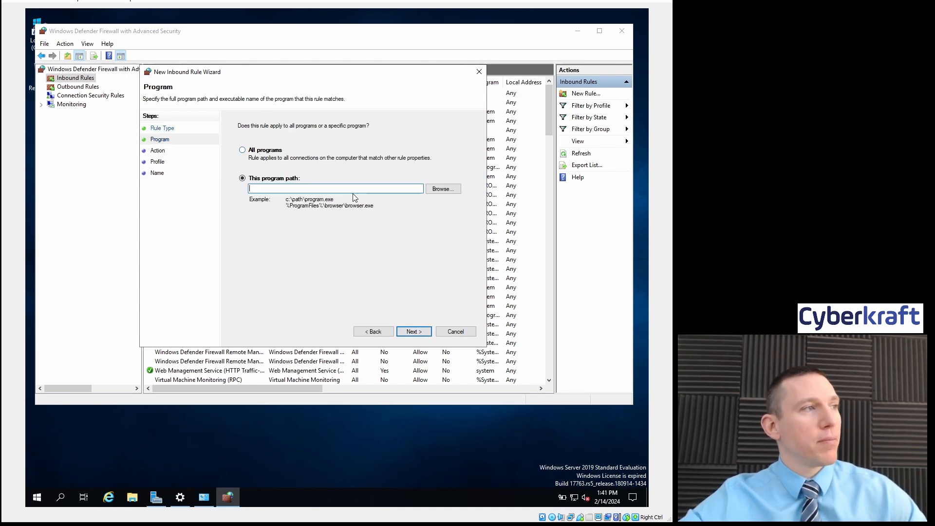
- Choose Windows Media Player\wmlaunch as the rule's program, briefly launching Media Player
{"action": "left_click", "coordinate": [442, 188]}
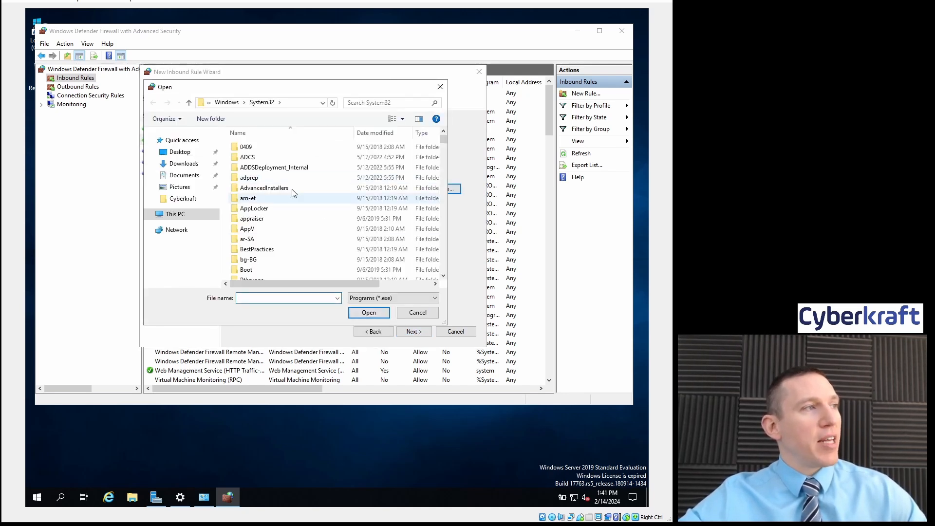
{"action": "scroll", "scroll_direction": "down", "scroll_amount": 3}
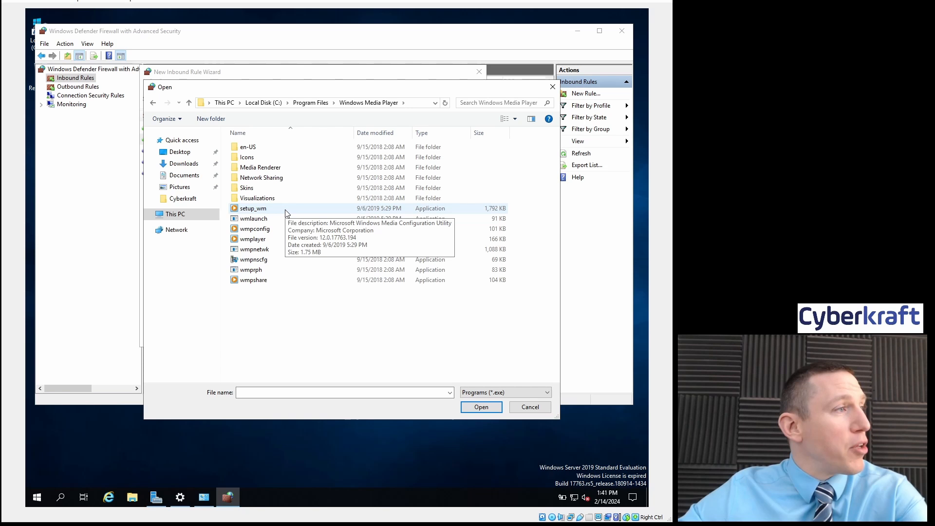
{"action": "mouse_move", "coordinate": [292, 220]}
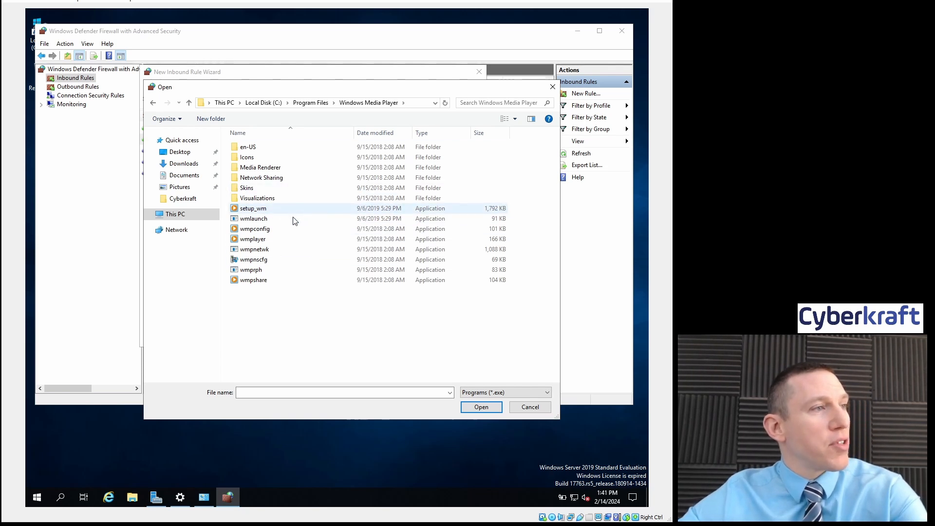
{"action": "left_click", "coordinate": [253, 218]}
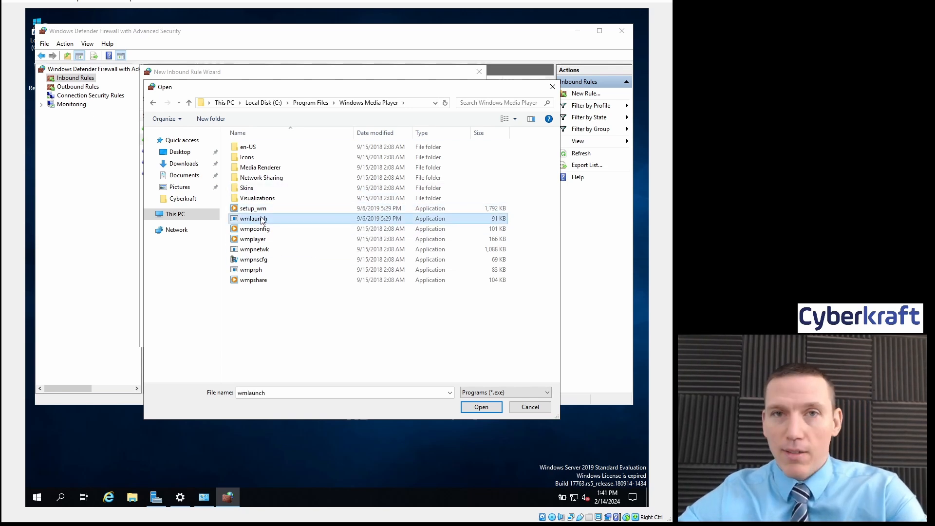
{"action": "mouse_move", "coordinate": [252, 218]}
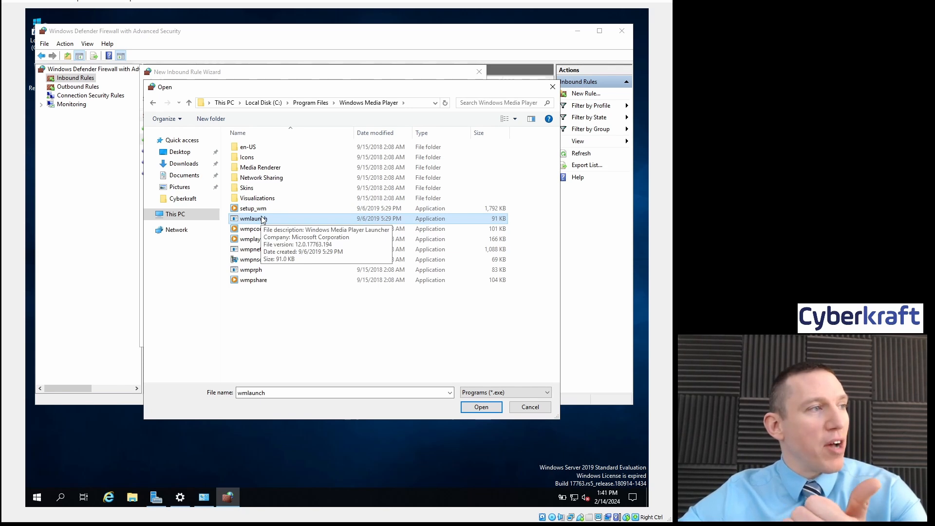
{"action": "left_click", "coordinate": [480, 407]}
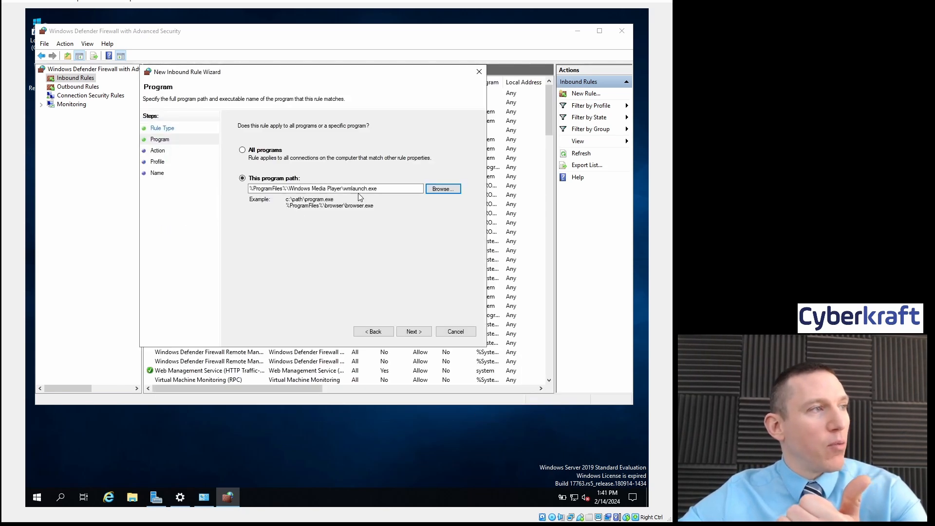
{"action": "mouse_move", "coordinate": [83, 497]}
{"action": "type", "text": "windows media"}
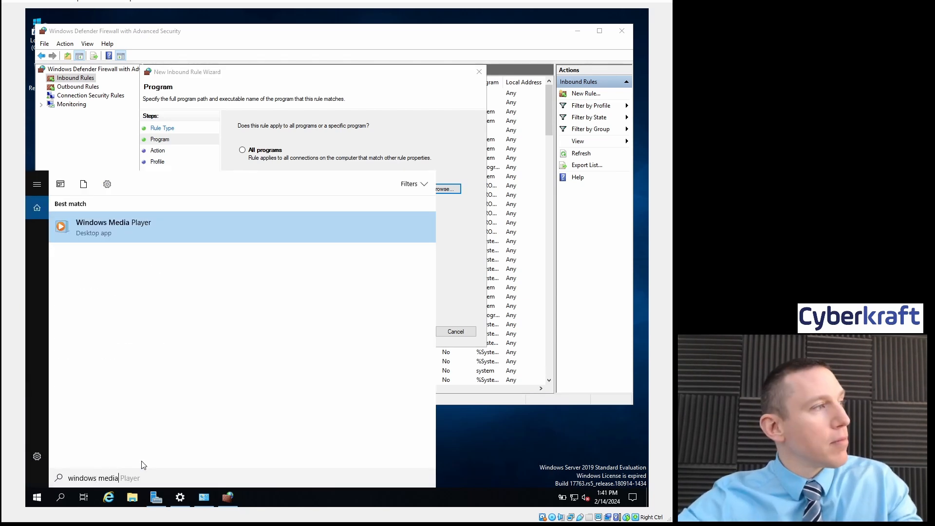
{"action": "left_click", "coordinate": [113, 227]}
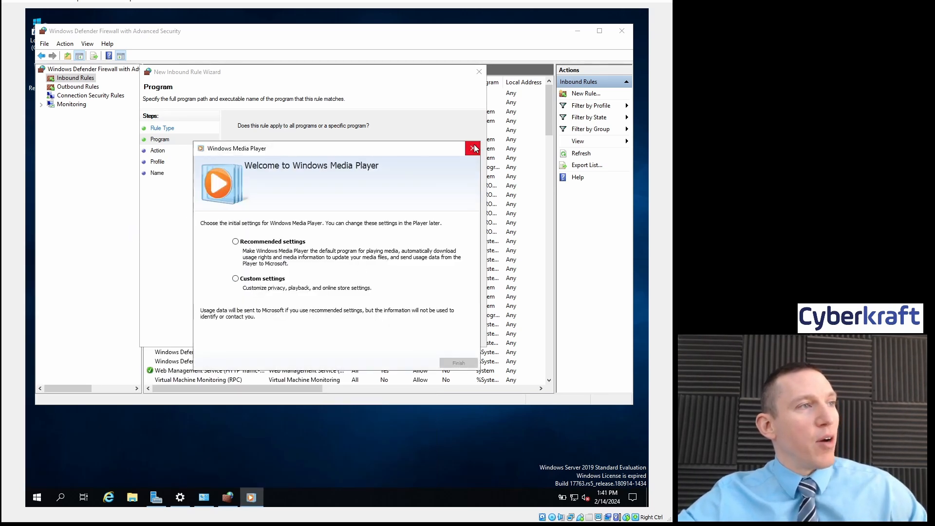
{"action": "left_click", "coordinate": [473, 148]}
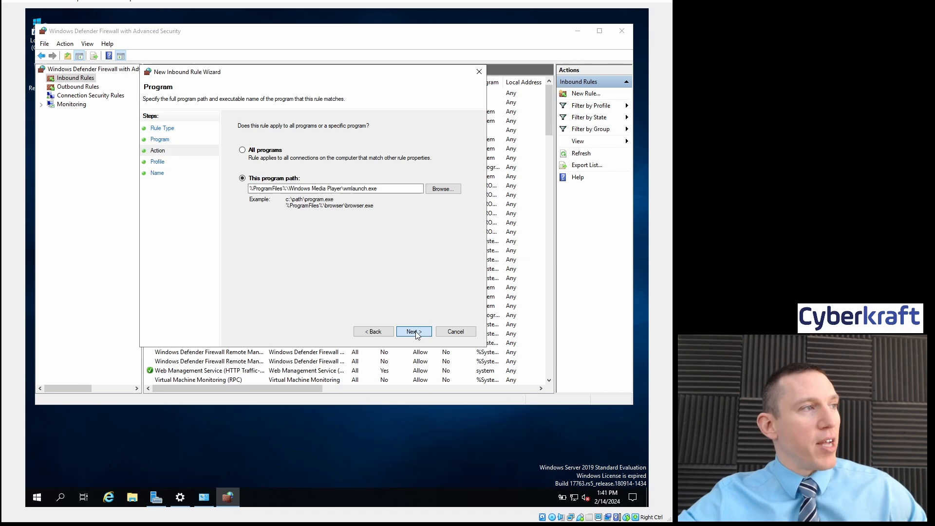
- Set the rule to block the connection on all network profiles
{"action": "left_click", "coordinate": [413, 332]}
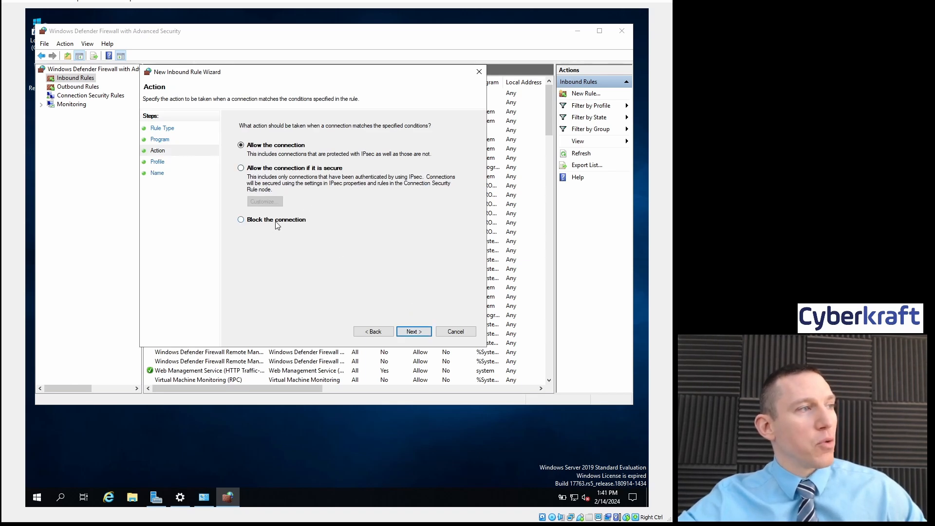
{"action": "left_click", "coordinate": [240, 219]}
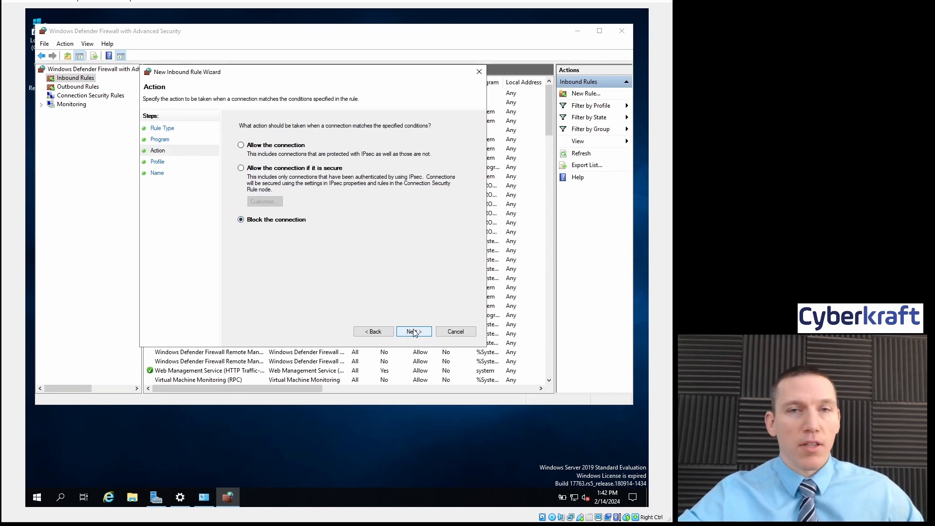
{"action": "mouse_move", "coordinate": [426, 276]}
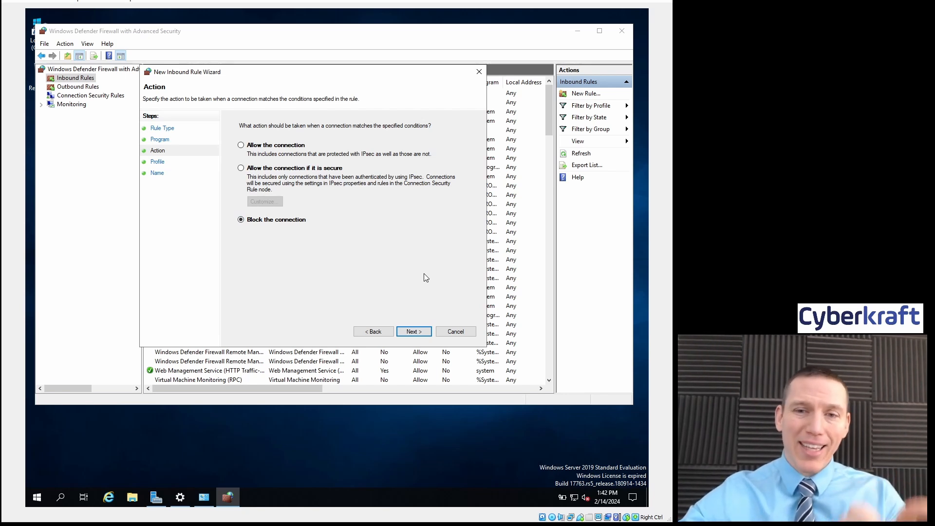
{"action": "mouse_move", "coordinate": [429, 301]}
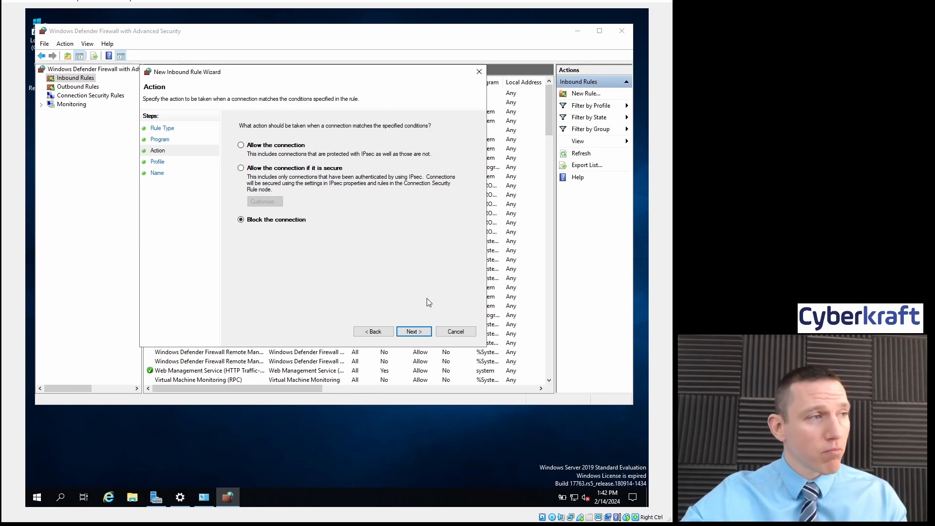
{"action": "left_click", "coordinate": [413, 331]}
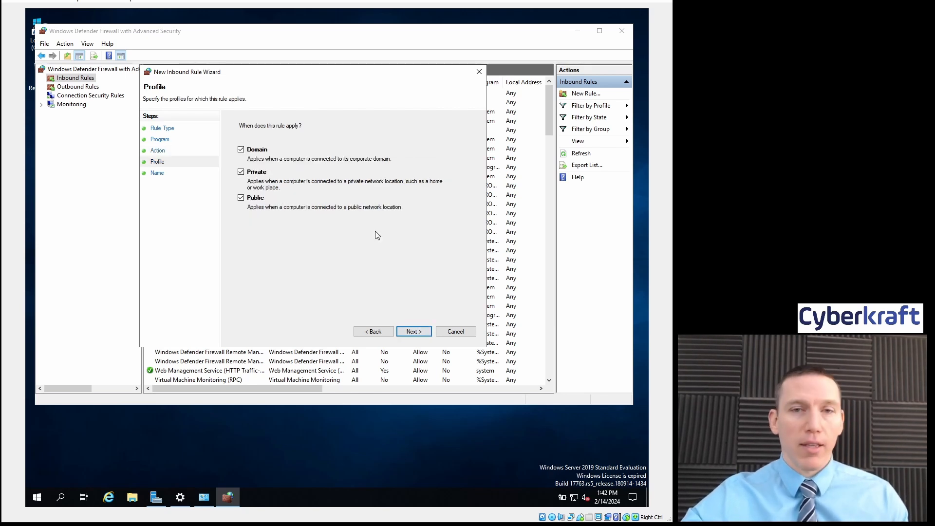
{"action": "mouse_move", "coordinate": [418, 209]}
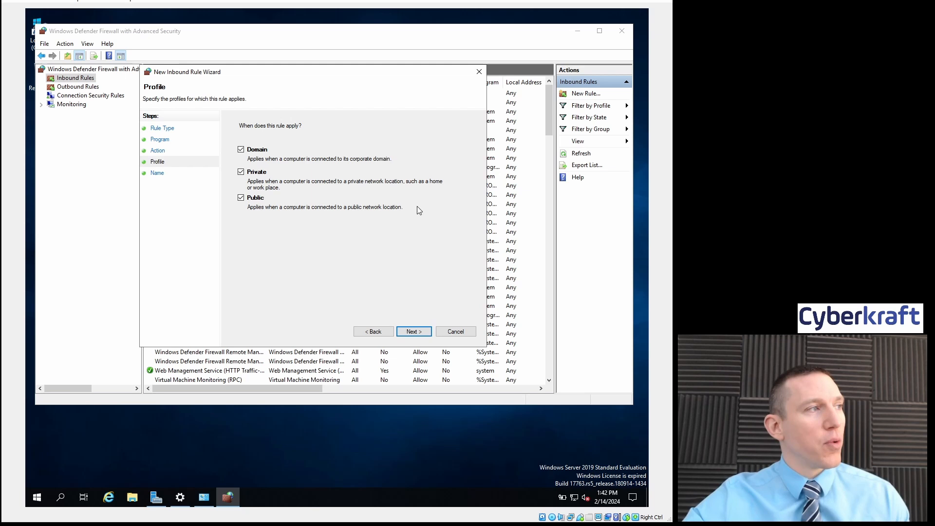
{"action": "left_click", "coordinate": [413, 331]}
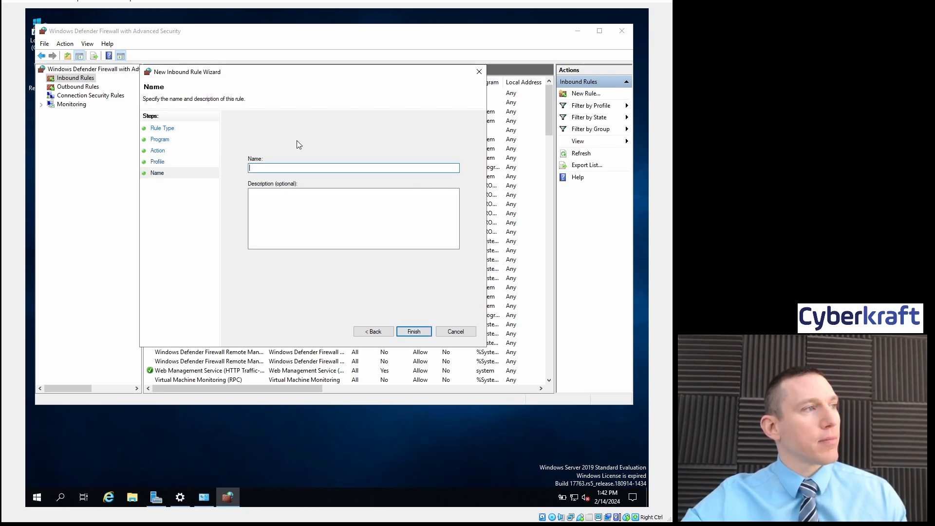
- Name the inbound rule 'Windows Media Player' and finish creating it
{"action": "type", "text": "Wind"}
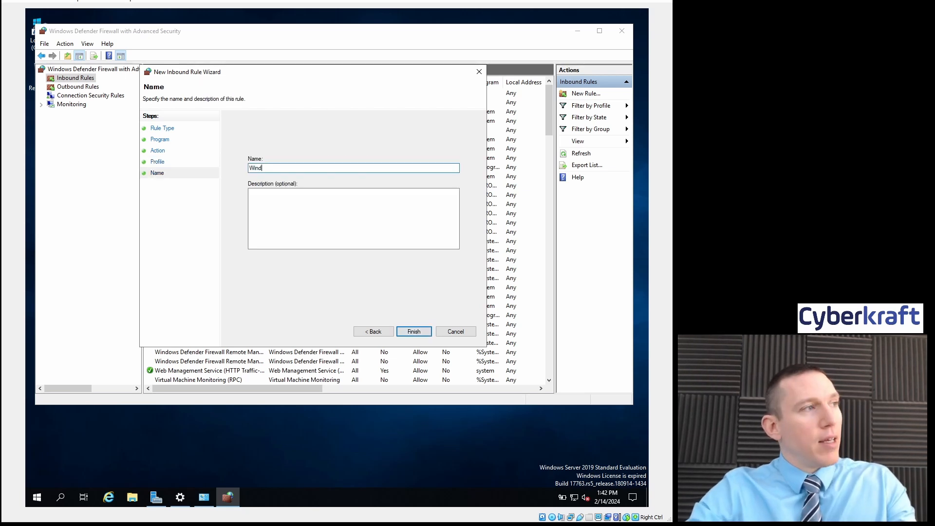
{"action": "type", "text": "ows"}
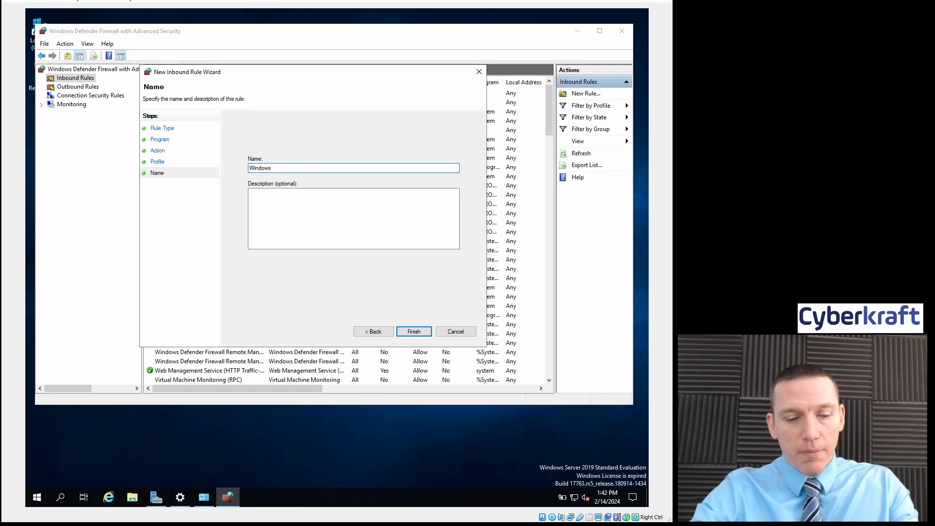
{"action": "type", "text": "Media Pla"}
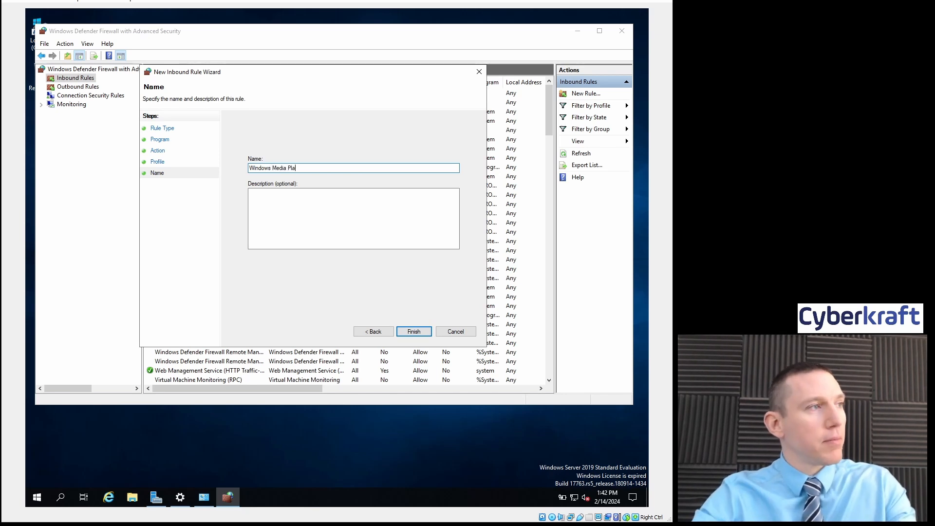
{"action": "type", "text": "yer"}
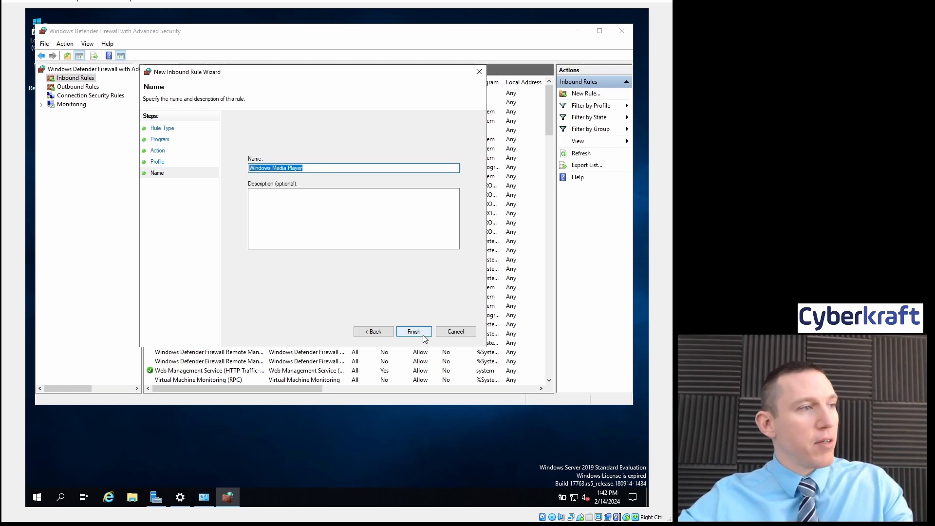
{"action": "left_click", "coordinate": [413, 331]}
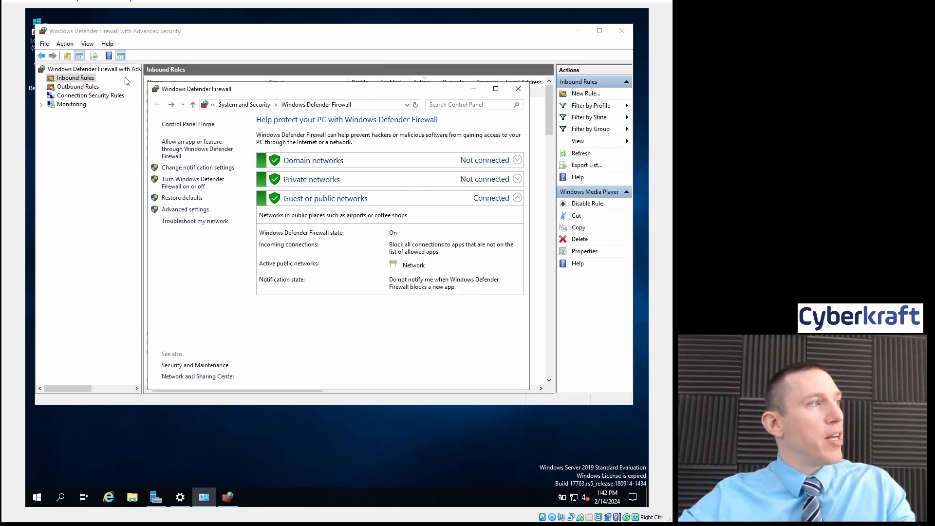
- Start a new program-based outbound rule from the Outbound Rules list
{"action": "left_click", "coordinate": [78, 87]}
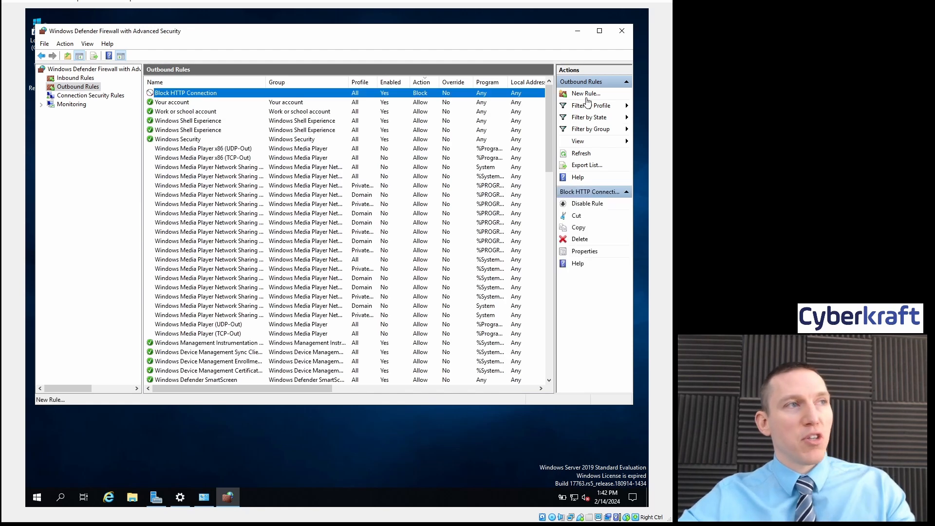
{"action": "left_click", "coordinate": [585, 93]}
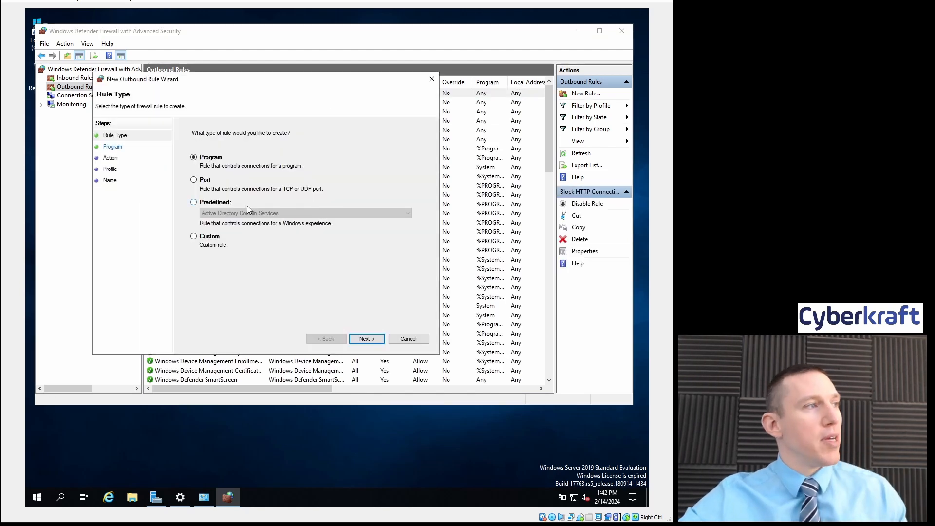
{"action": "mouse_move", "coordinate": [272, 211]}
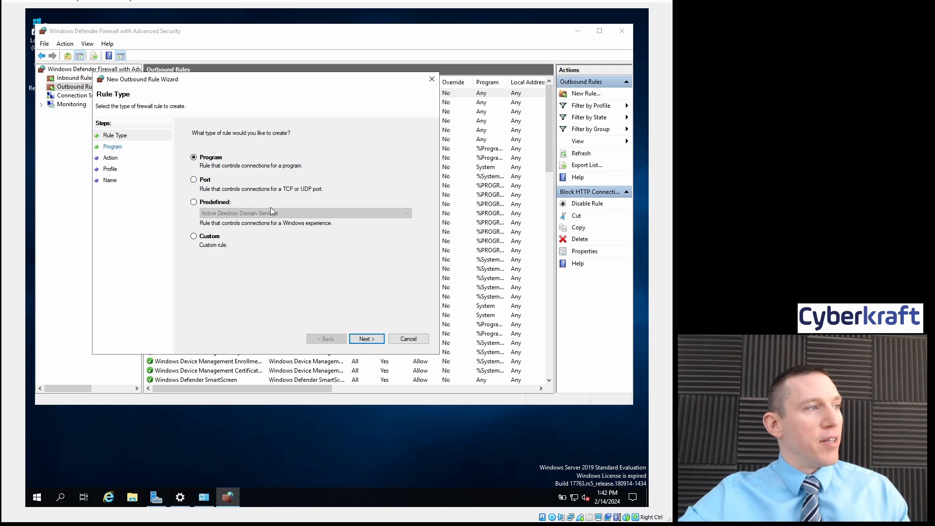
{"action": "left_click", "coordinate": [194, 202]}
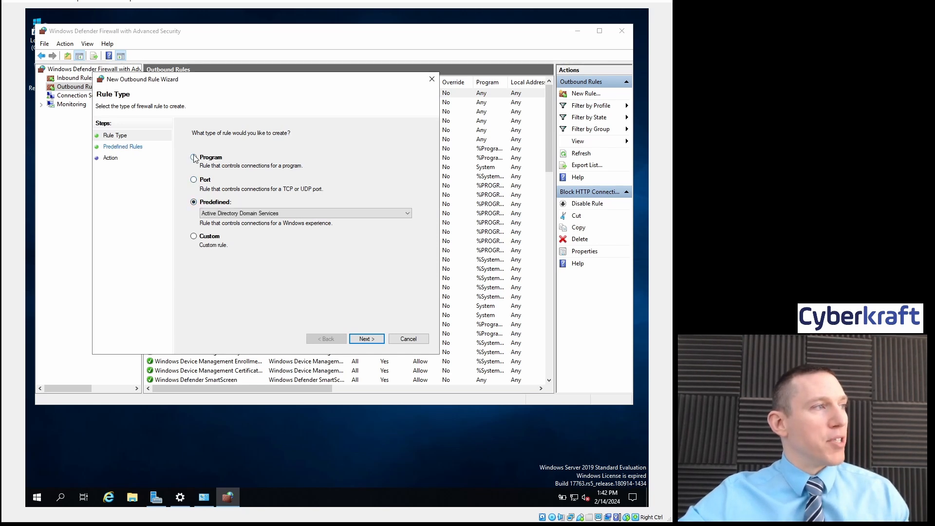
{"action": "left_click", "coordinate": [367, 338]}
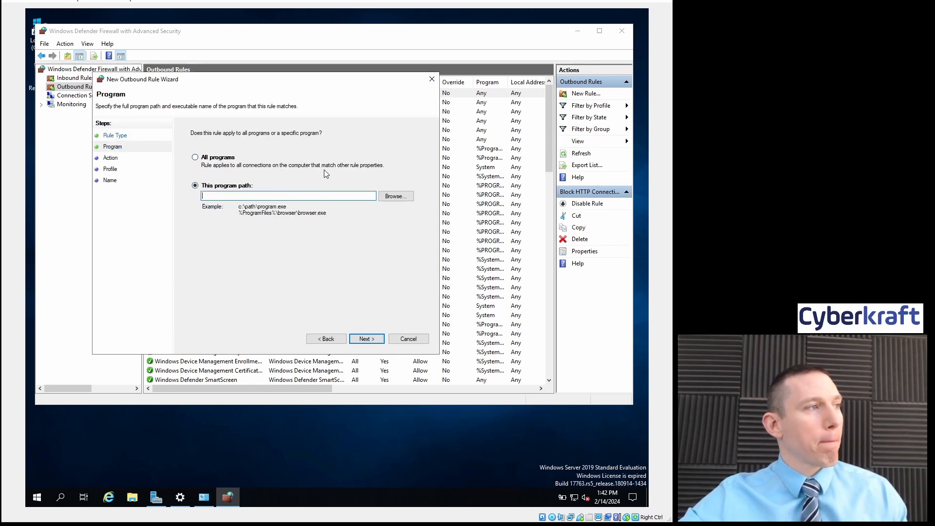
- Block wmlaunch outbound on all profiles and name the rule 'Windows Media Player'
{"action": "left_click", "coordinate": [394, 196]}
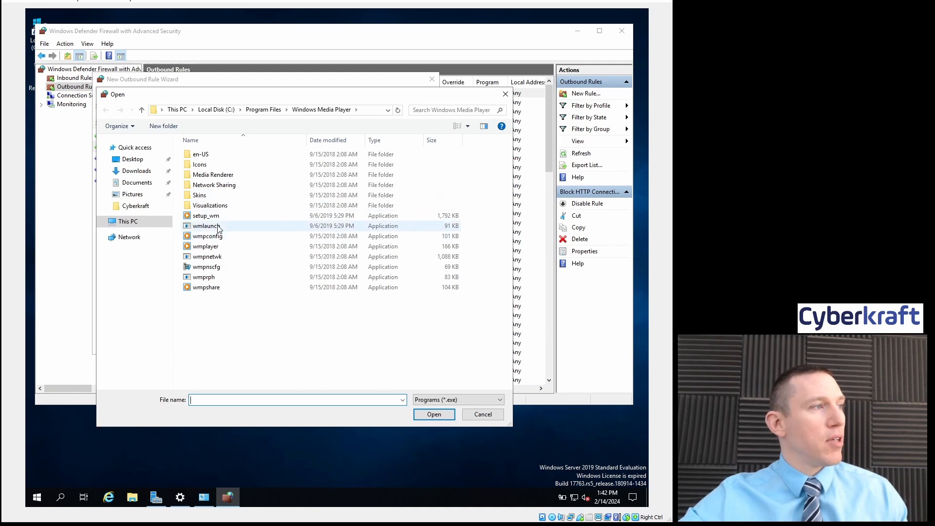
{"action": "left_click", "coordinate": [205, 225]}
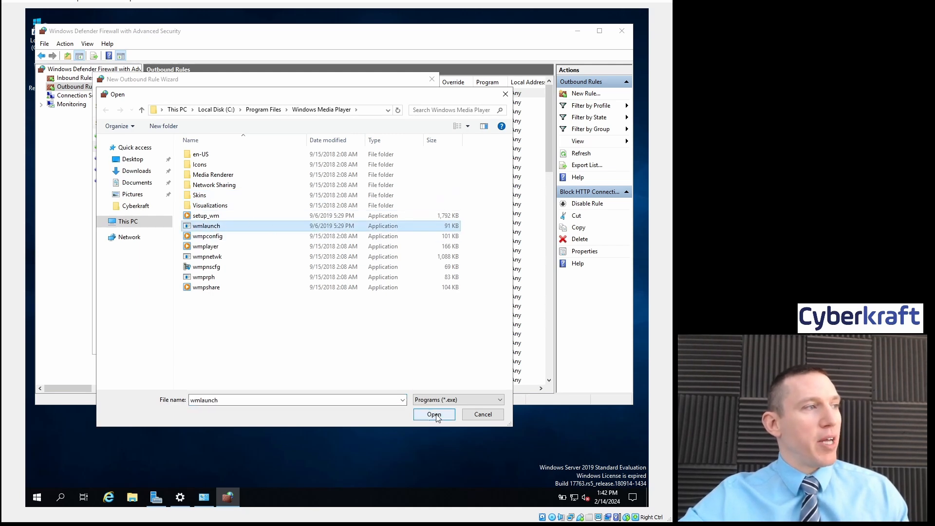
{"action": "left_click", "coordinate": [434, 415]}
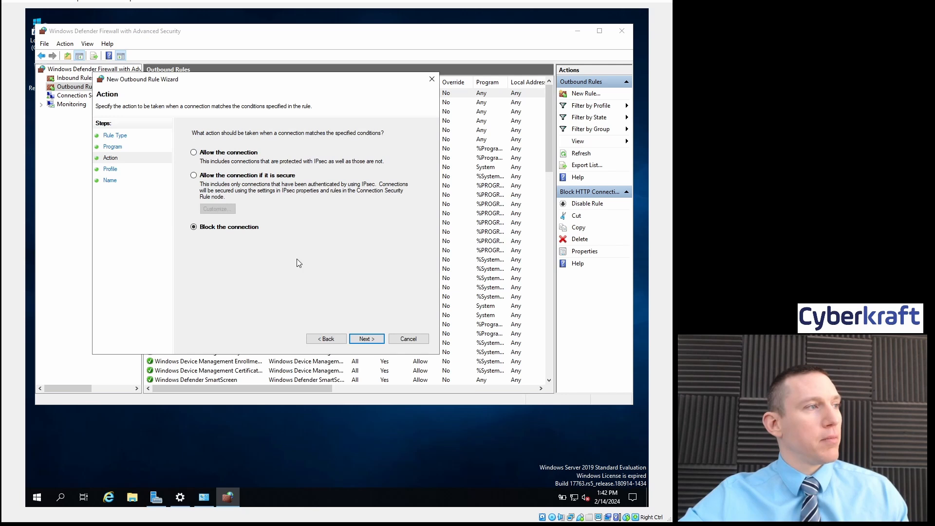
{"action": "mouse_move", "coordinate": [357, 250]}
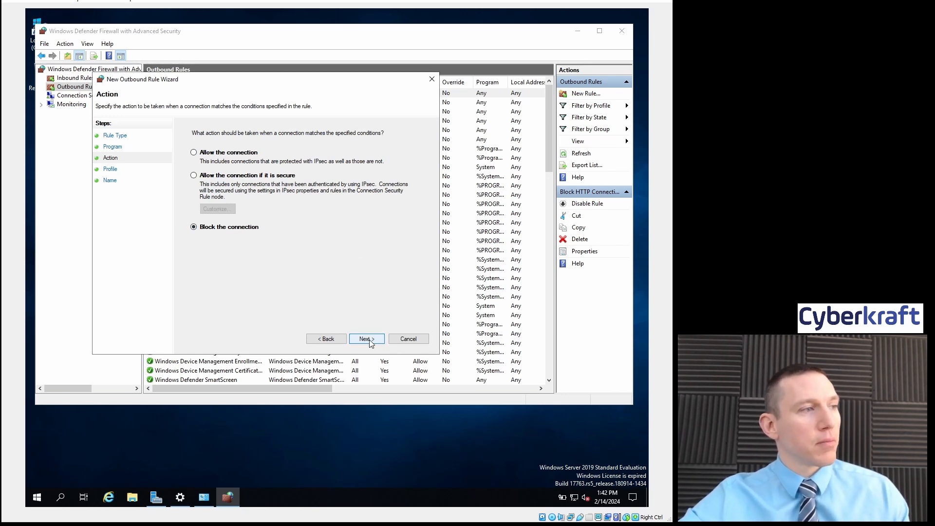
{"action": "left_click", "coordinate": [365, 339]}
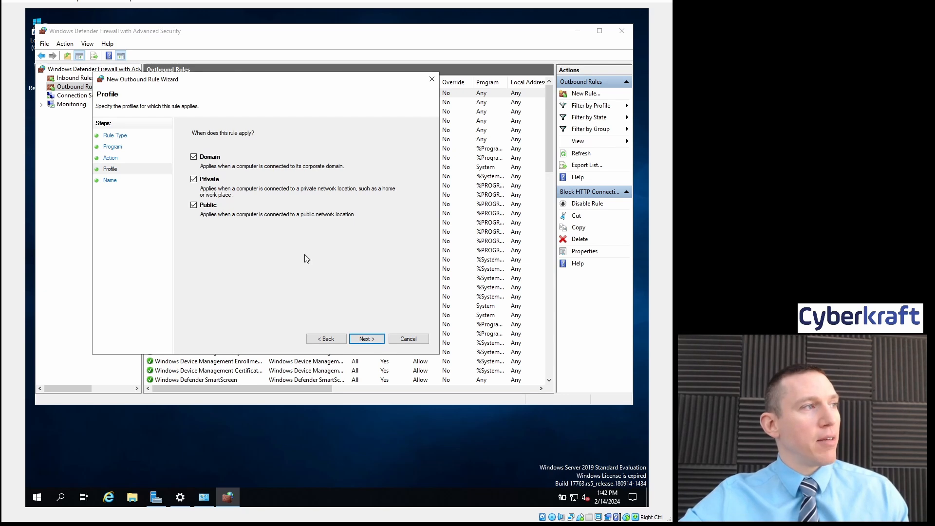
{"action": "left_click", "coordinate": [366, 339]}
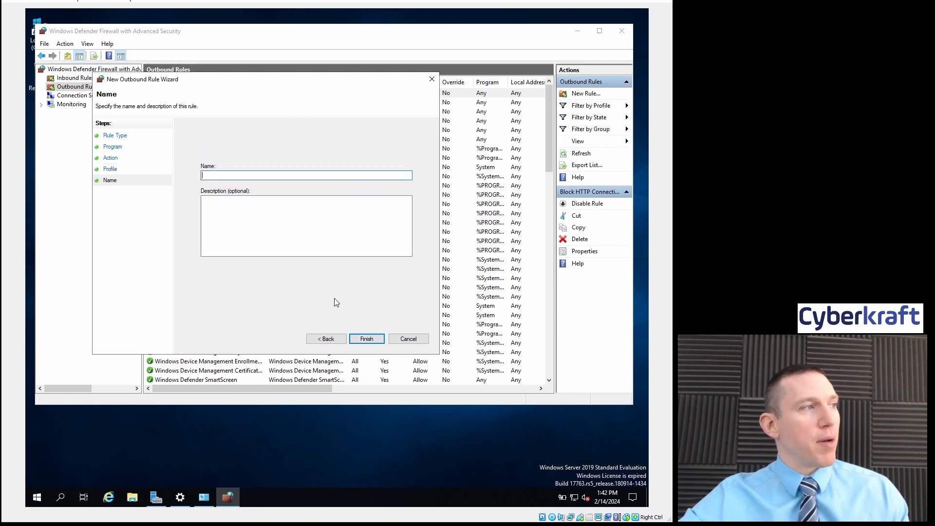
{"action": "type", "text": "Windows Media Player"}
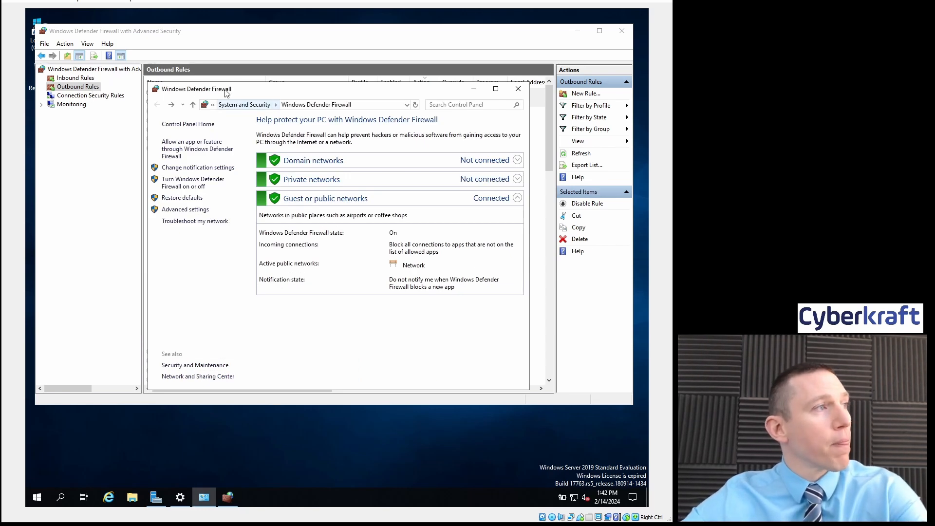
{"action": "left_click", "coordinate": [75, 78]}
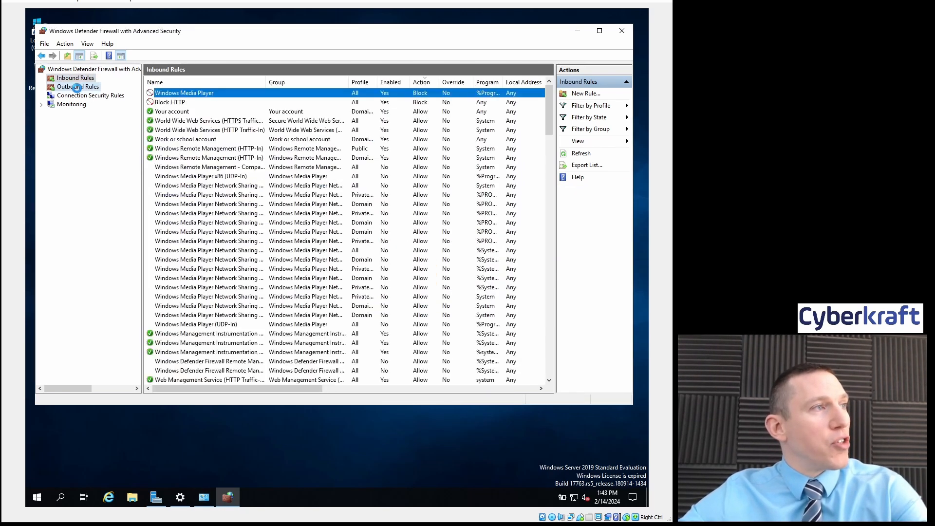
{"action": "left_click", "coordinate": [78, 87]}
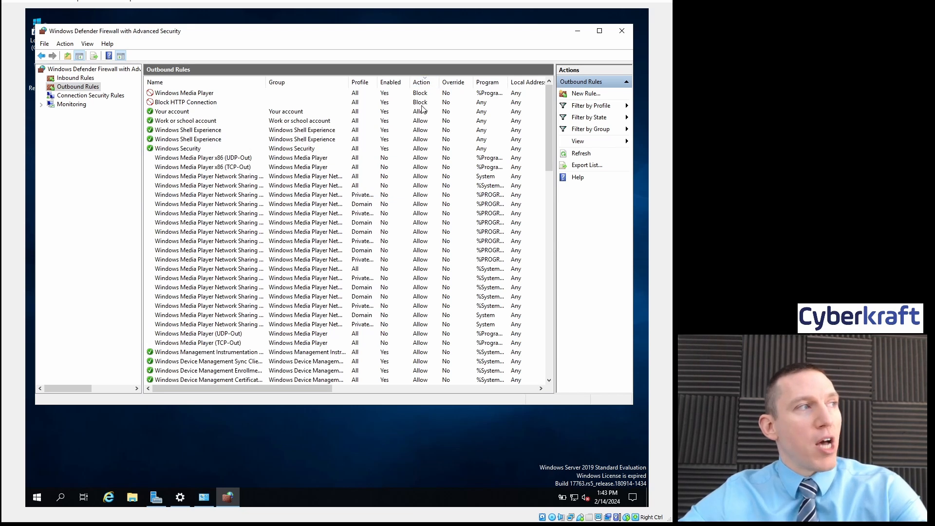
{"action": "mouse_move", "coordinate": [179, 497]}
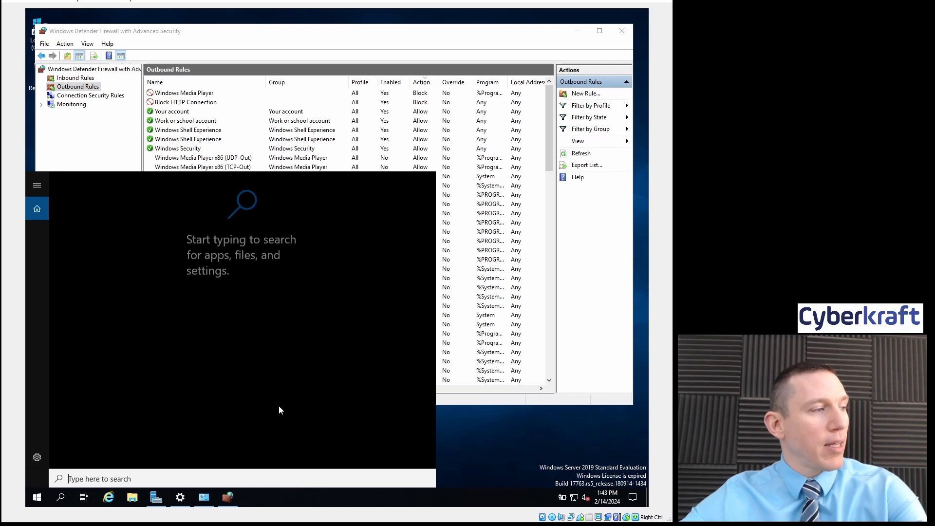
- Launch Windows Media Player from Start search and finish first-run setup with Recommended settings
{"action": "type", "text": "media"}
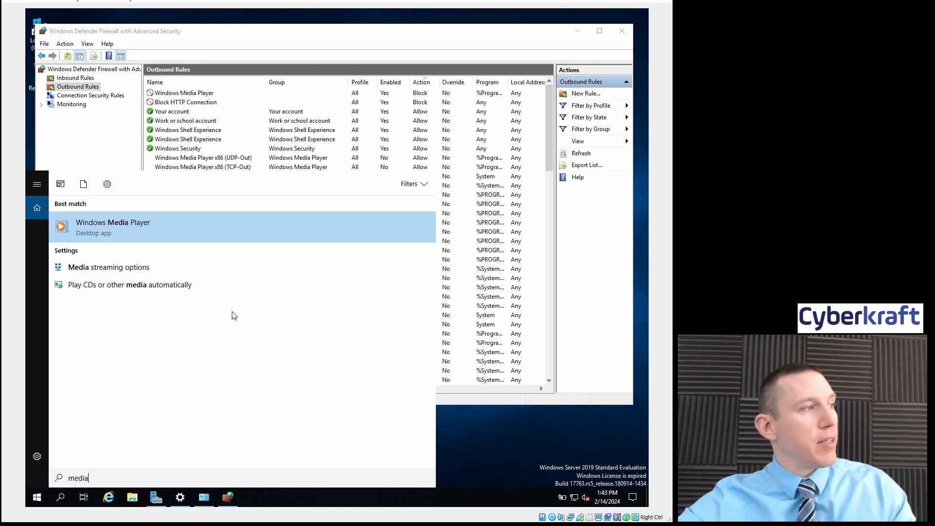
{"action": "left_click", "coordinate": [113, 227]}
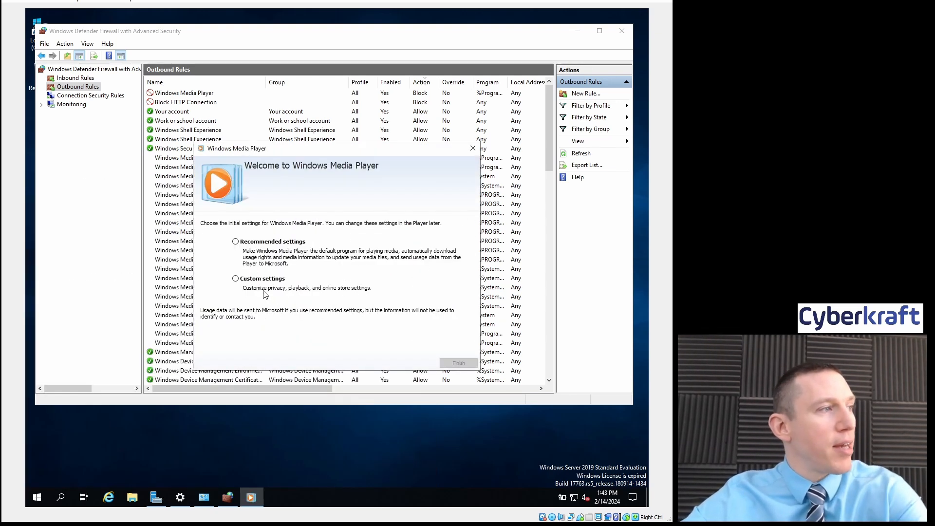
{"action": "left_click", "coordinate": [235, 240]}
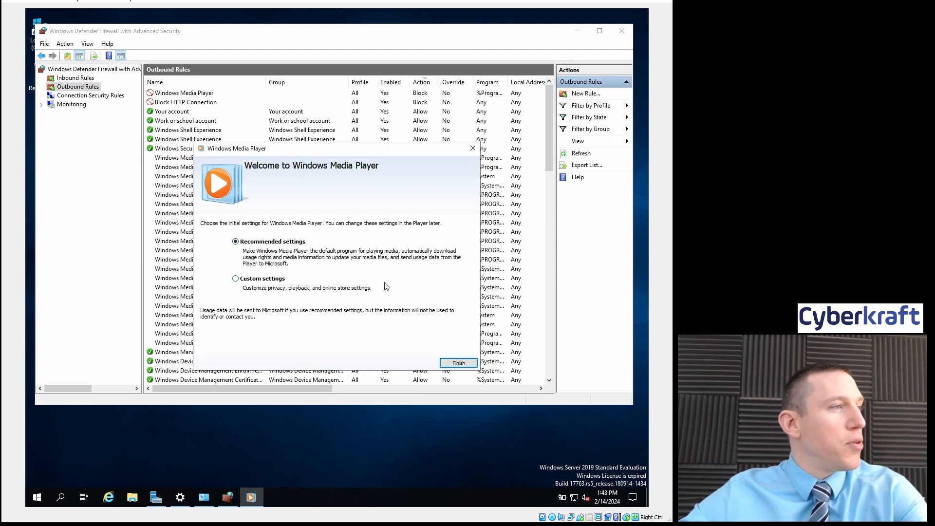
{"action": "left_click", "coordinate": [458, 363]}
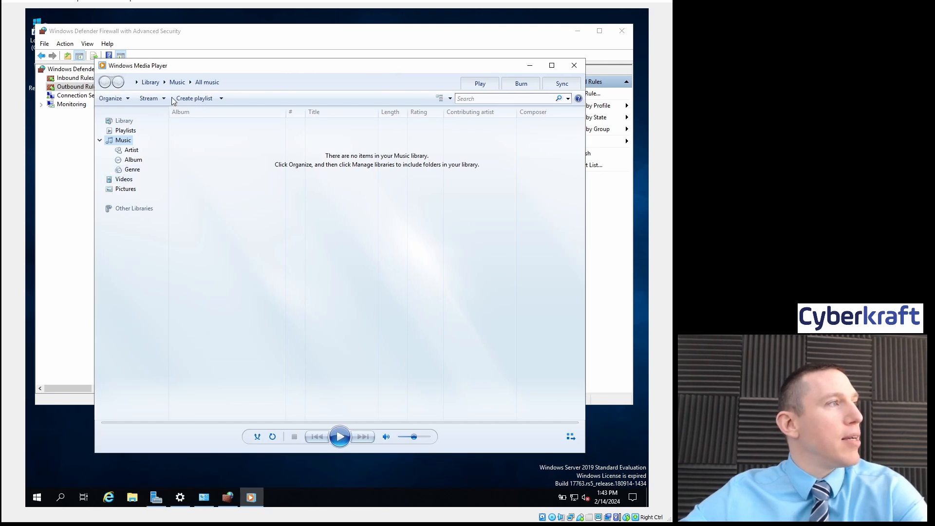
{"action": "left_click", "coordinate": [149, 97]}
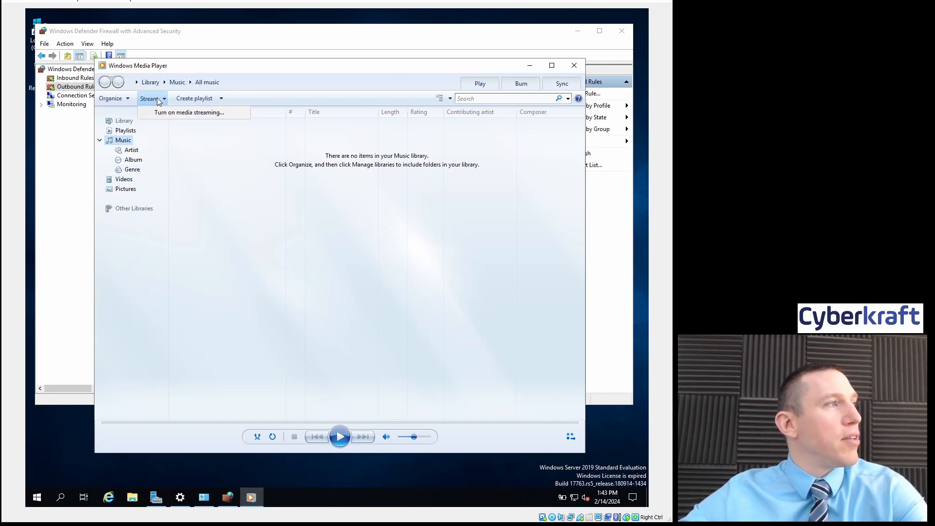
{"action": "left_click", "coordinate": [189, 112]}
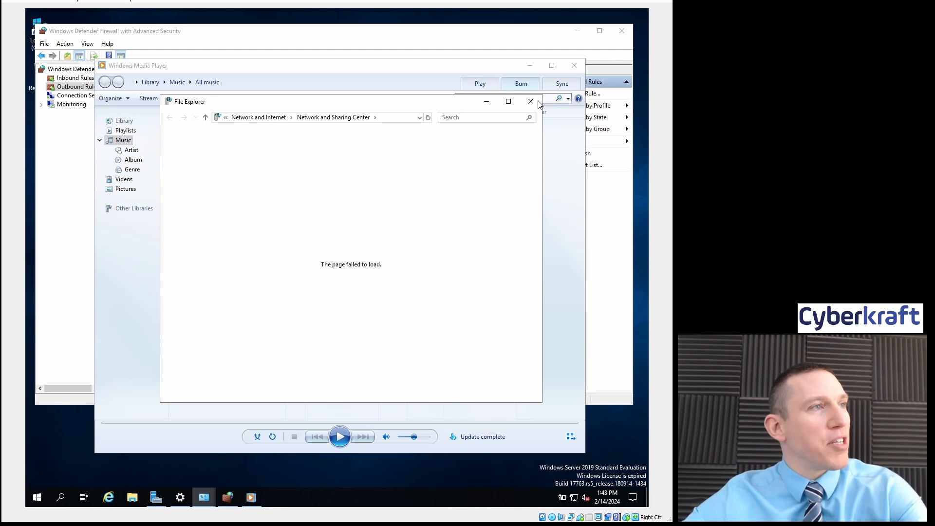
{"action": "mouse_move", "coordinate": [529, 101]}
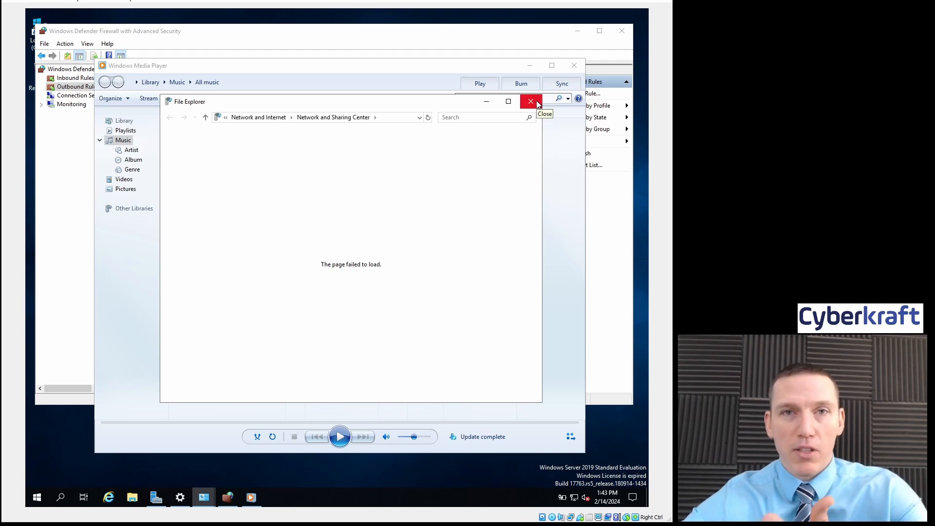
{"action": "left_click", "coordinate": [530, 101]}
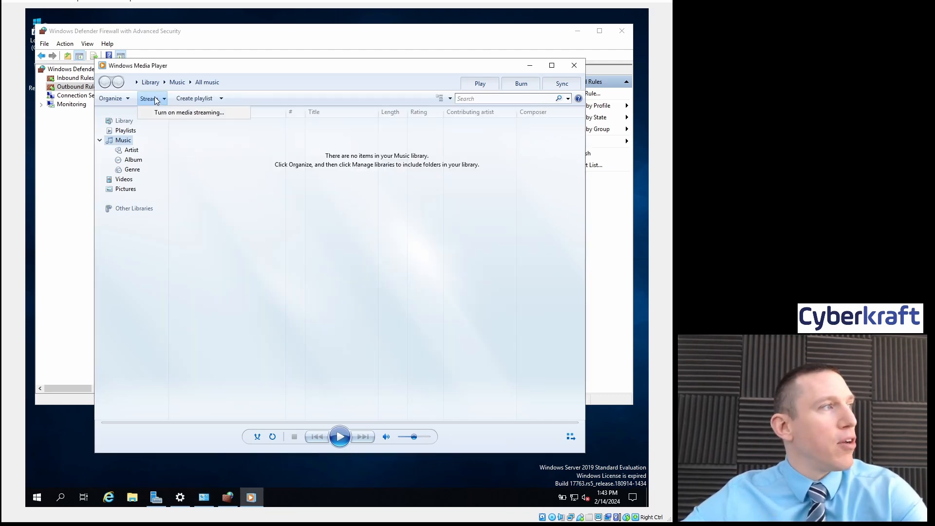
{"action": "left_click", "coordinate": [190, 112]}
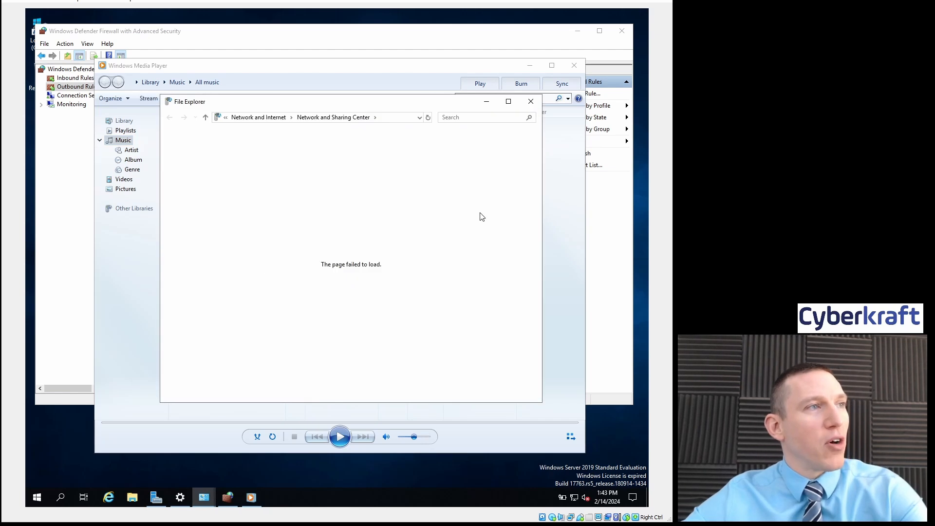
{"action": "left_click", "coordinate": [530, 101]}
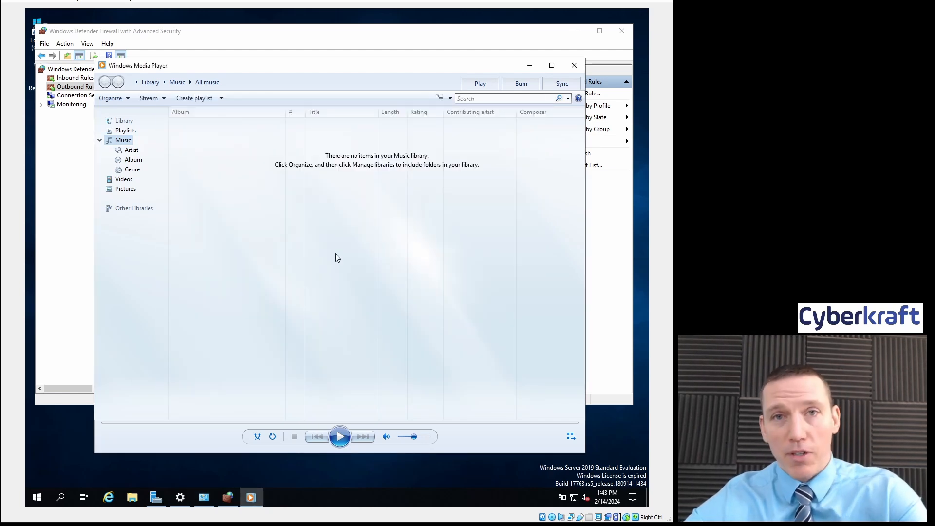